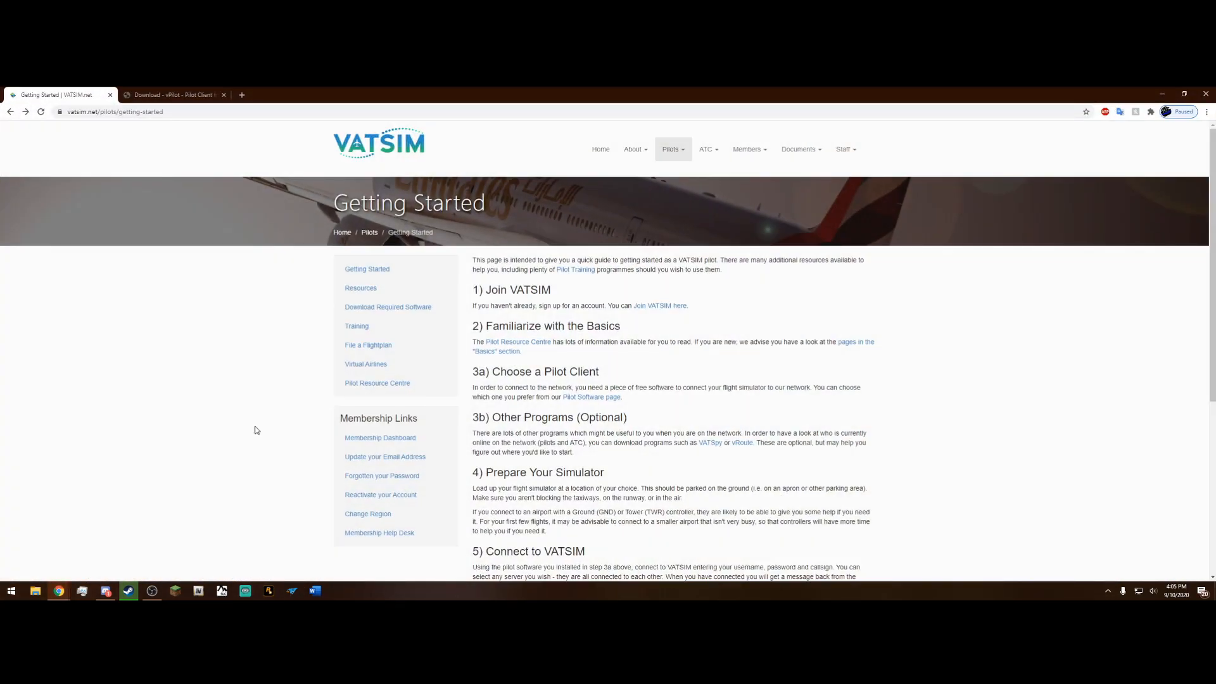
{"action": "mouse_move", "coordinate": [262, 374]}
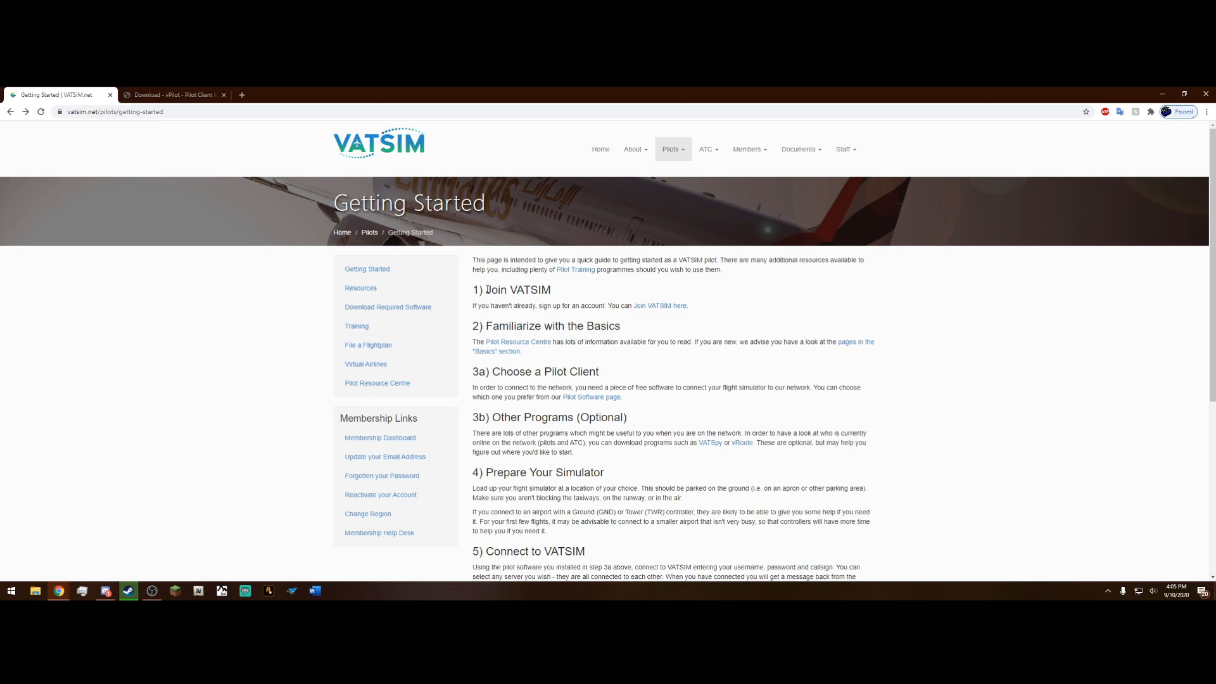
{"action": "mouse_move", "coordinate": [677, 305]}
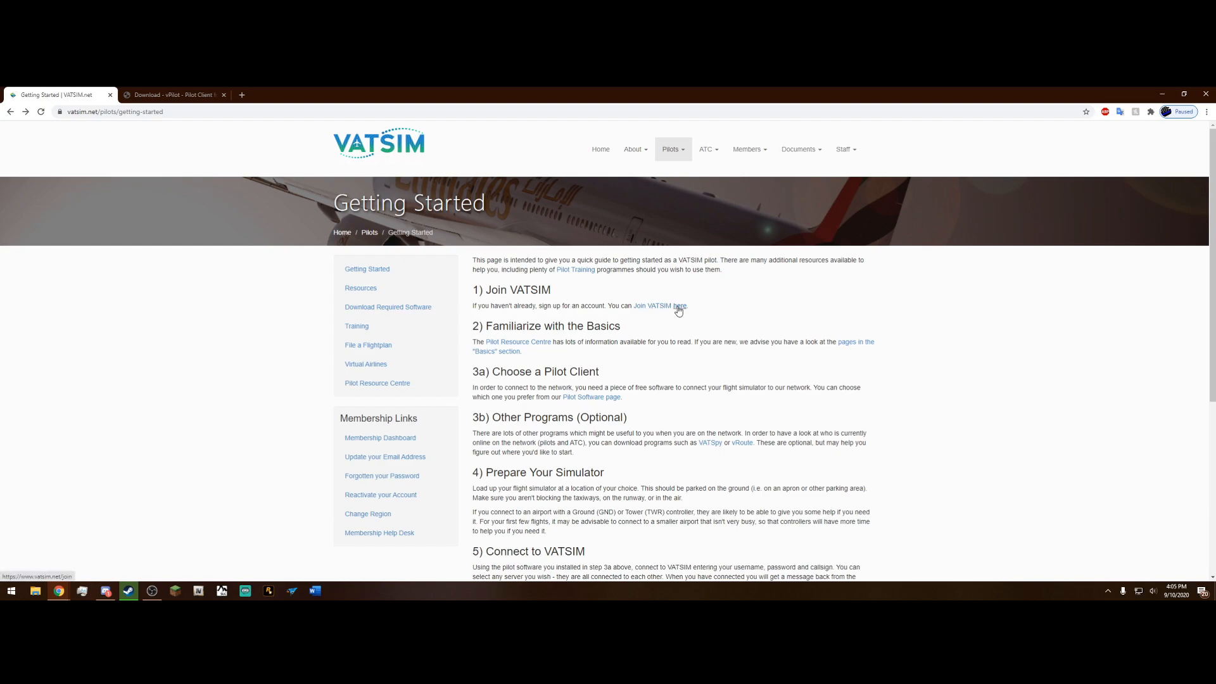
Step: Browse the VATSIM joining page and getting-started guide, then reach the vPilot download page
{"action": "left_click", "coordinate": [674, 305]}
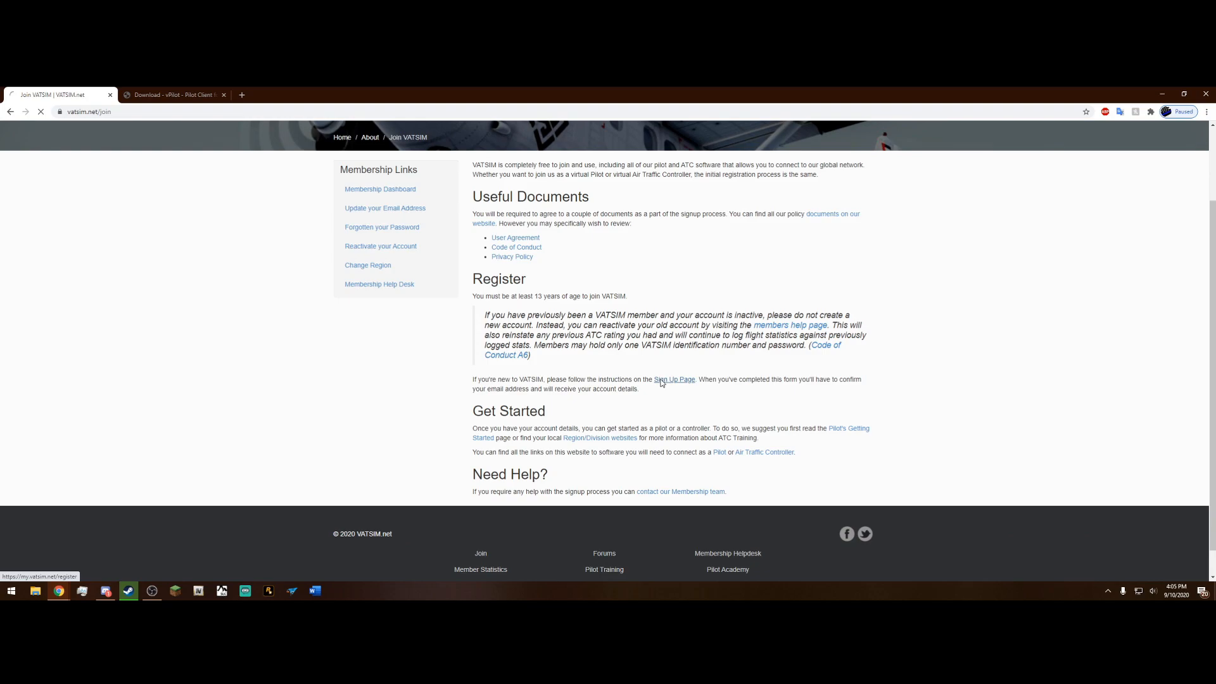
{"action": "left_click", "coordinate": [673, 379]}
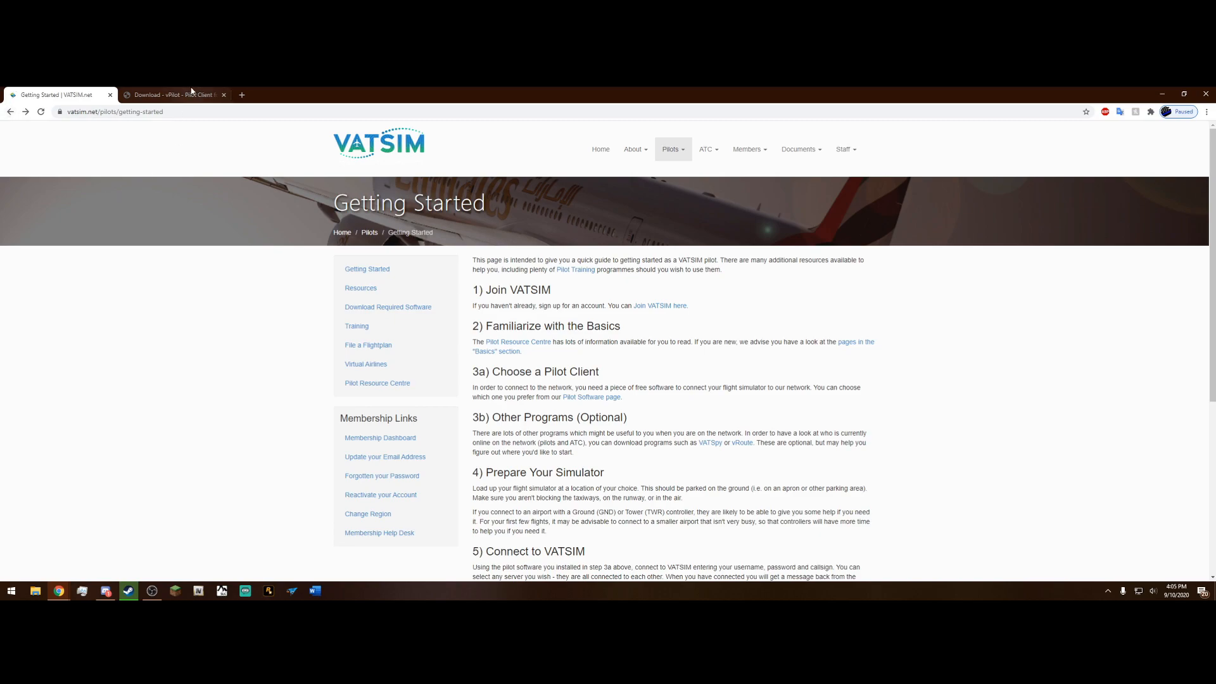
{"action": "left_click", "coordinate": [175, 94]}
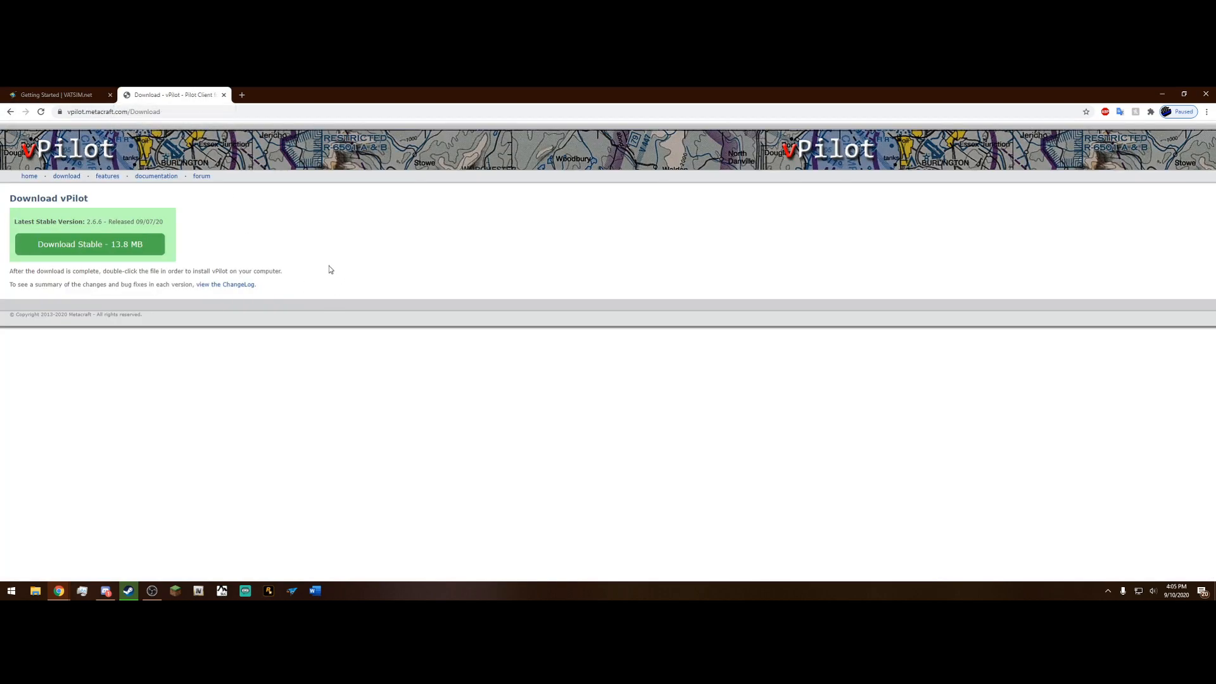
{"action": "mouse_move", "coordinate": [359, 255]}
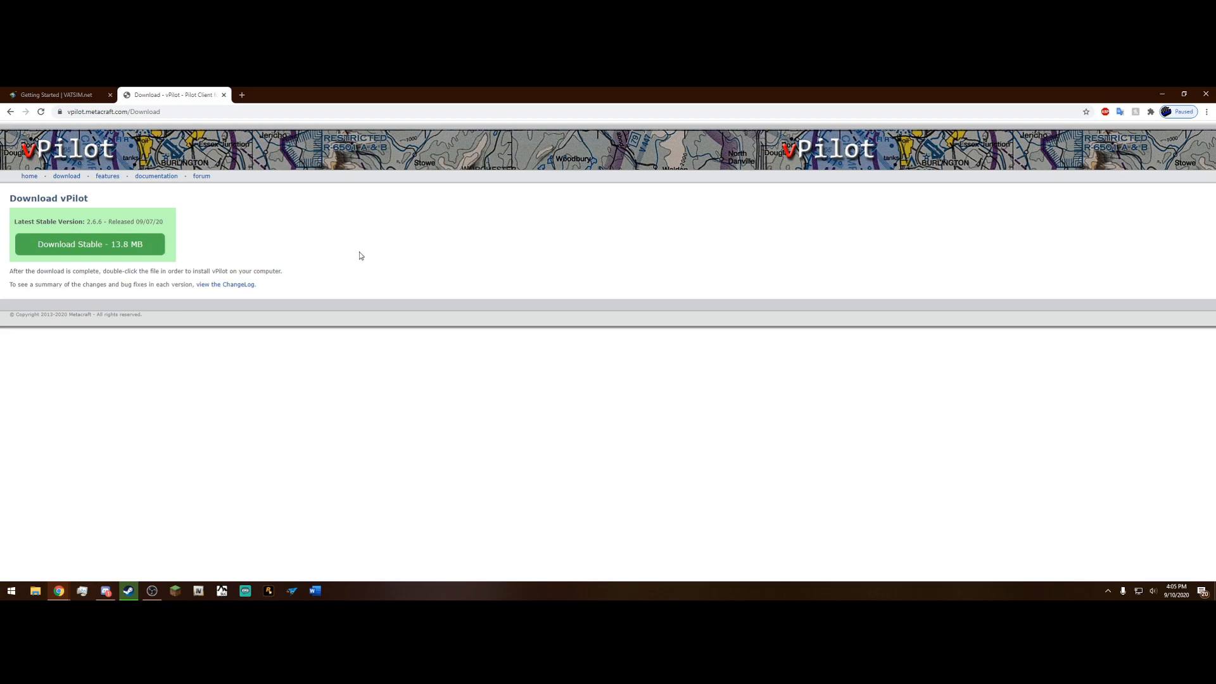
{"action": "mouse_move", "coordinate": [393, 260]}
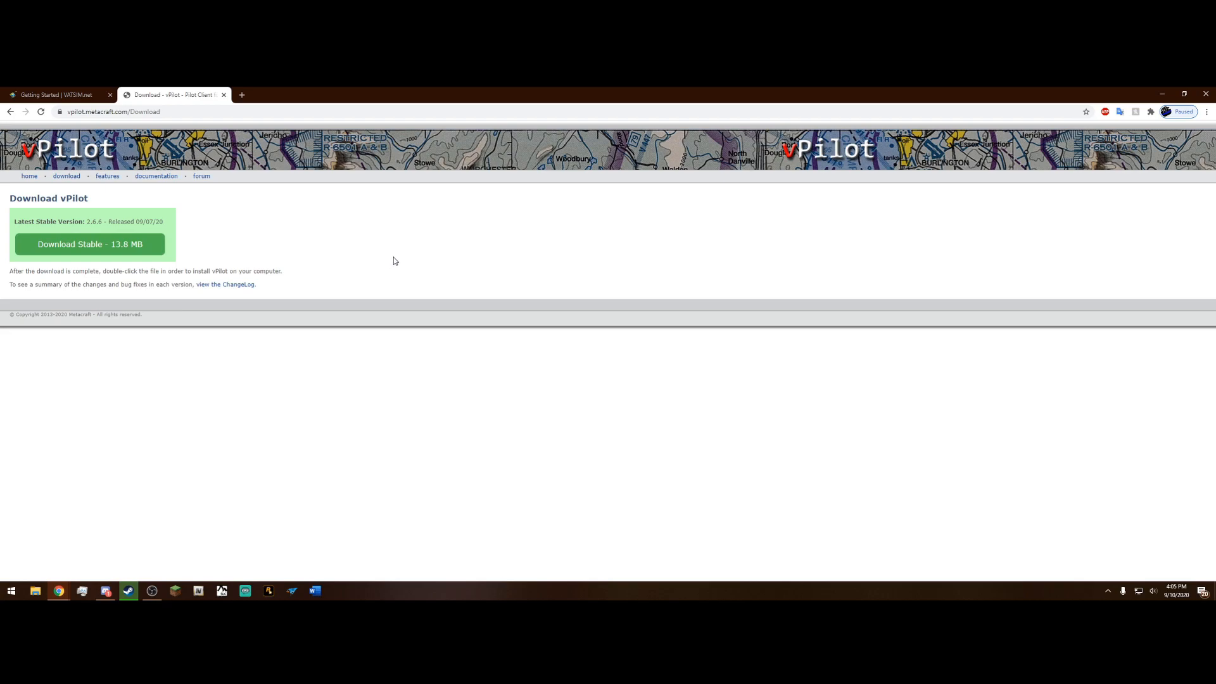
{"action": "mouse_move", "coordinate": [174, 245]}
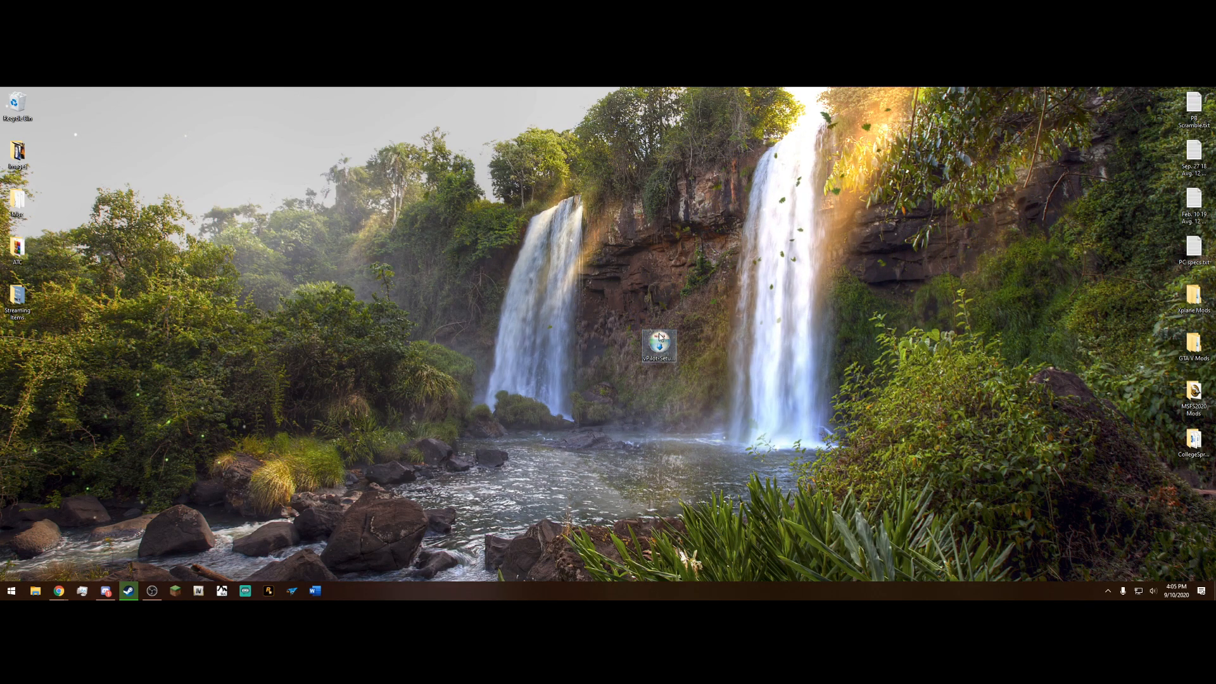
Step: Run the vPilot installer past the Windows warning with default components and launch vPilot
{"action": "double_click", "coordinate": [659, 342]}
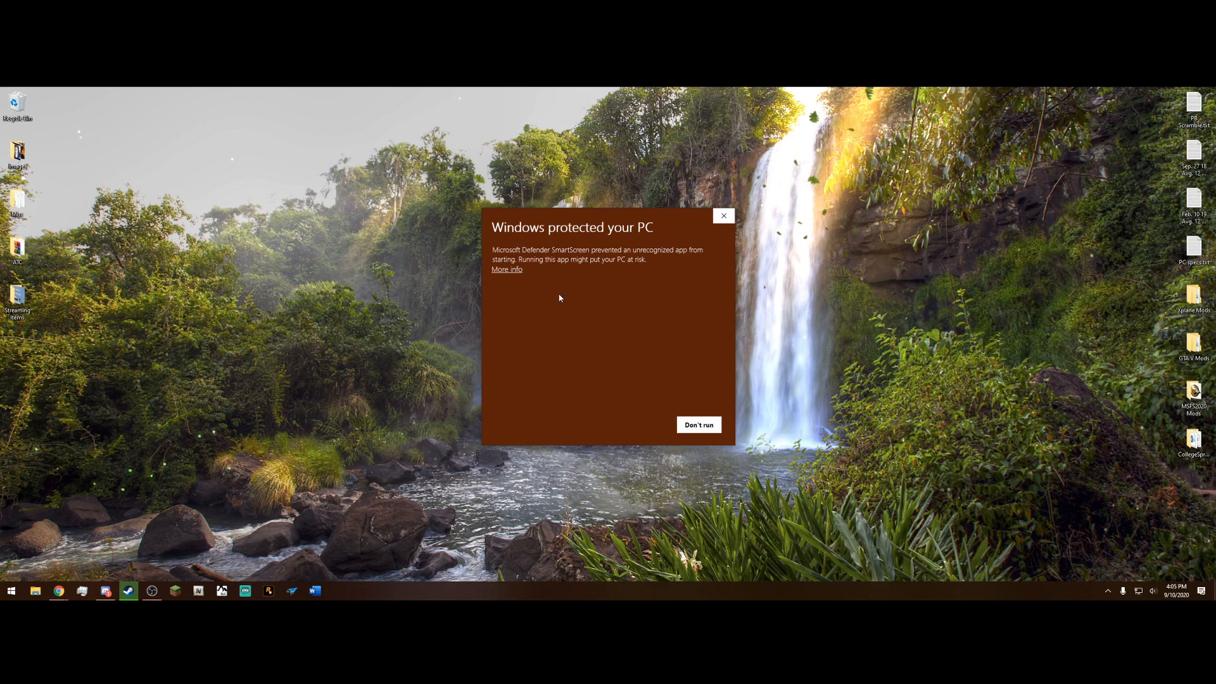
{"action": "left_click", "coordinate": [506, 270]}
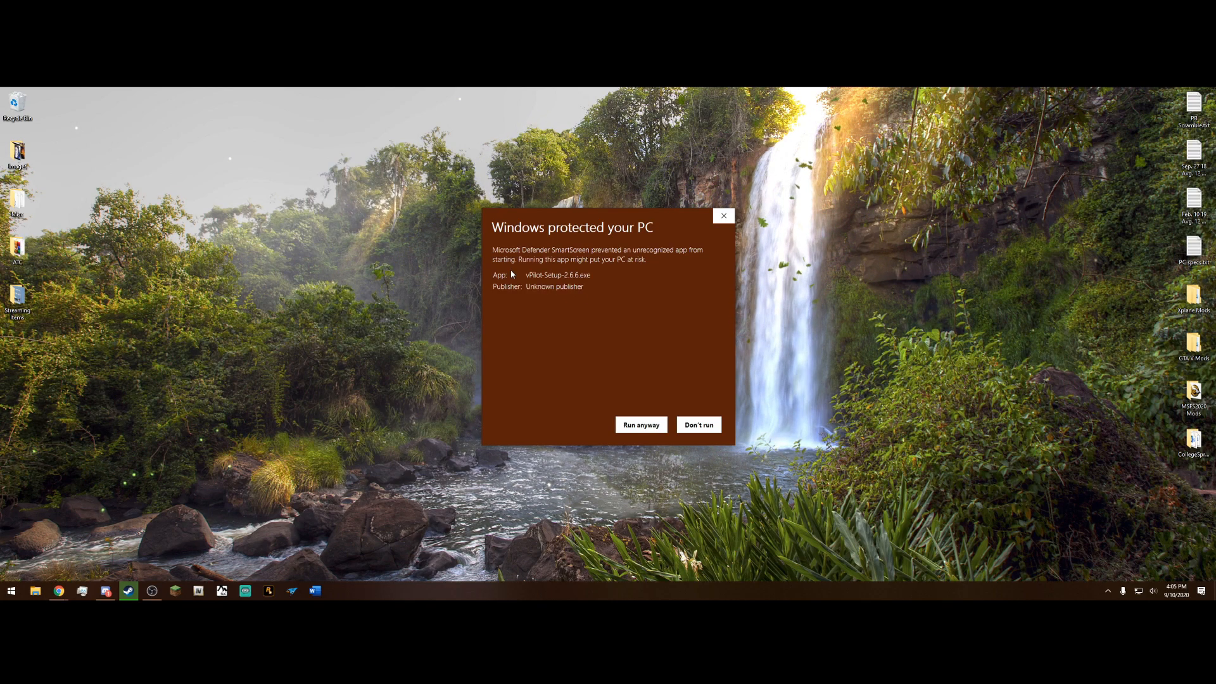
{"action": "mouse_move", "coordinate": [604, 328]}
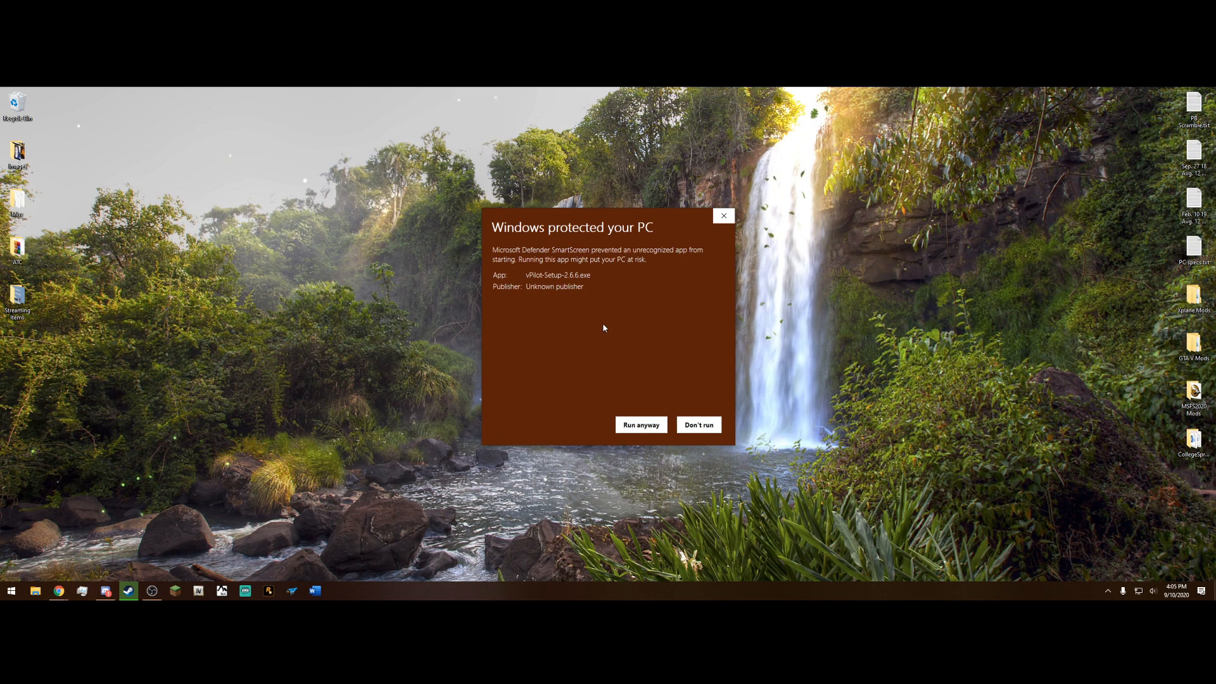
{"action": "left_click", "coordinate": [697, 424]}
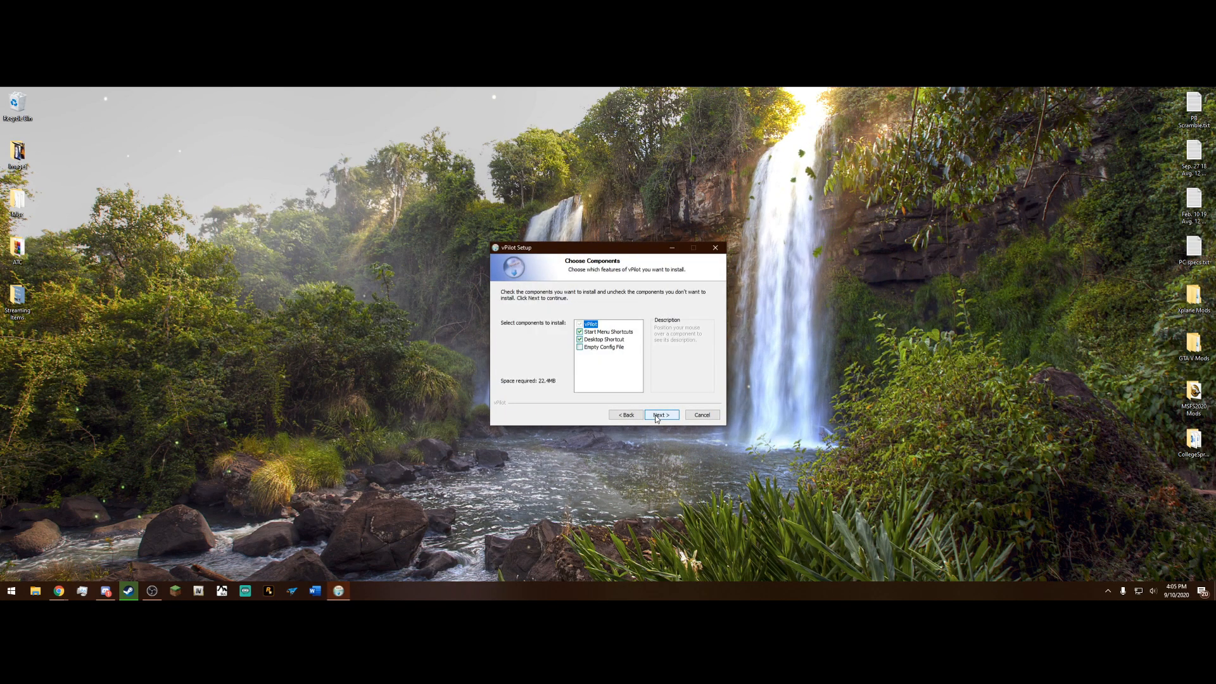
{"action": "left_click", "coordinate": [660, 414]}
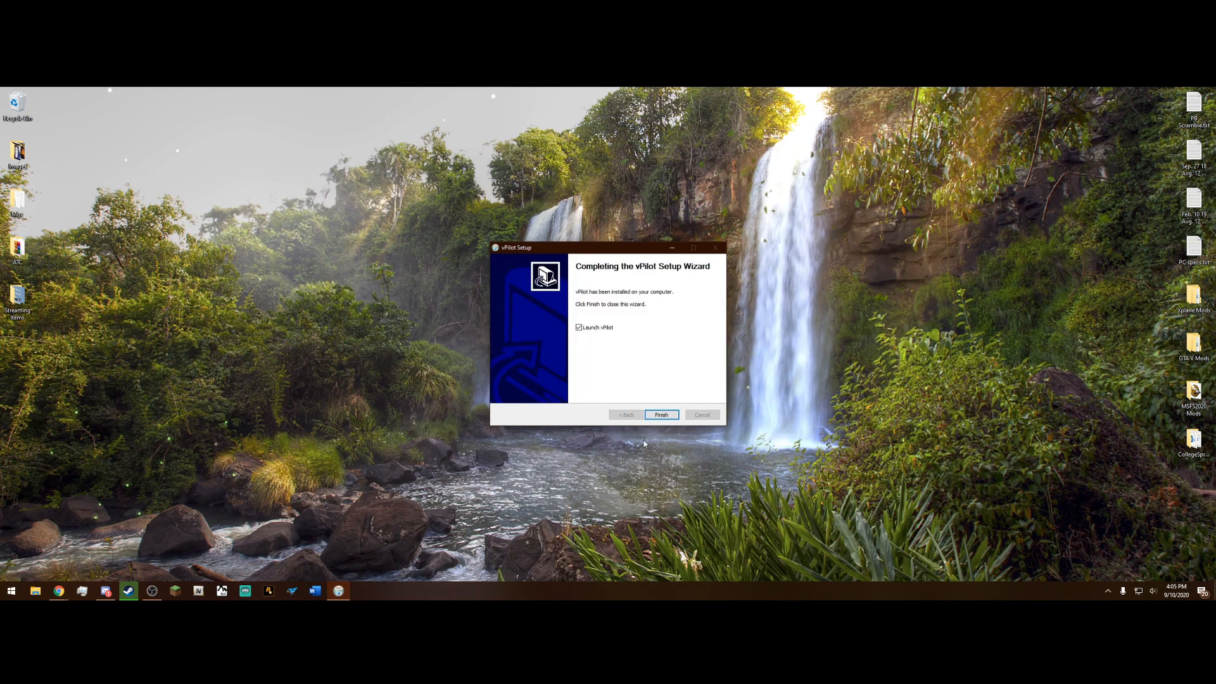
{"action": "left_click", "coordinate": [660, 414]}
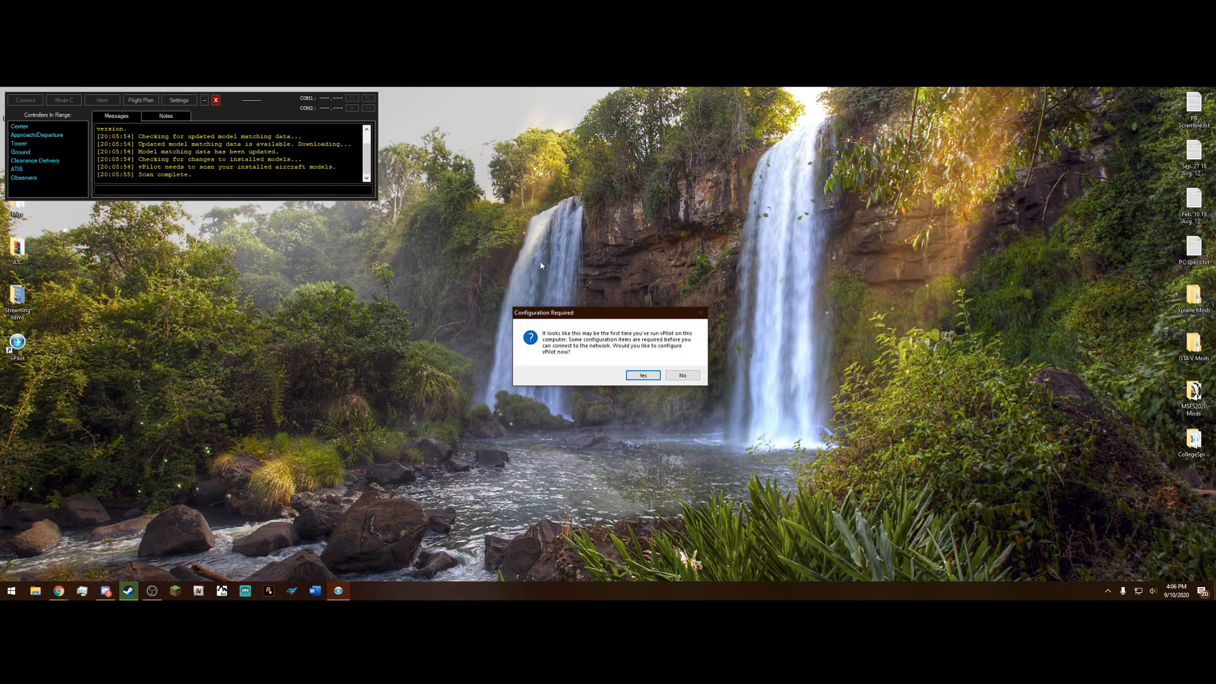
{"action": "mouse_move", "coordinate": [587, 310]}
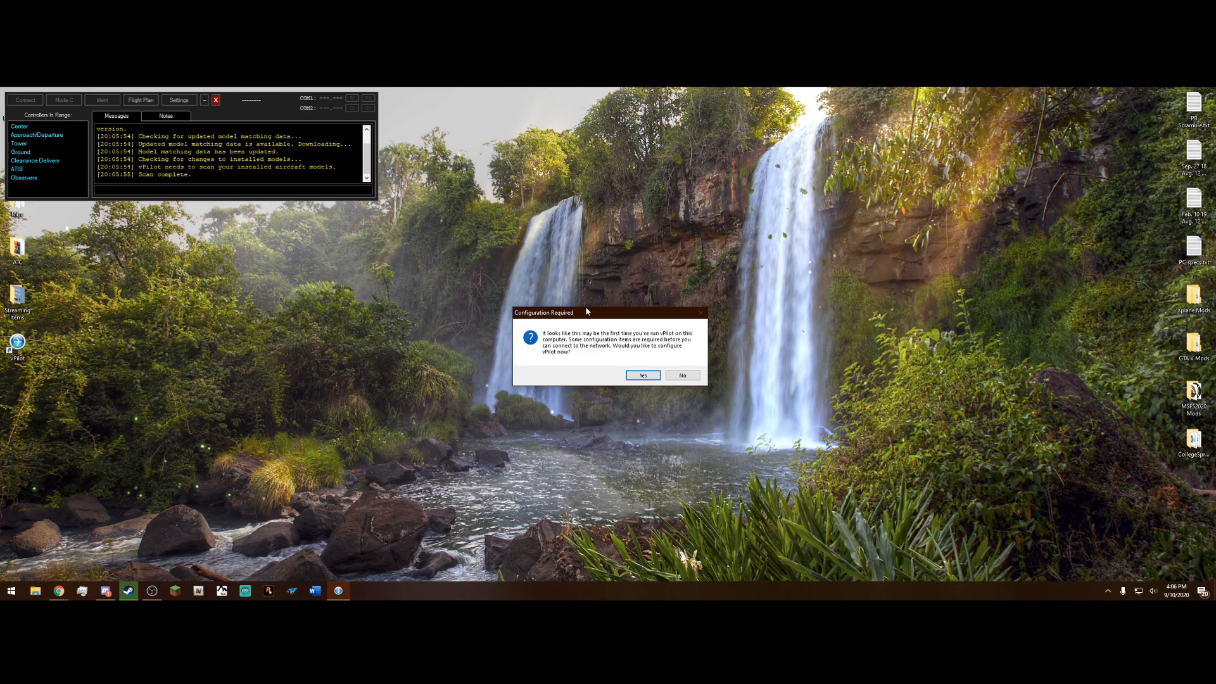
{"action": "mouse_move", "coordinate": [624, 312]}
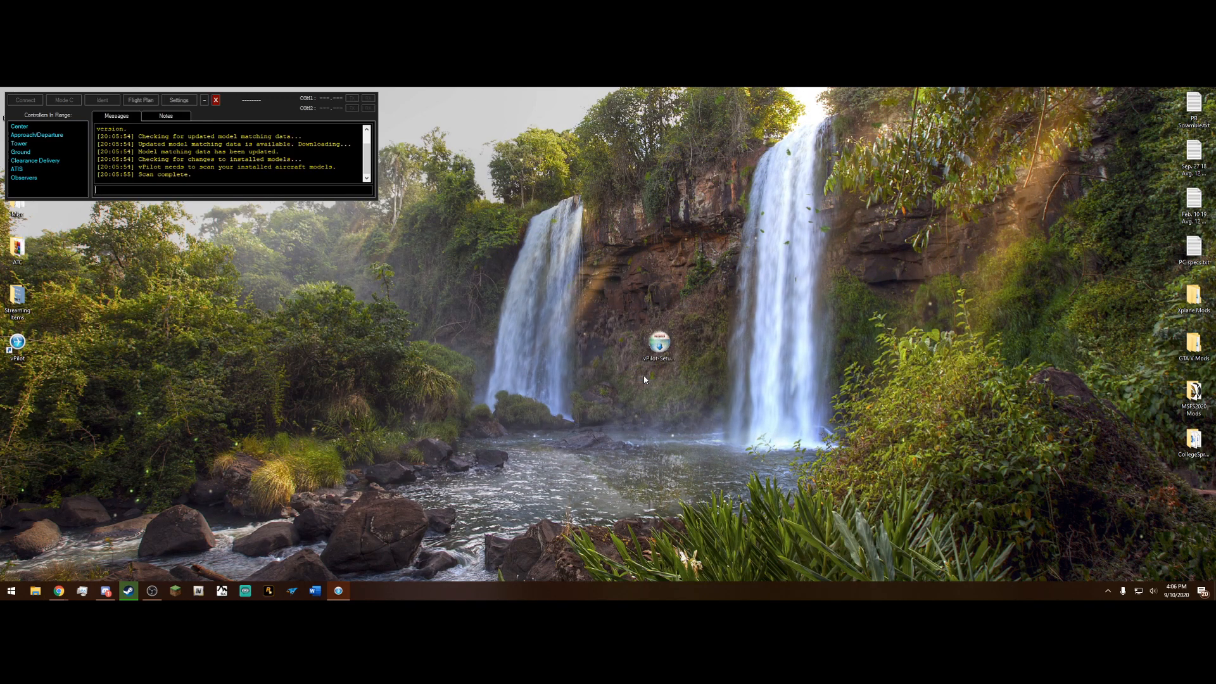
Step: Bring up vPilot's settings from the main window
{"action": "left_click", "coordinate": [178, 100]}
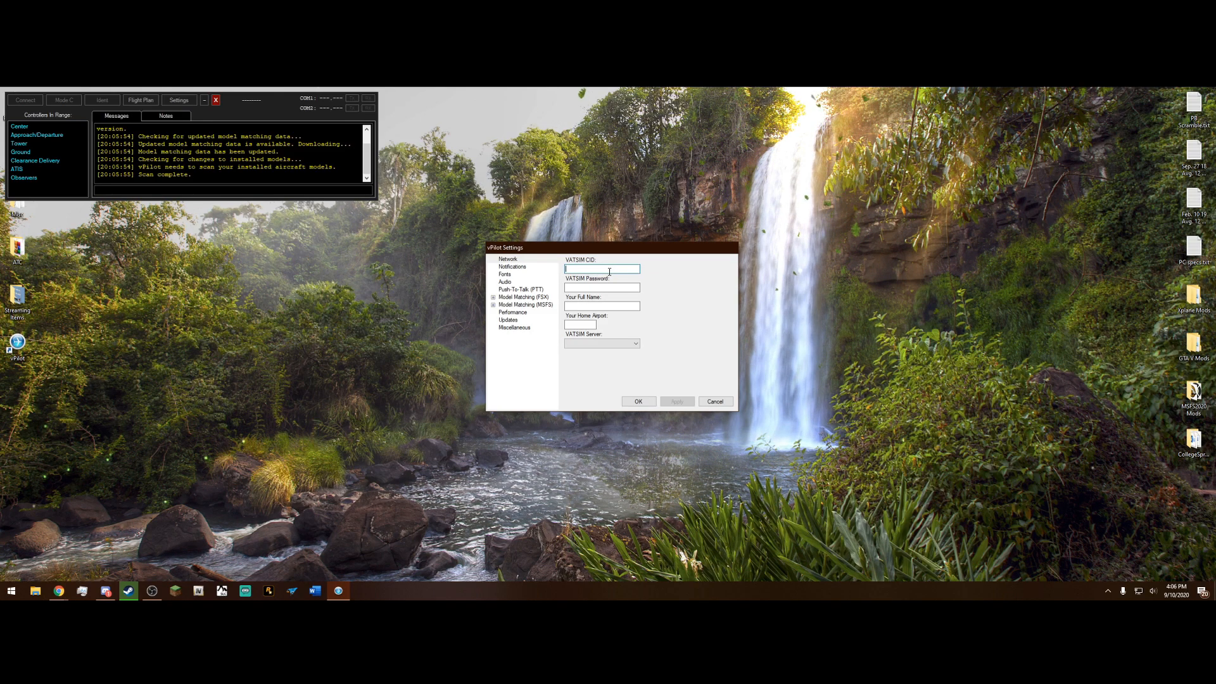
Step: Fill network settings with CID, name Ethan Horn, home airport KCLT and the USA-EAST server
{"action": "type", "text": "1246725"}
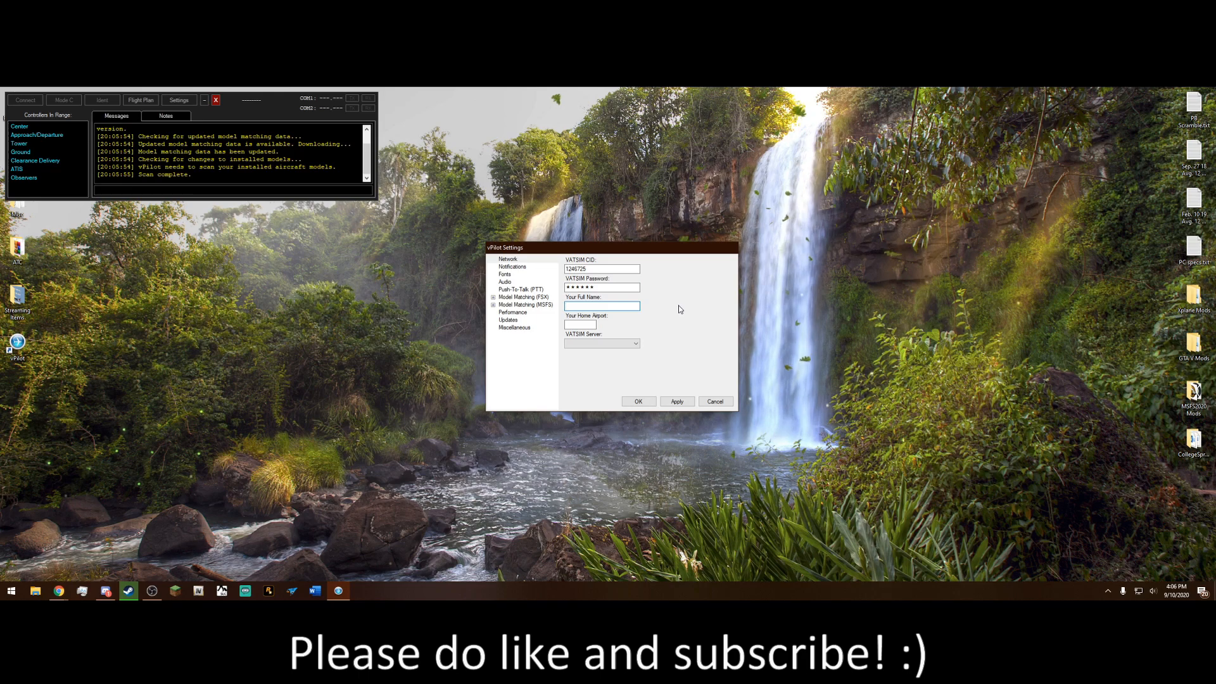
{"action": "type", "text": "Ethan Horn"}
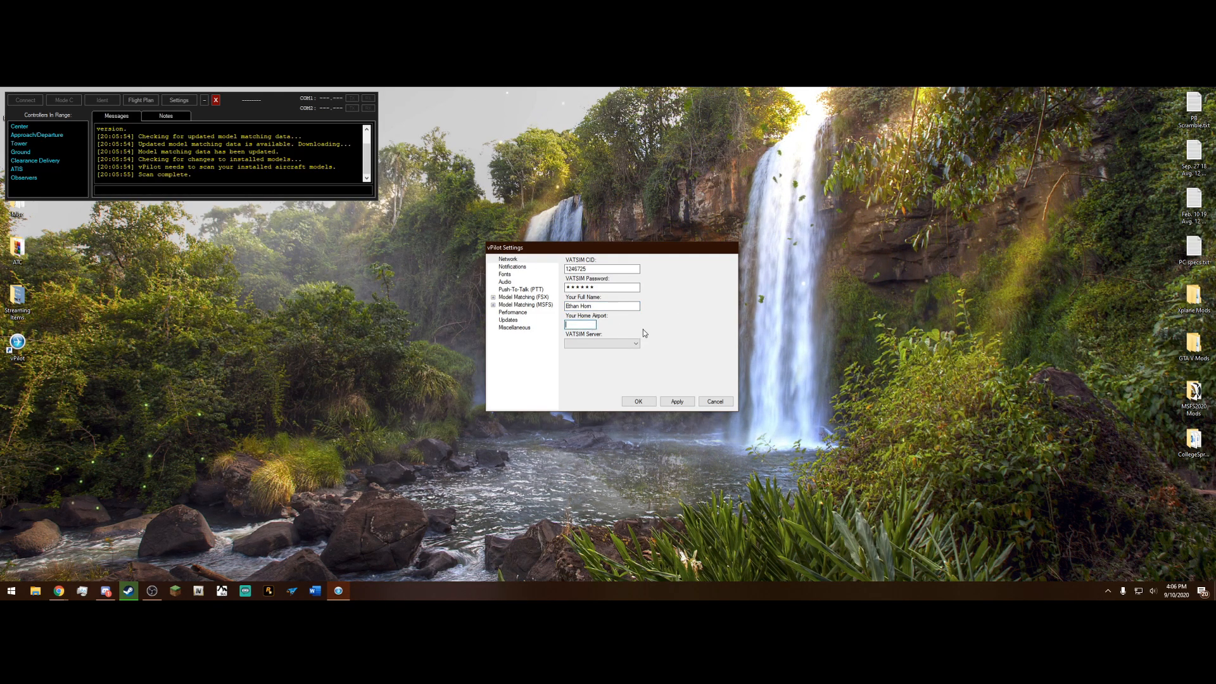
{"action": "type", "text": "KCLT"}
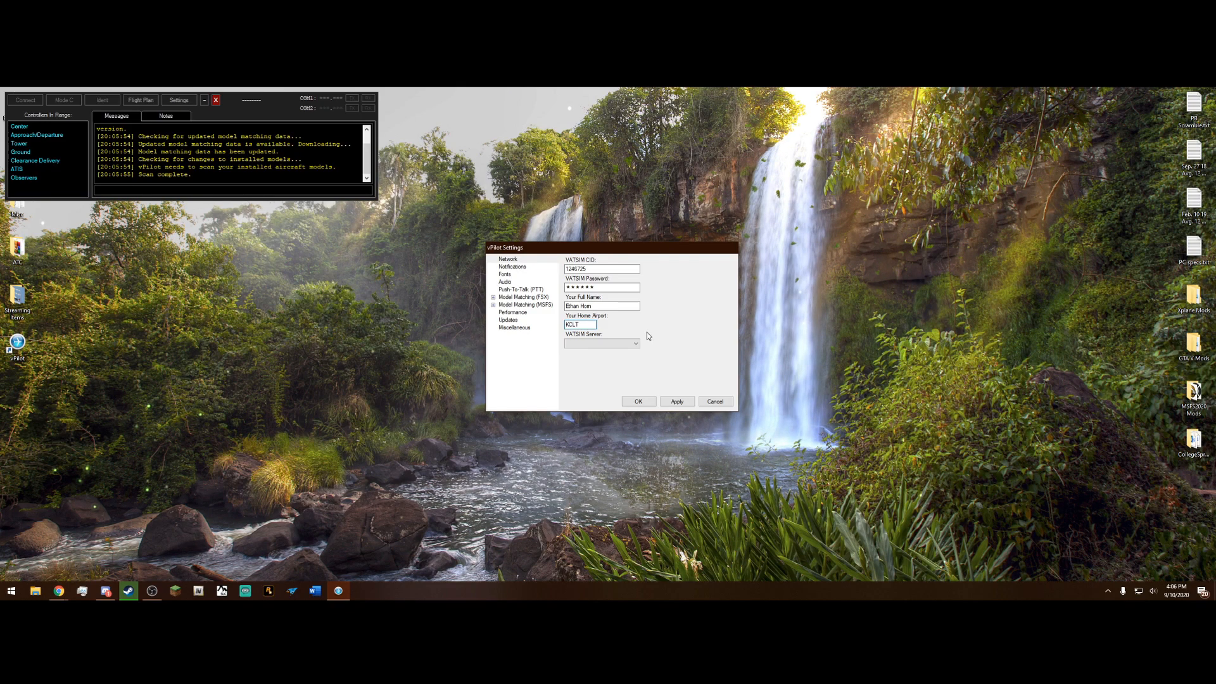
{"action": "mouse_move", "coordinate": [666, 346]}
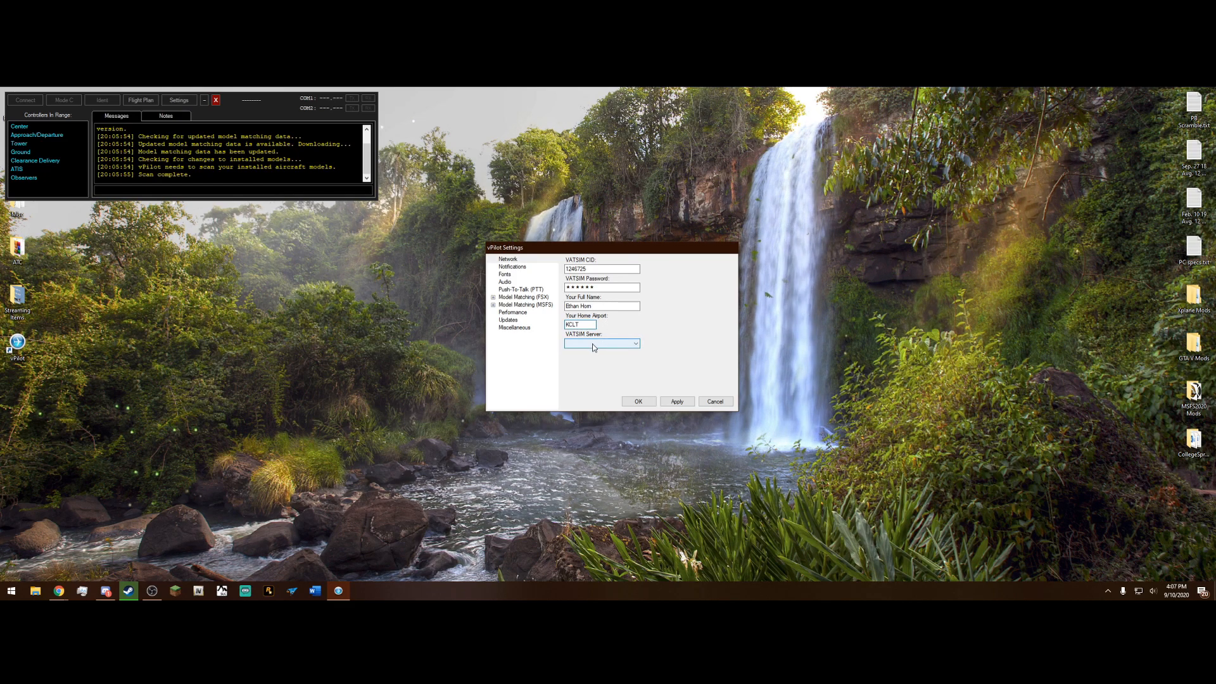
{"action": "left_click", "coordinate": [635, 343]}
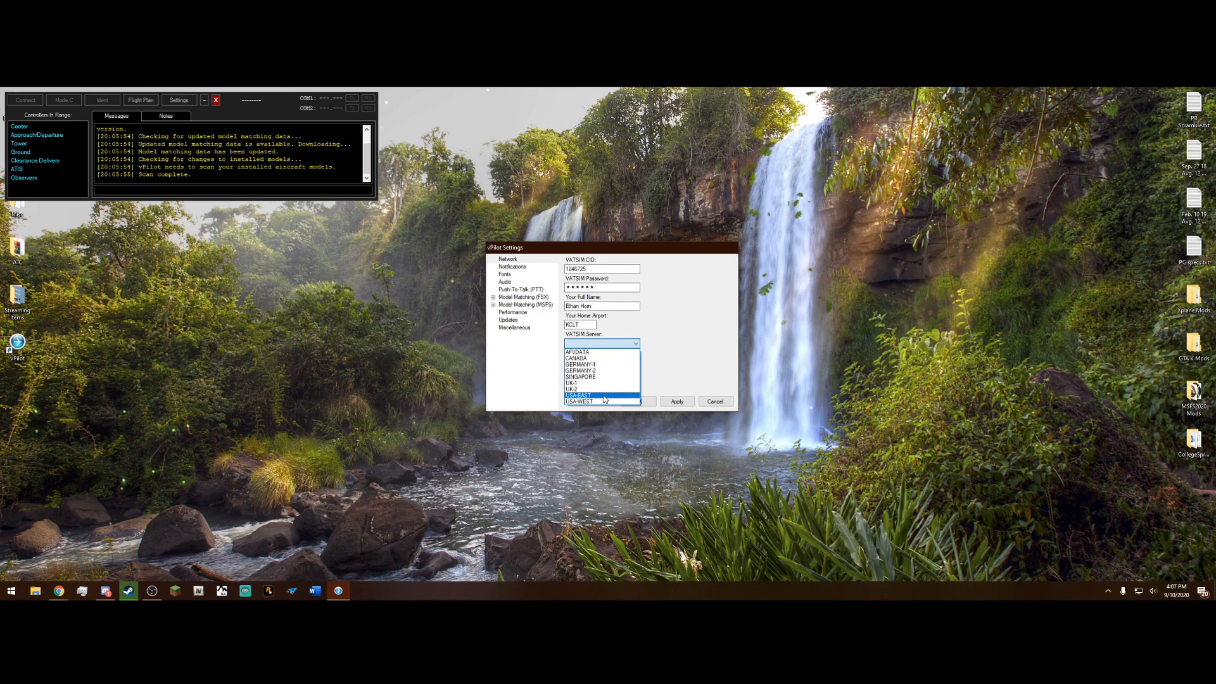
{"action": "left_click", "coordinate": [580, 394]}
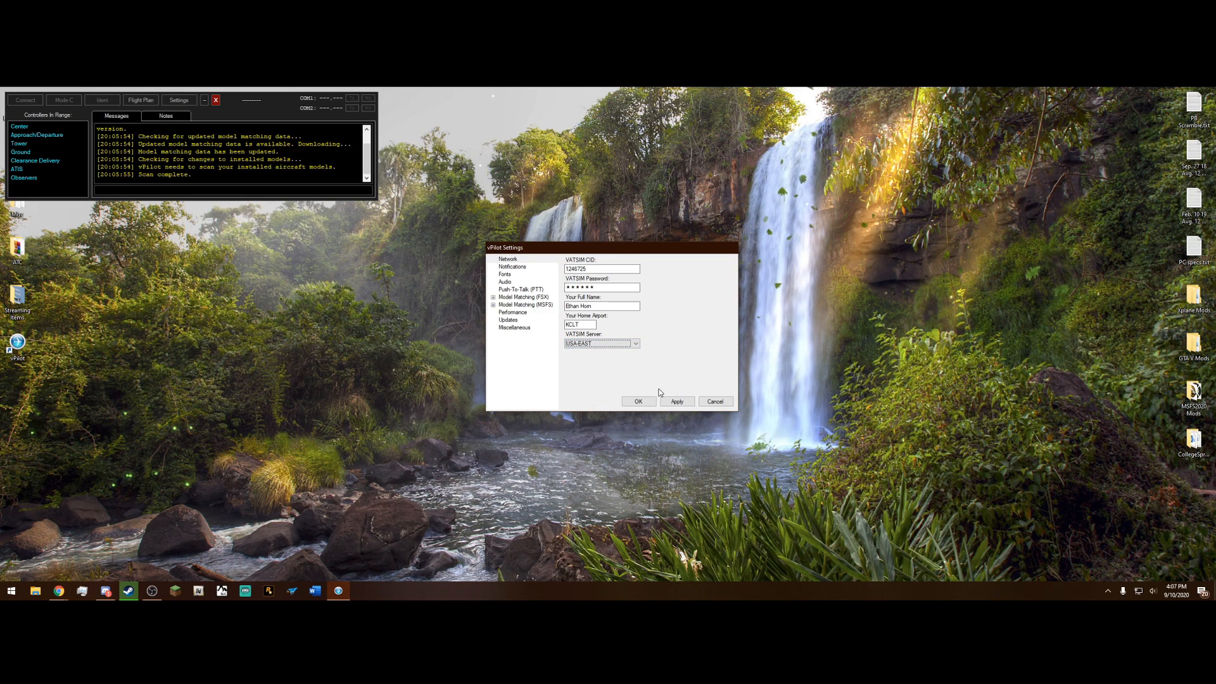
{"action": "left_click", "coordinate": [512, 266]}
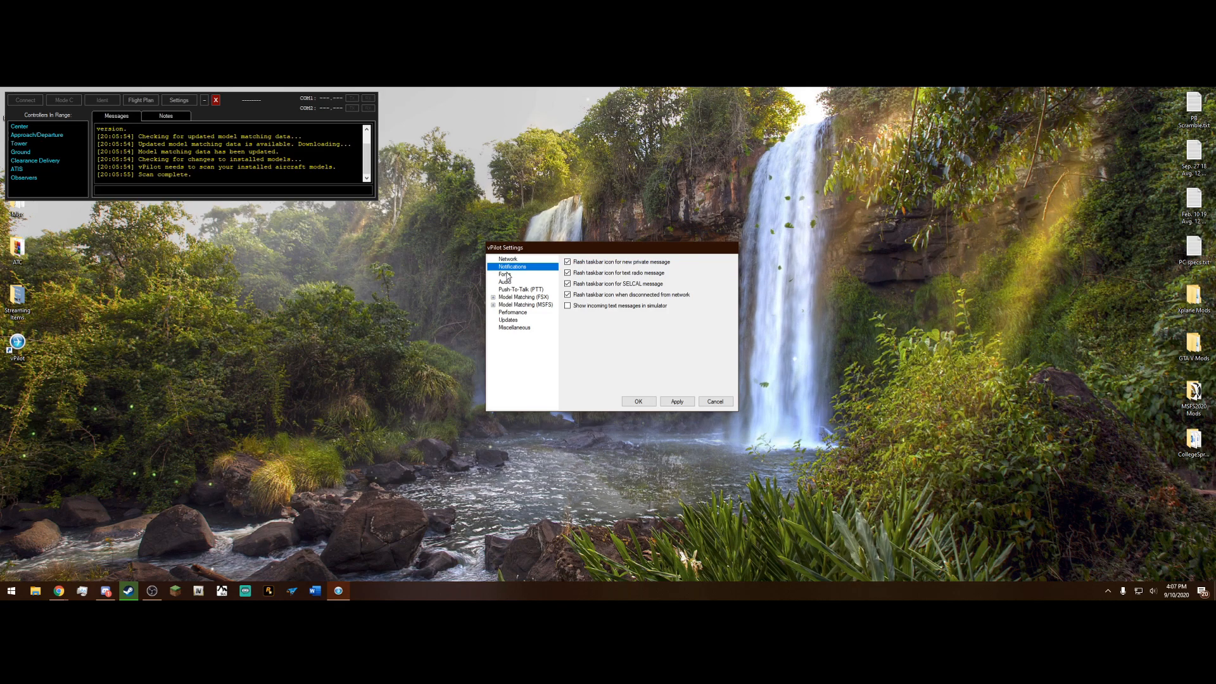
Step: Review the font settings and move on to the audio device settings
{"action": "left_click", "coordinate": [504, 274]}
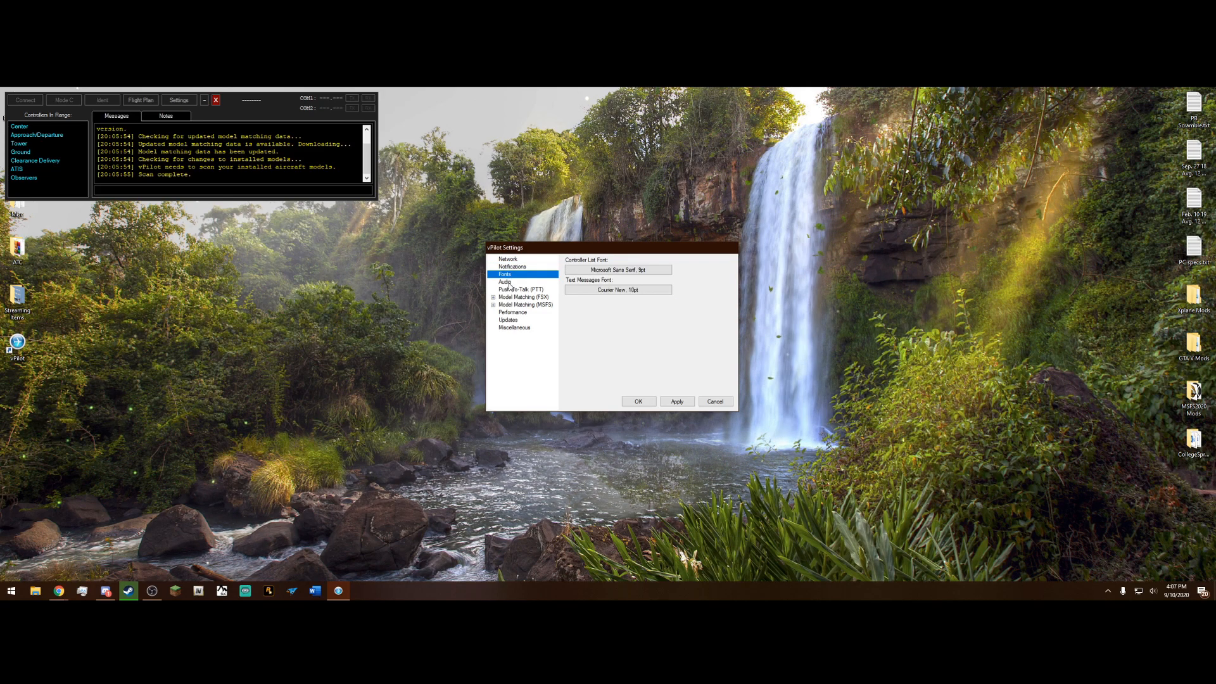
{"action": "left_click", "coordinate": [505, 281]}
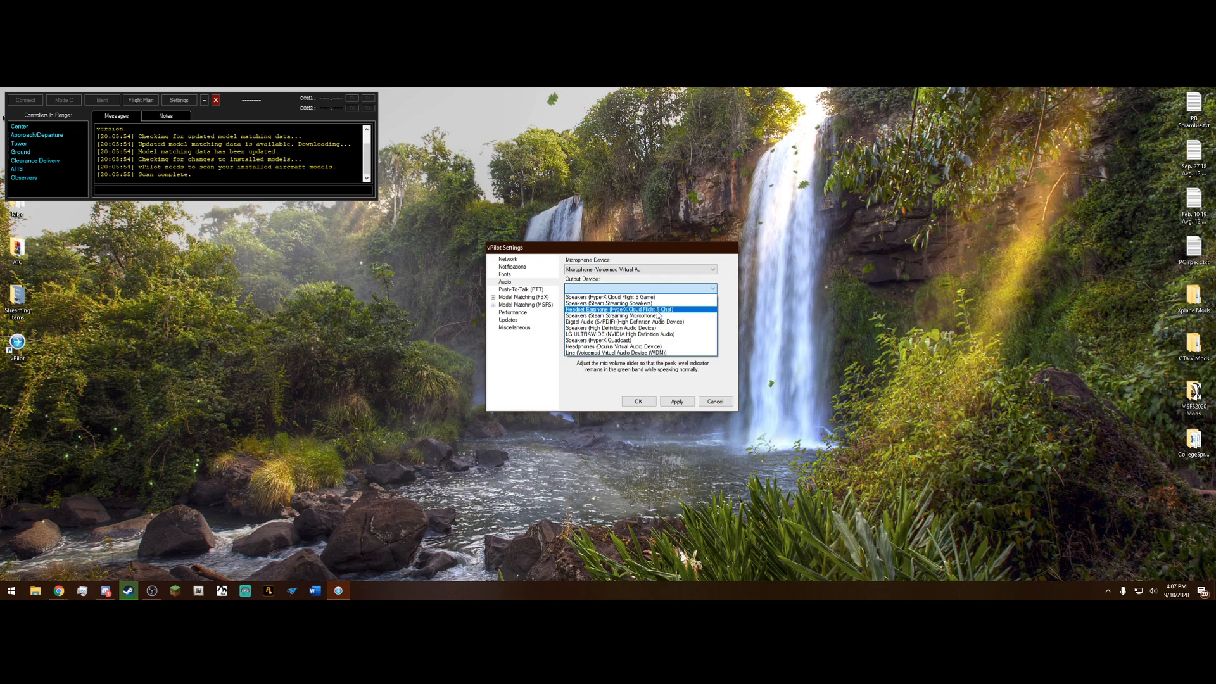
Step: Route sound to the HyperX Cloud Flight headset and adjust output and mic volume levels
{"action": "left_click", "coordinate": [619, 310]}
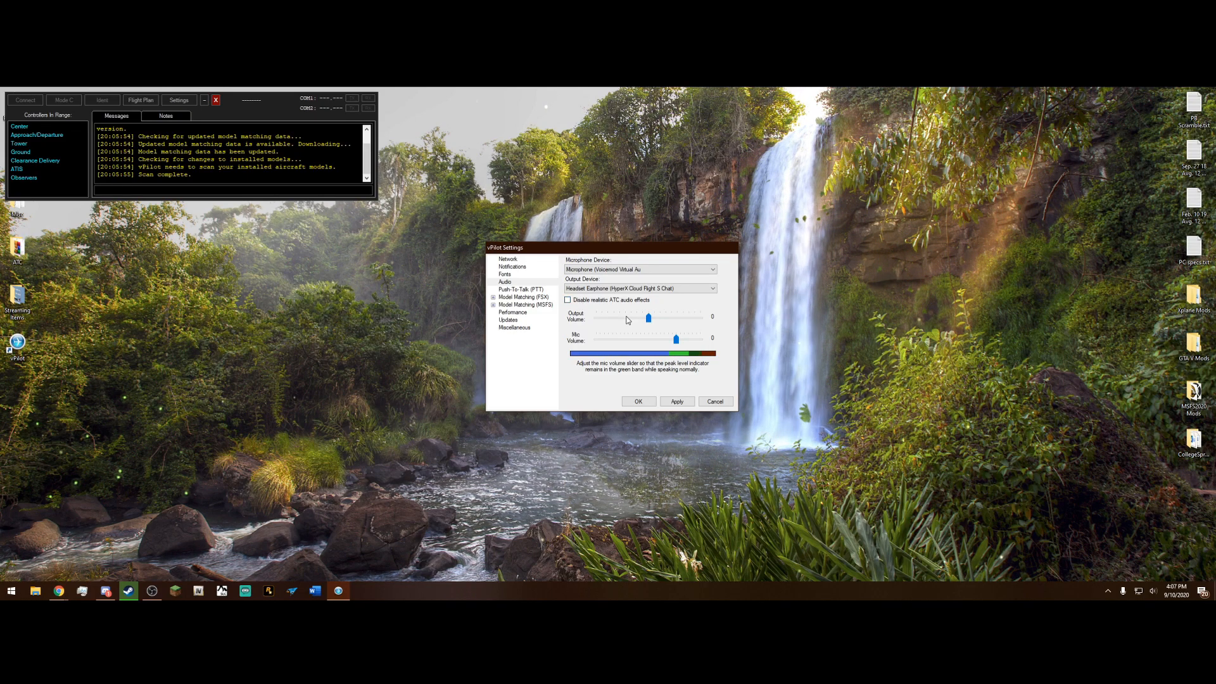
{"action": "left_click_drag", "start_coordinate": [650, 318], "coordinate": [627, 318]}
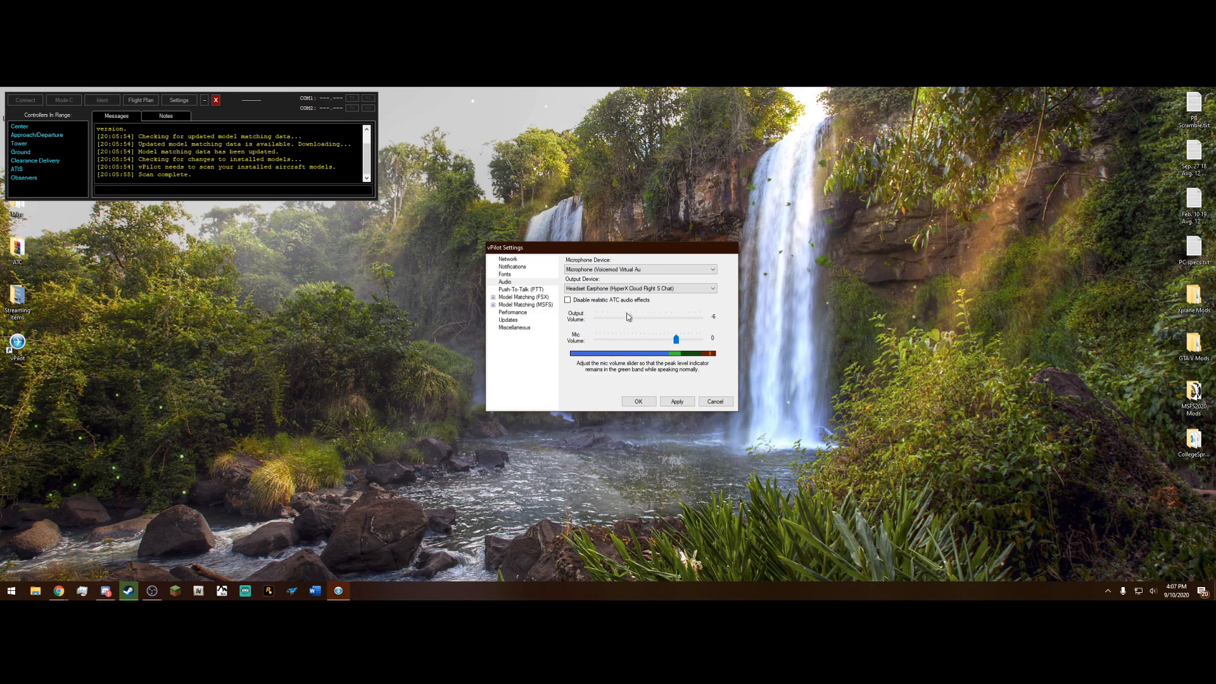
{"action": "left_click_drag", "start_coordinate": [628, 317], "coordinate": [648, 317]}
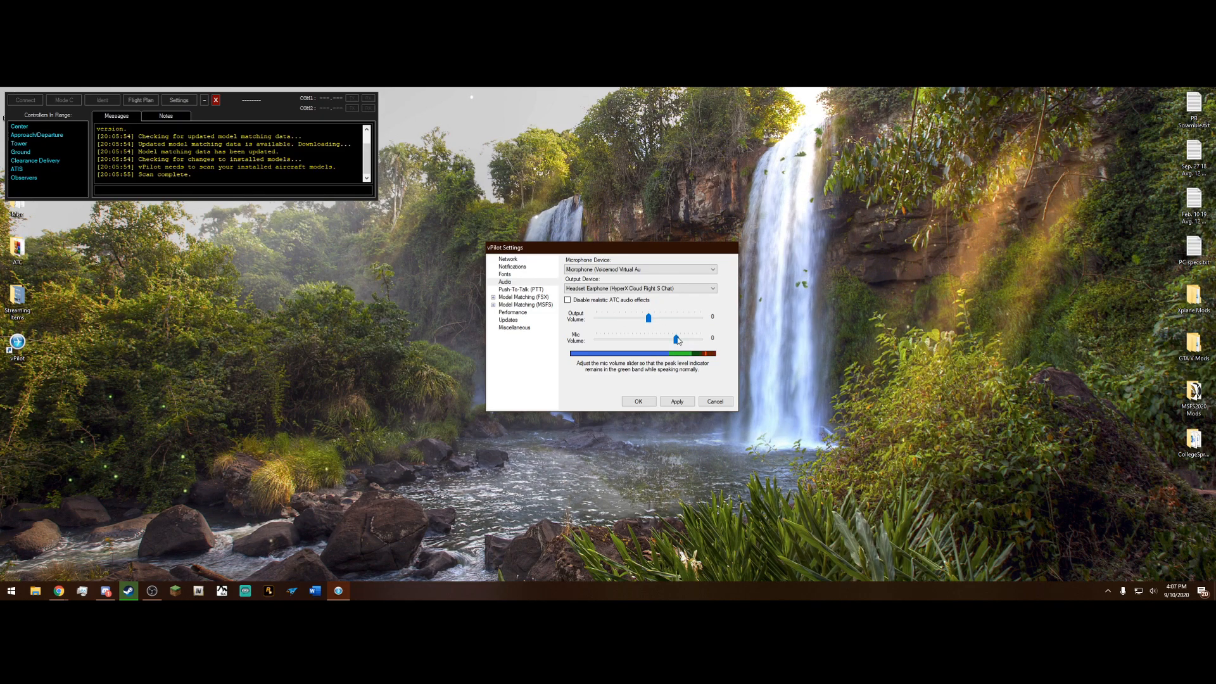
{"action": "left_click", "coordinate": [521, 290]}
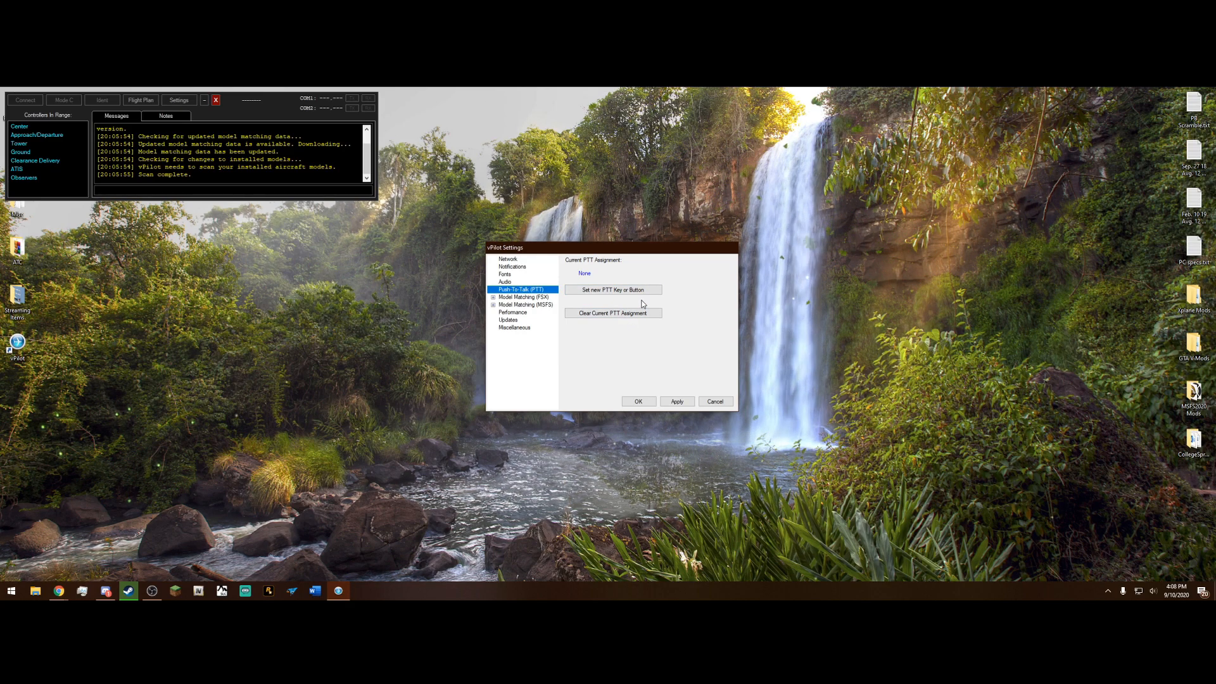
Step: Assign the numpad Decimal key as the push-to-talk key
{"action": "left_click", "coordinate": [612, 290]}
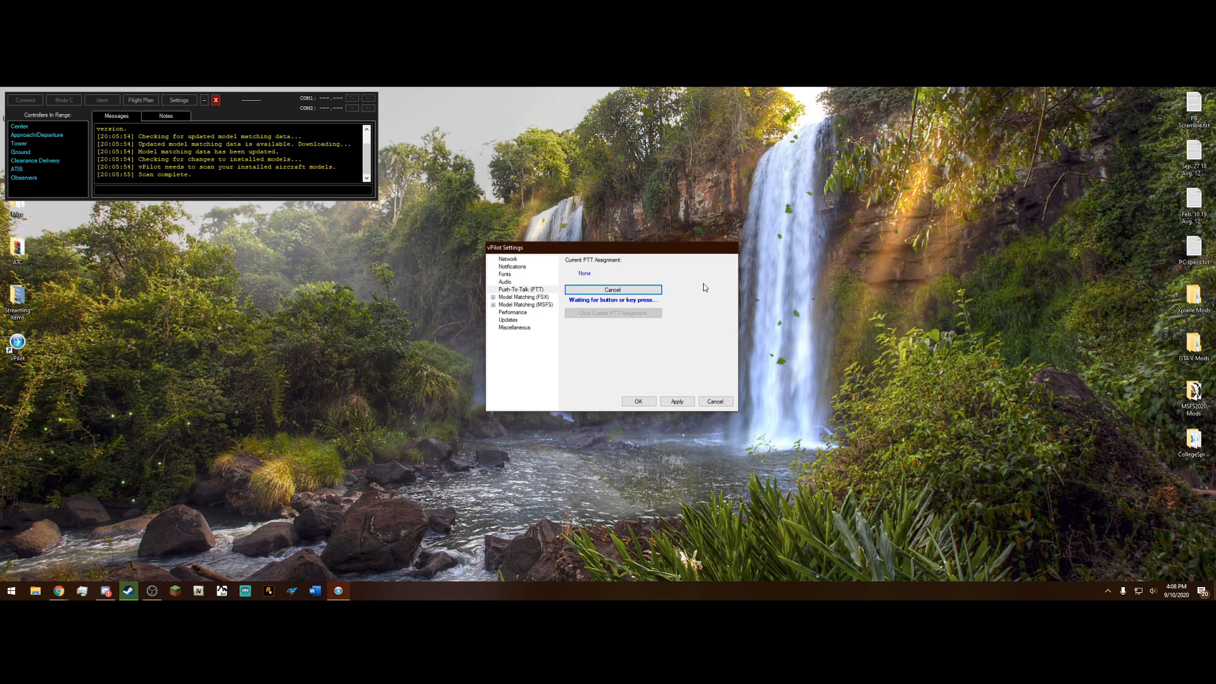
{"action": "key", "text": "decimal"}
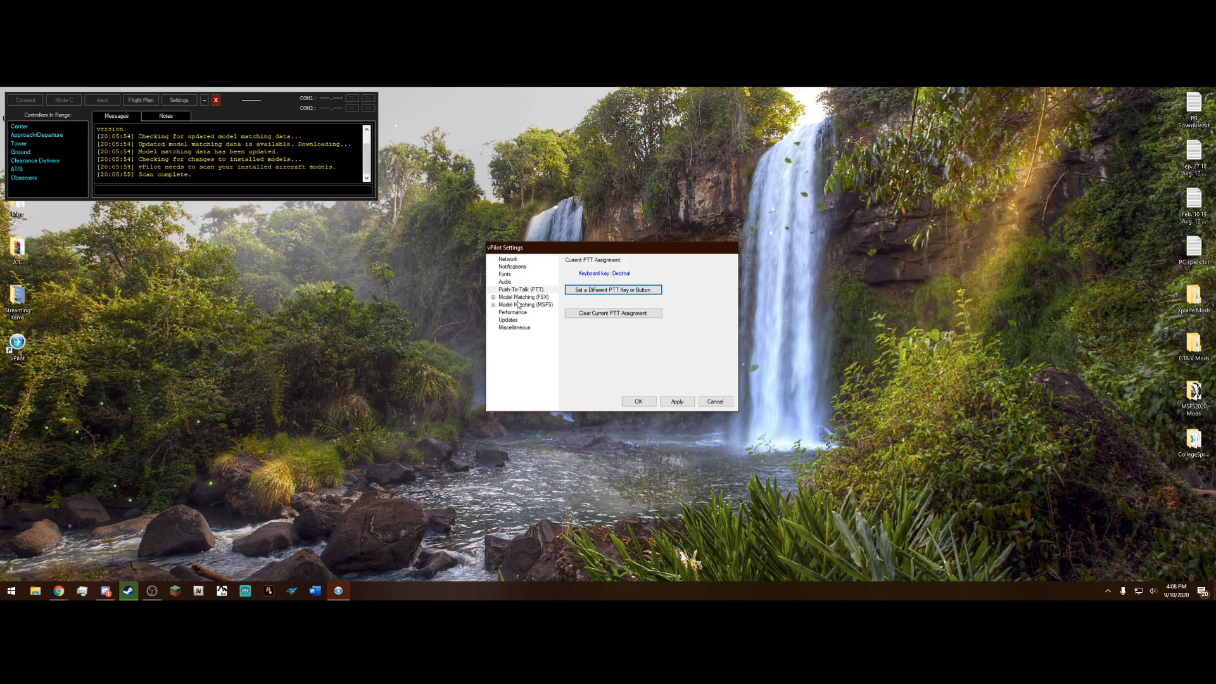
Step: Review model matching, performance and update pages, enable automatic mode C squawk on takeoff and save
{"action": "left_click", "coordinate": [522, 297]}
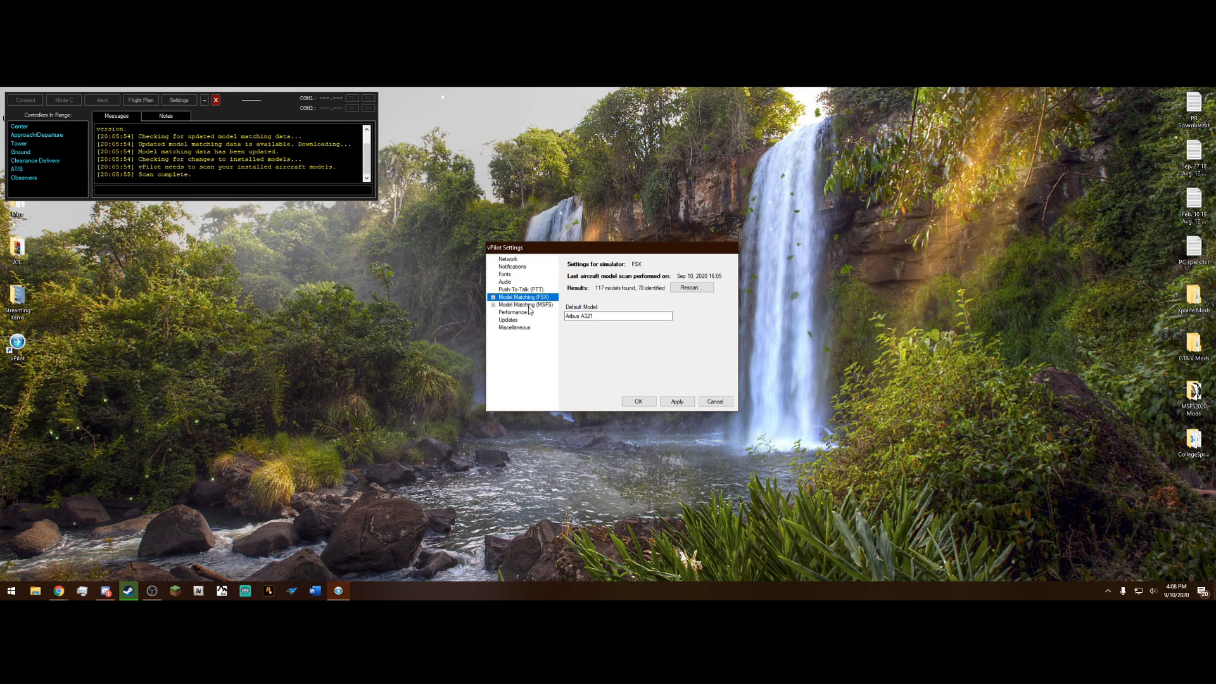
{"action": "left_click", "coordinate": [525, 305]}
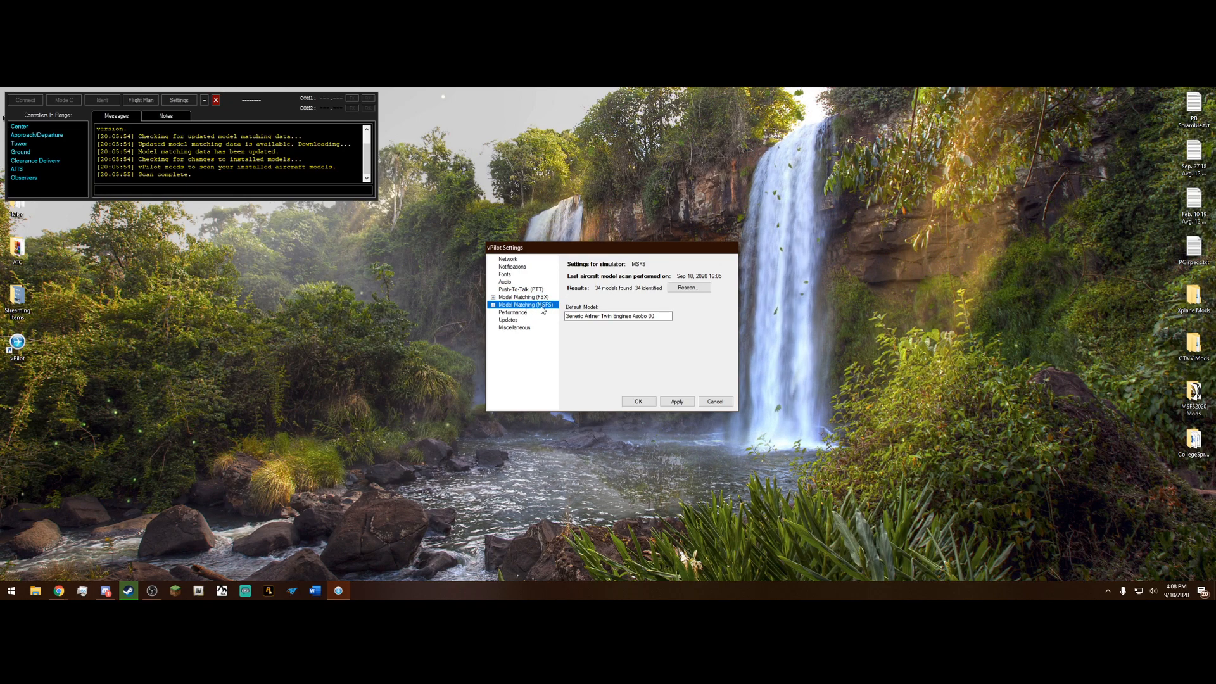
{"action": "mouse_move", "coordinate": [605, 297]}
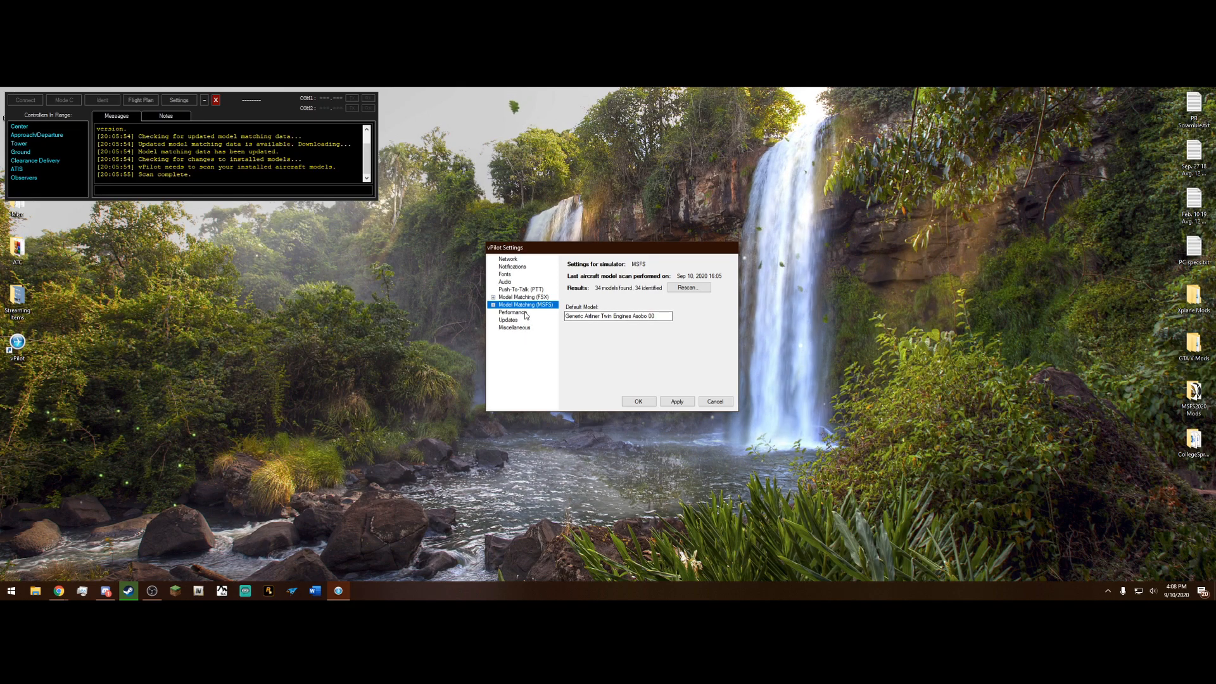
{"action": "left_click", "coordinate": [512, 312]}
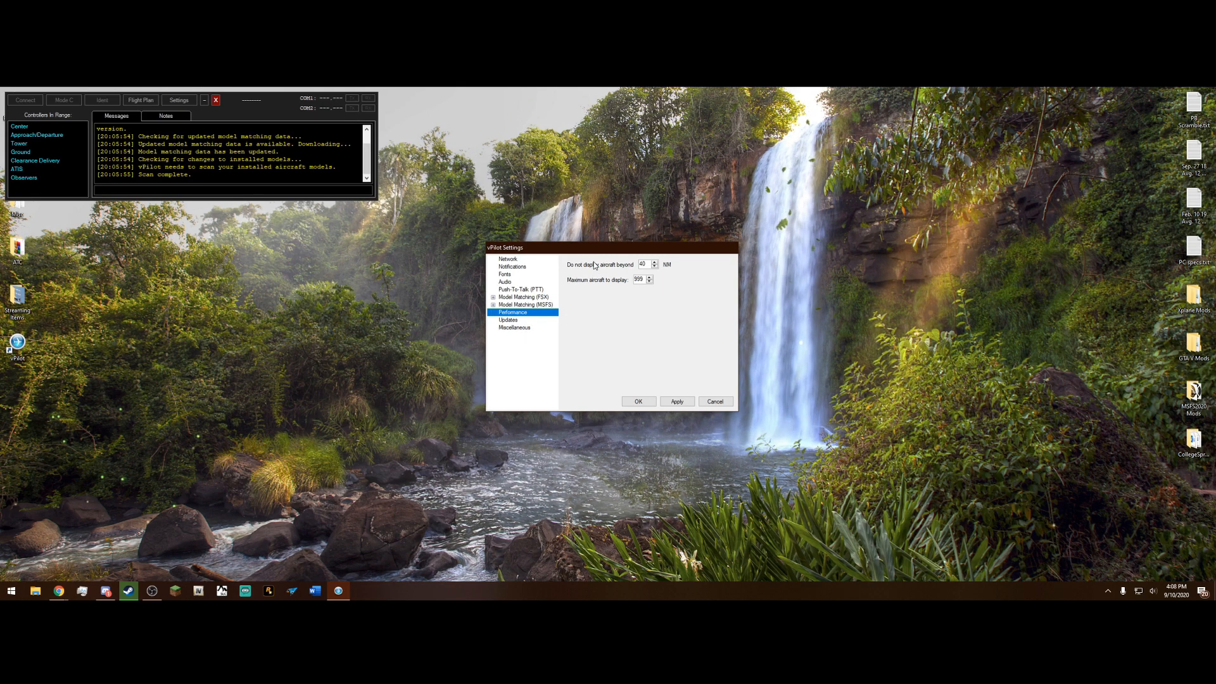
{"action": "mouse_move", "coordinate": [577, 273]}
{"action": "type", "text": "500"}
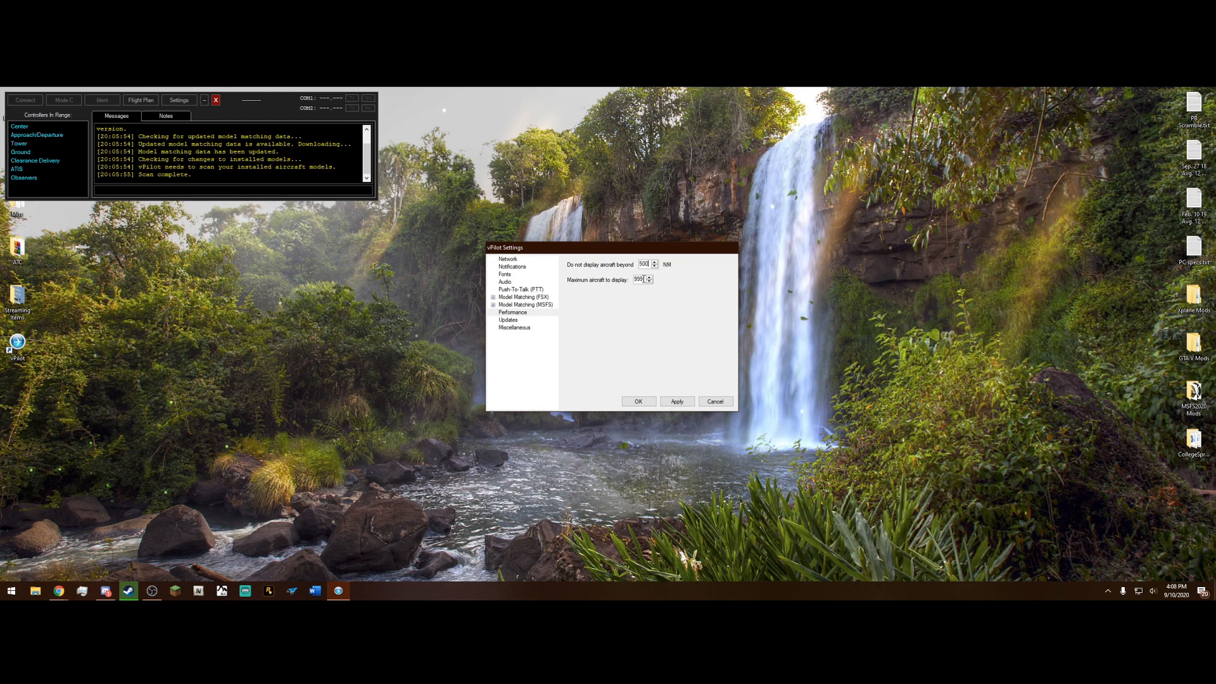
{"action": "left_click", "coordinate": [508, 319]}
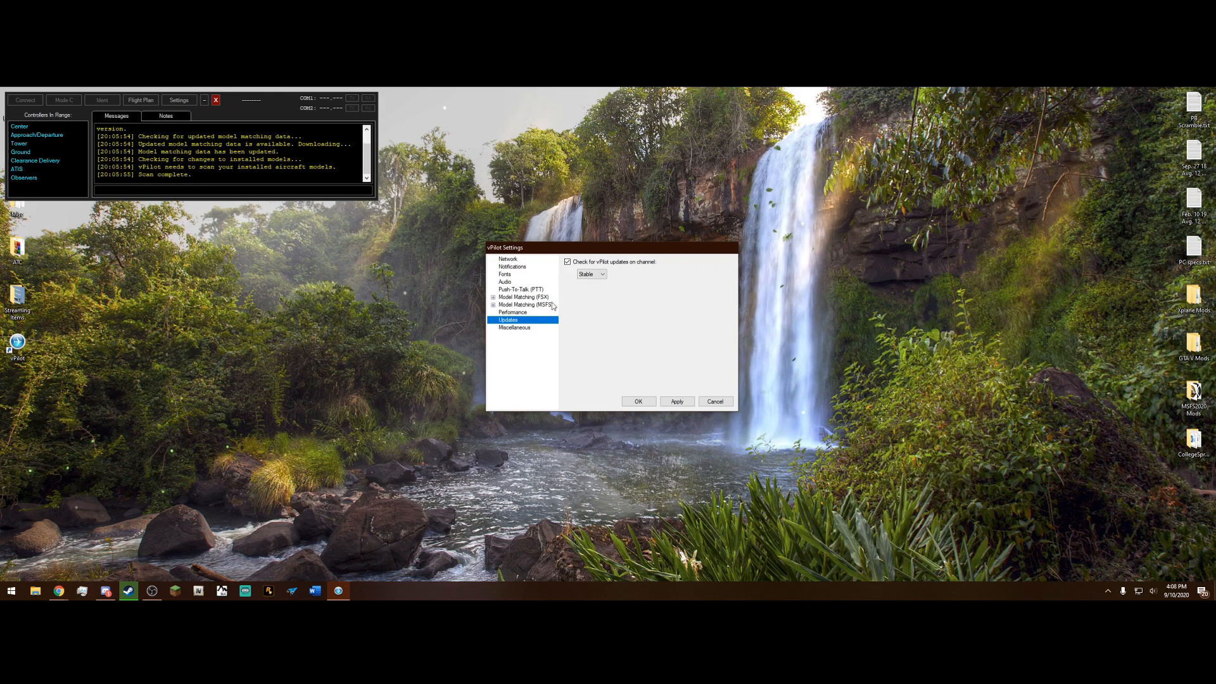
{"action": "left_click", "coordinate": [515, 327]}
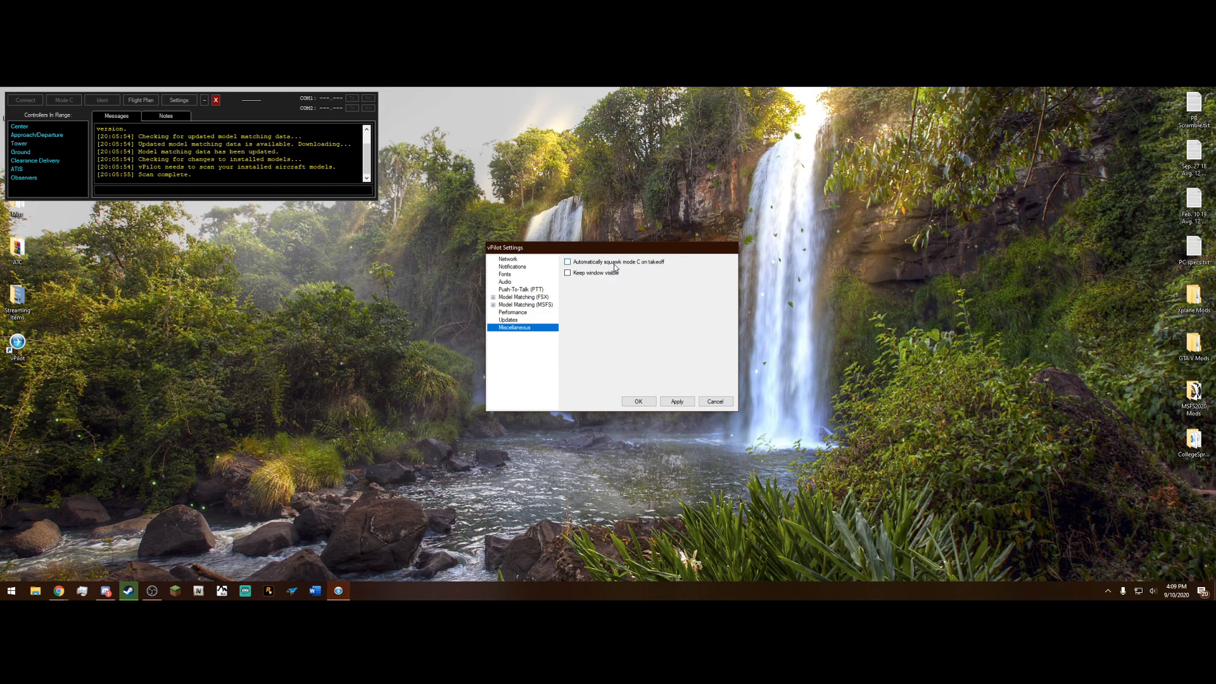
{"action": "left_click", "coordinate": [568, 262]}
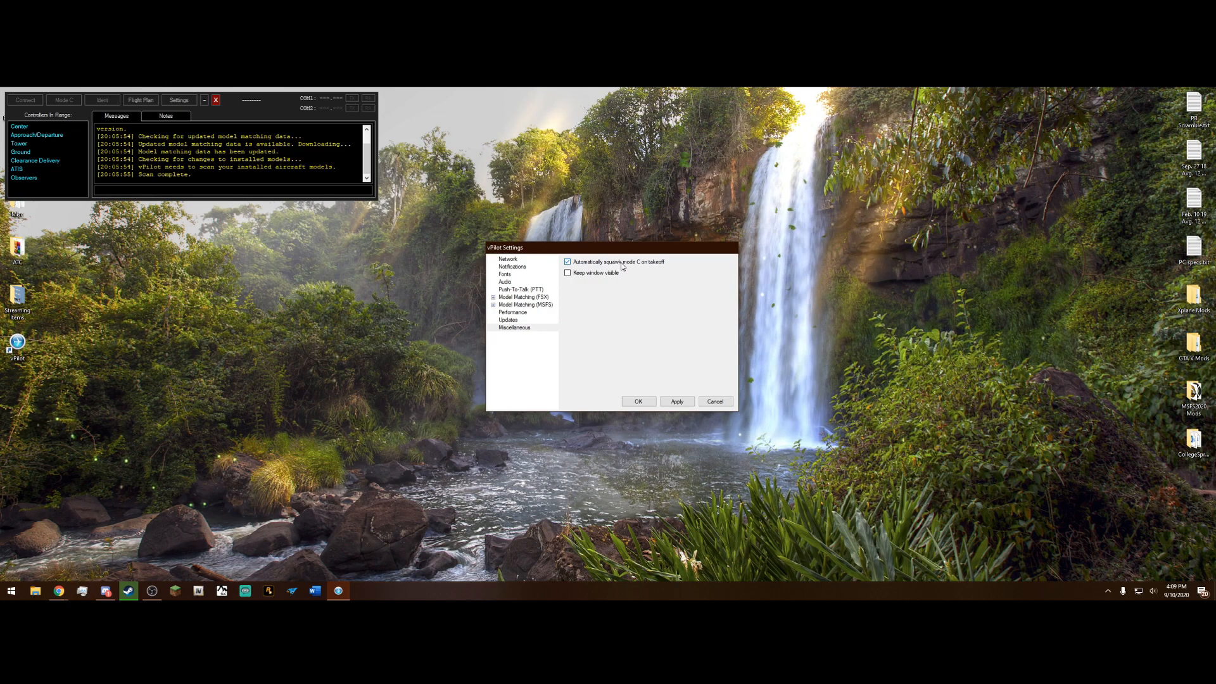
{"action": "left_click", "coordinate": [568, 262]}
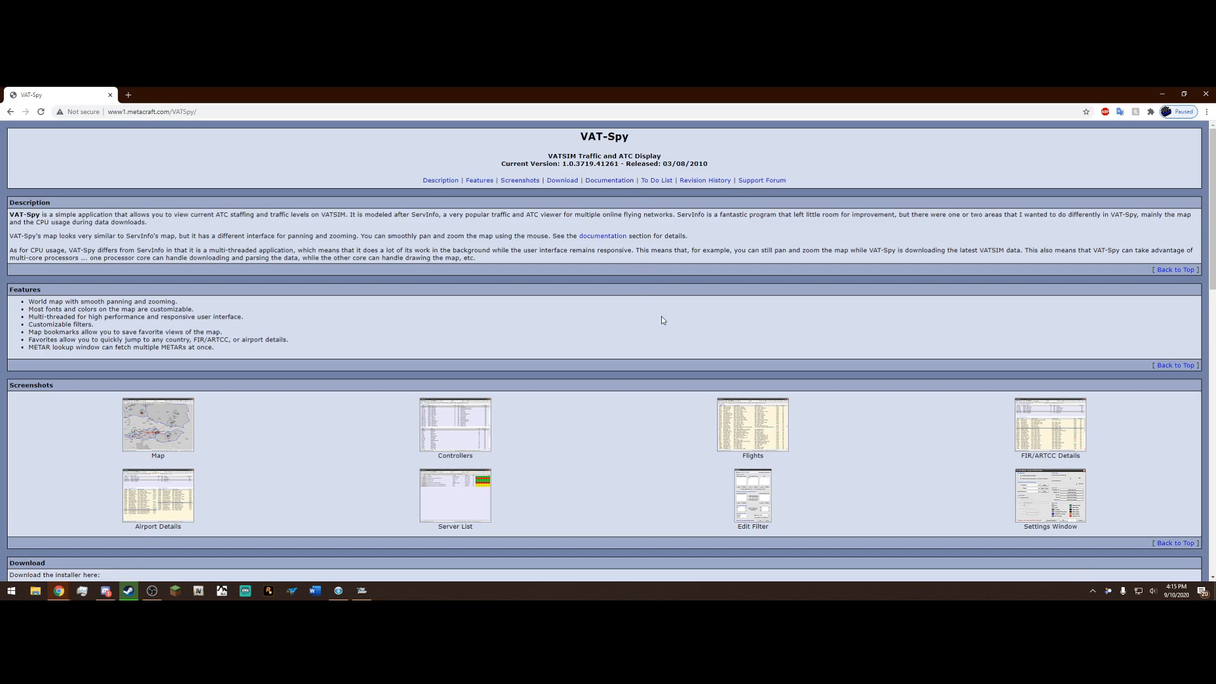
{"action": "mouse_move", "coordinate": [636, 329]}
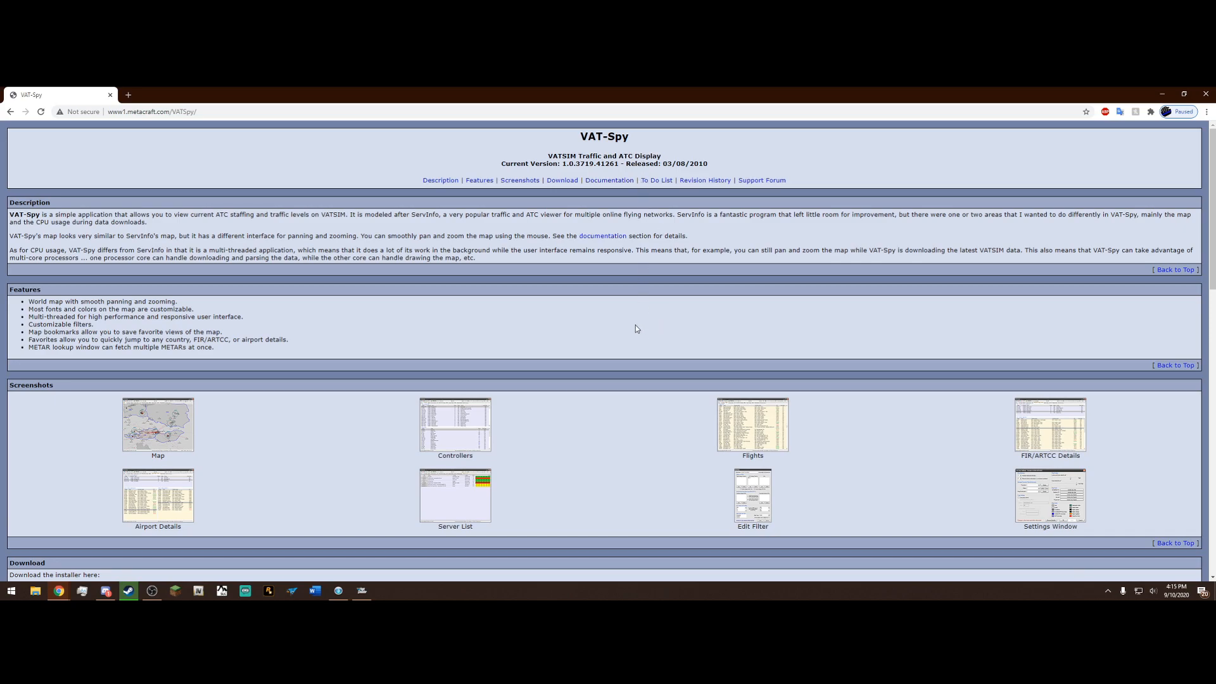
{"action": "mouse_move", "coordinate": [625, 329]}
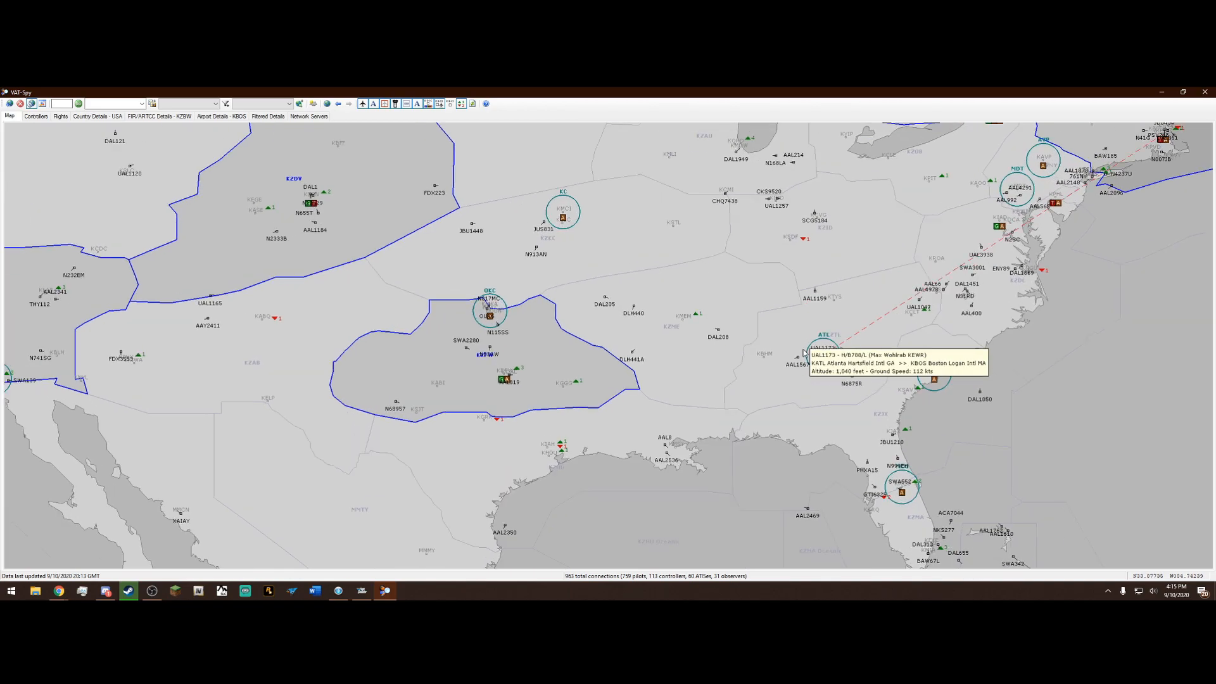
{"action": "mouse_move", "coordinate": [361, 591]}
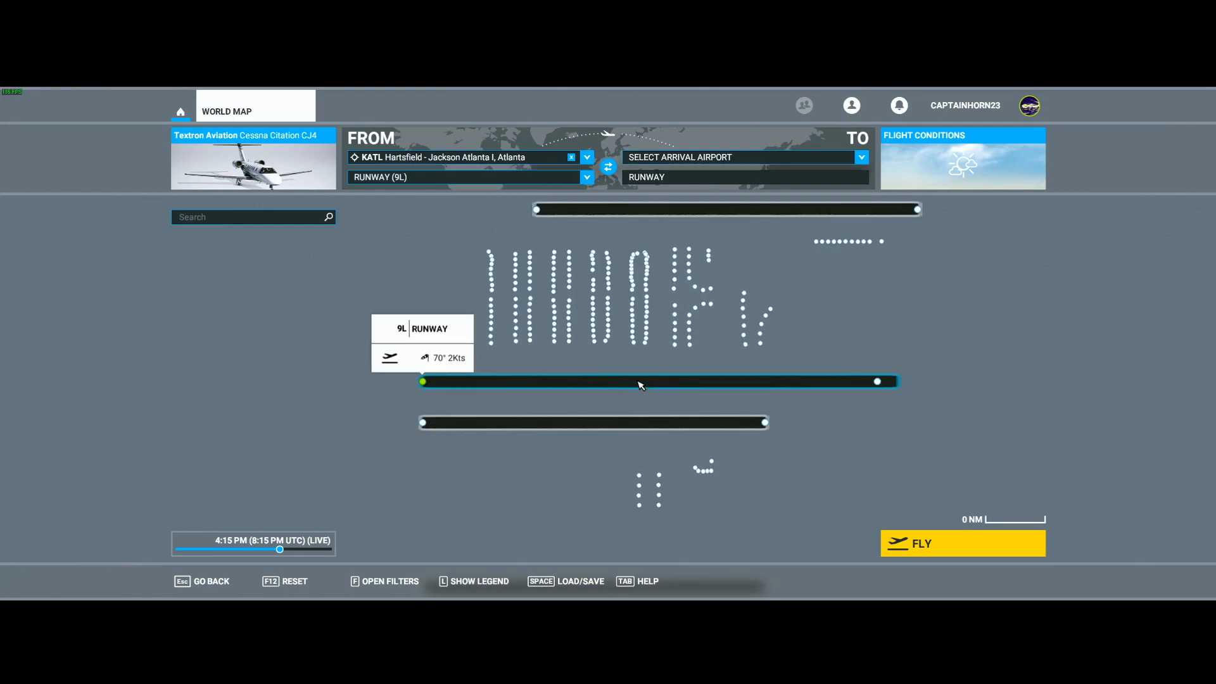
{"action": "mouse_move", "coordinate": [609, 368]}
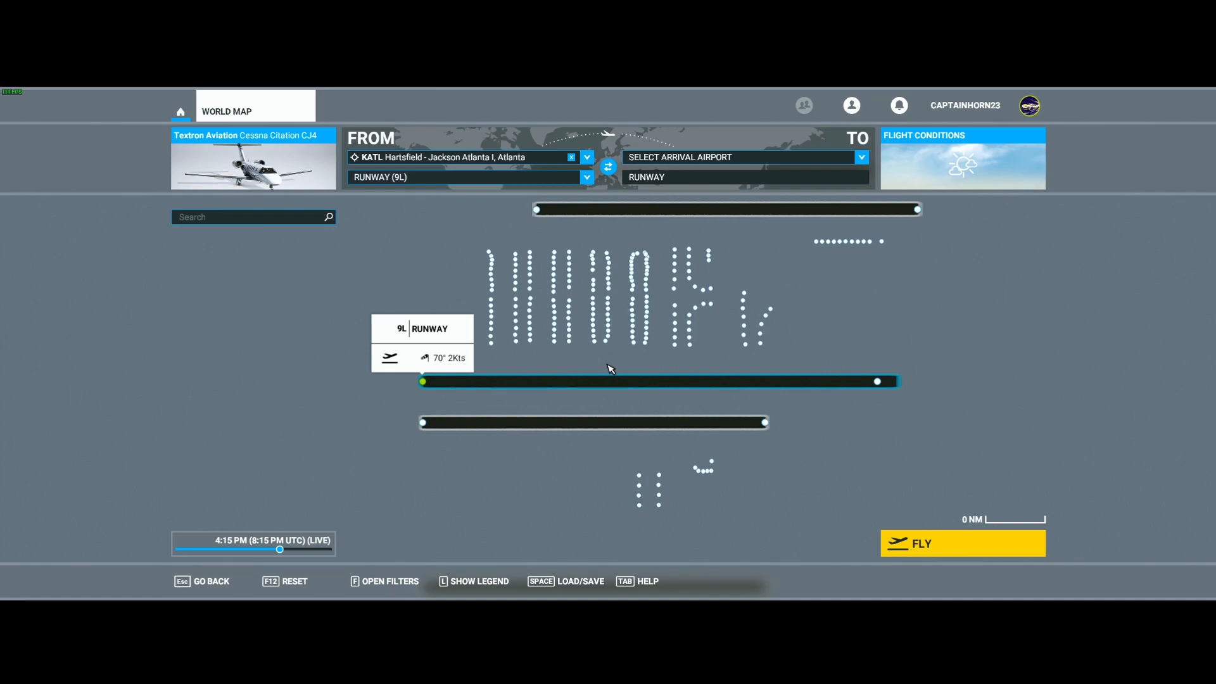
{"action": "mouse_move", "coordinate": [611, 345]}
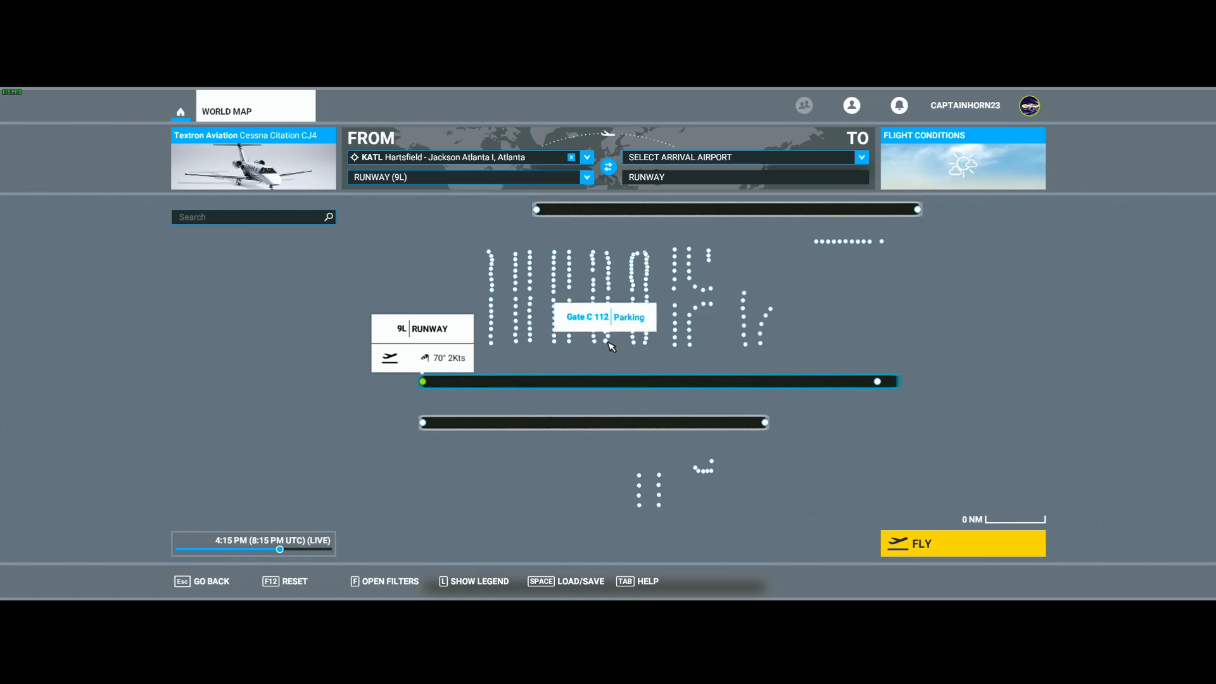
{"action": "mouse_move", "coordinate": [632, 355]}
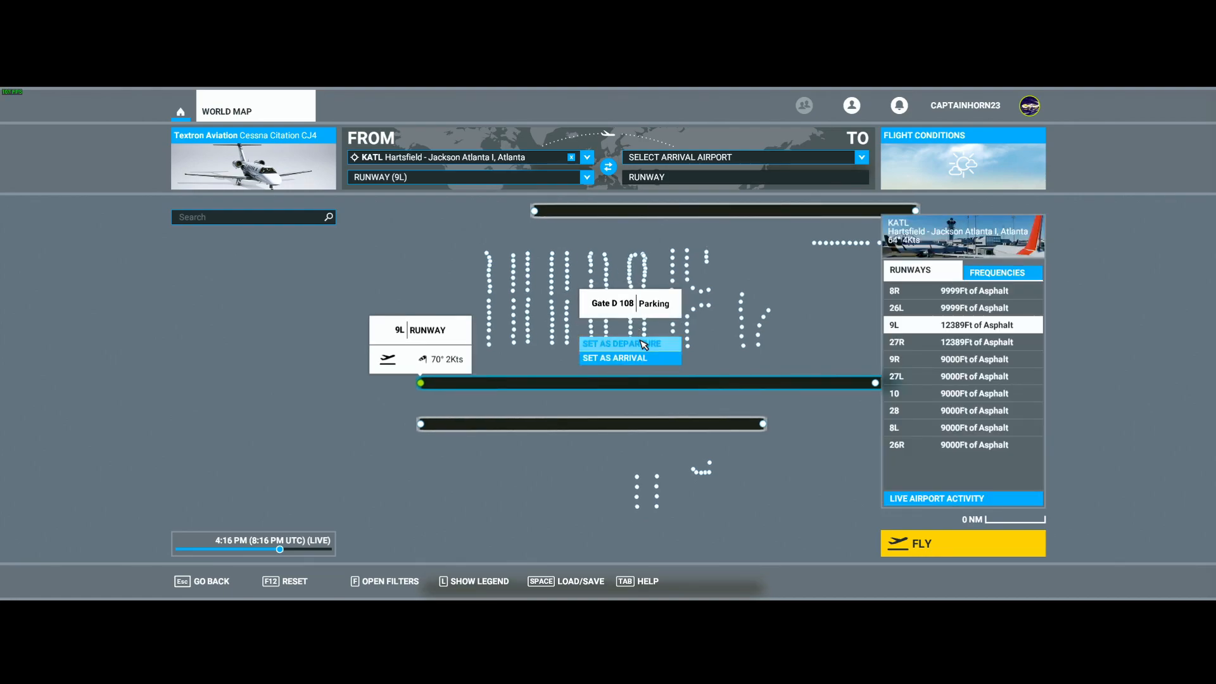
Step: Set Gate D 108 at KATL as departure and choose the Airbus A320neo
{"action": "left_click", "coordinate": [615, 343]}
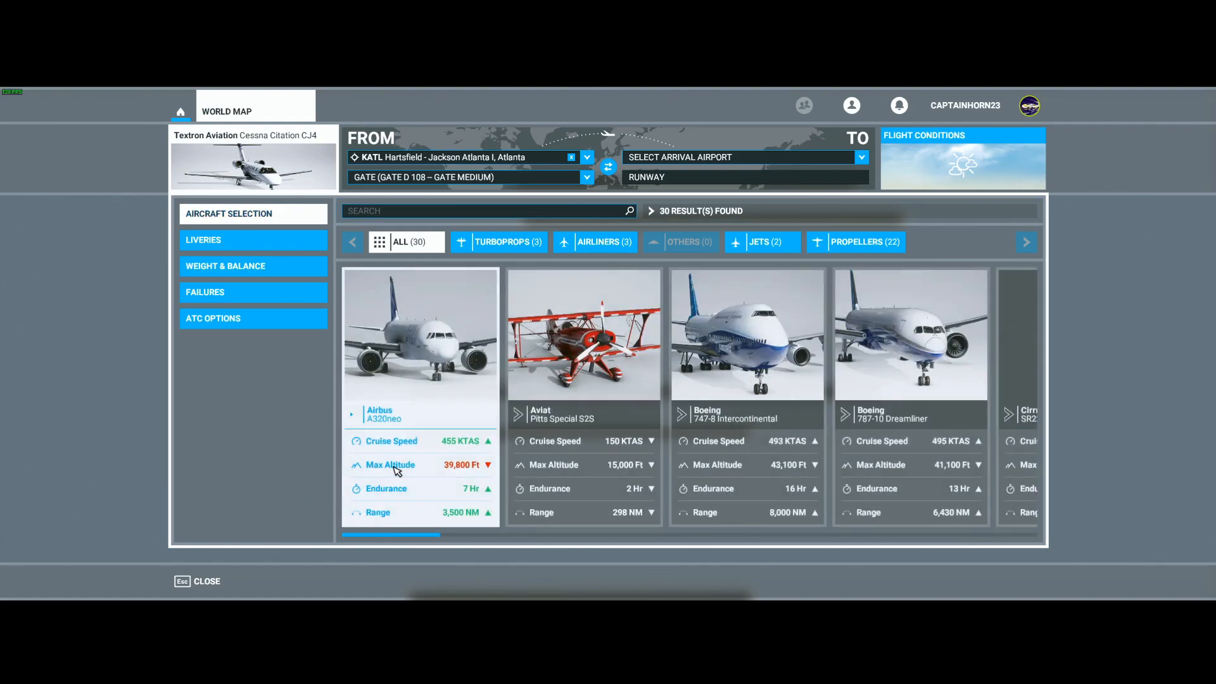
{"action": "left_click", "coordinate": [419, 349]}
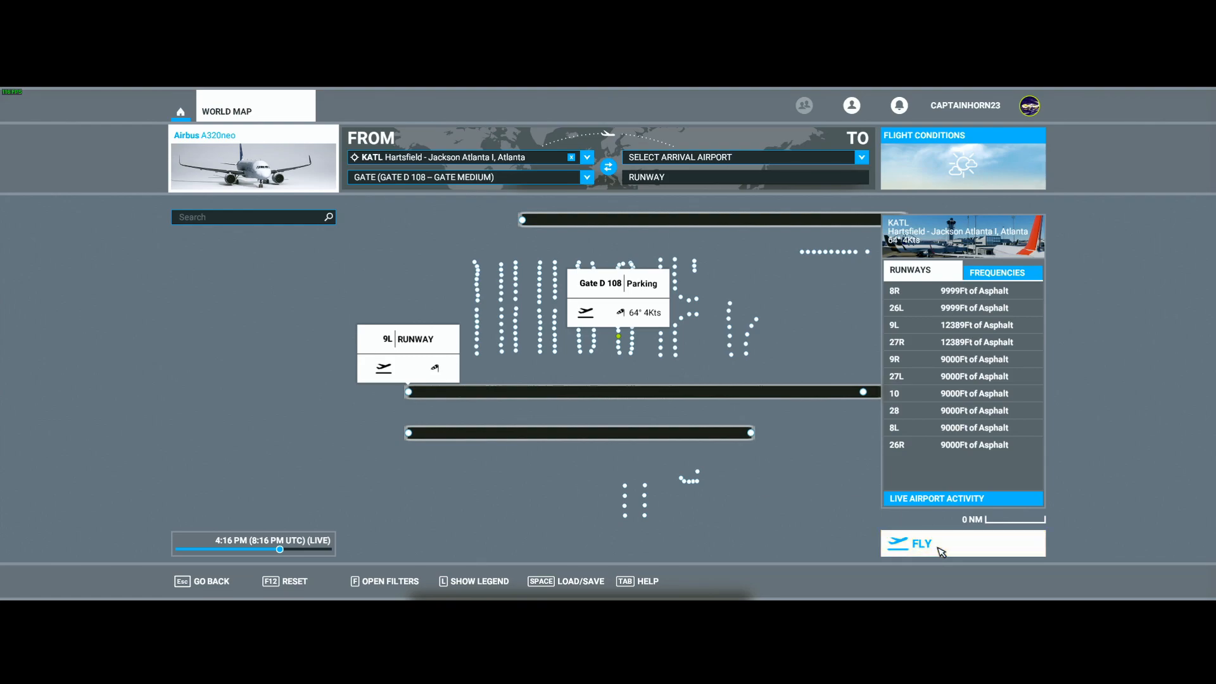
Step: Start the flight at the gate and check the Weather panel shows Live Weather
{"action": "left_click", "coordinate": [919, 543]}
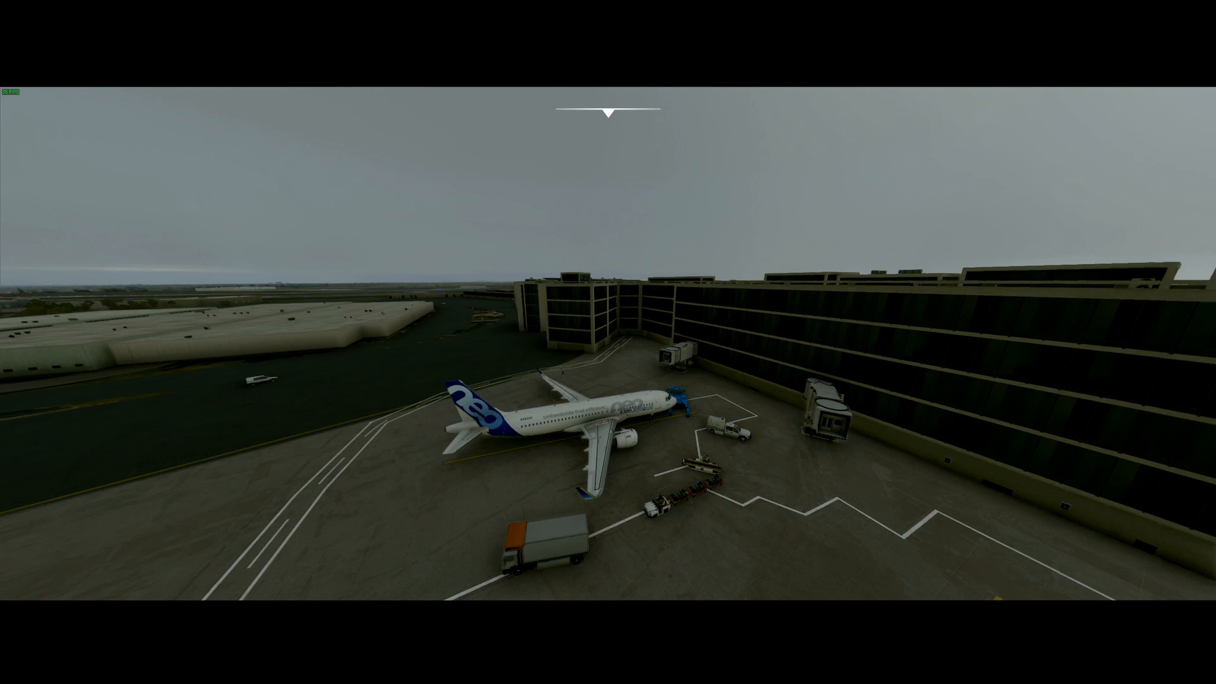
{"action": "left_click", "coordinate": [749, 135]}
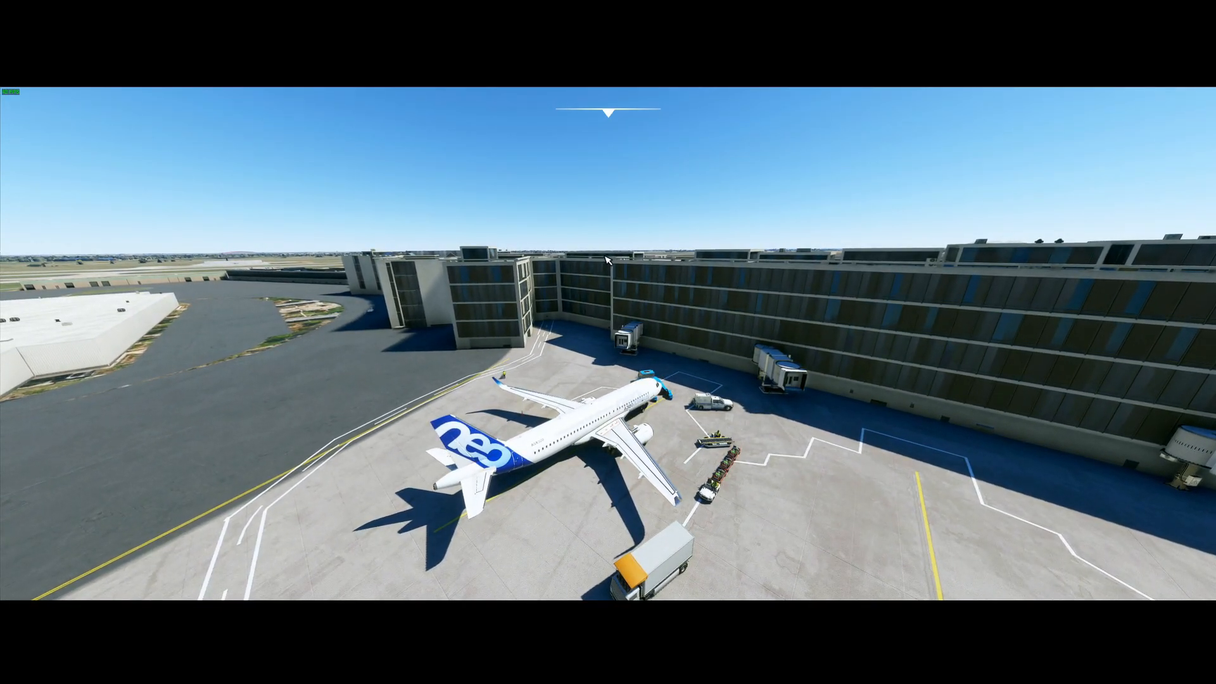
{"action": "mouse_move", "coordinate": [608, 113]}
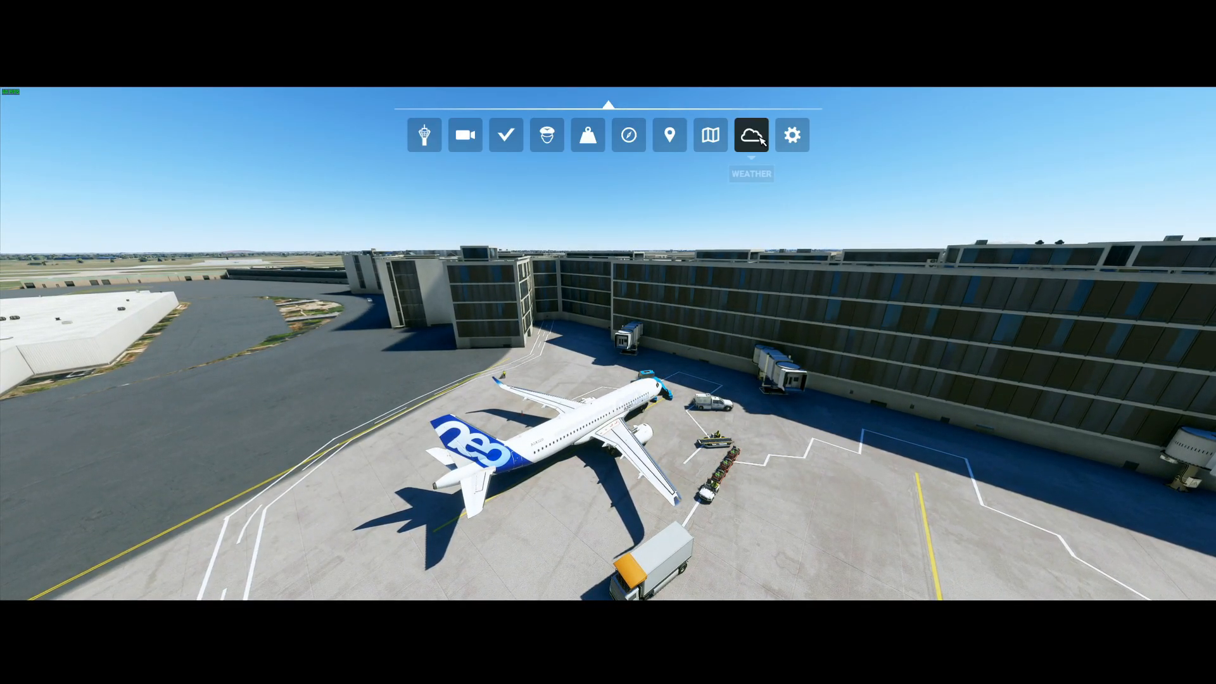
{"action": "left_click", "coordinate": [750, 135]}
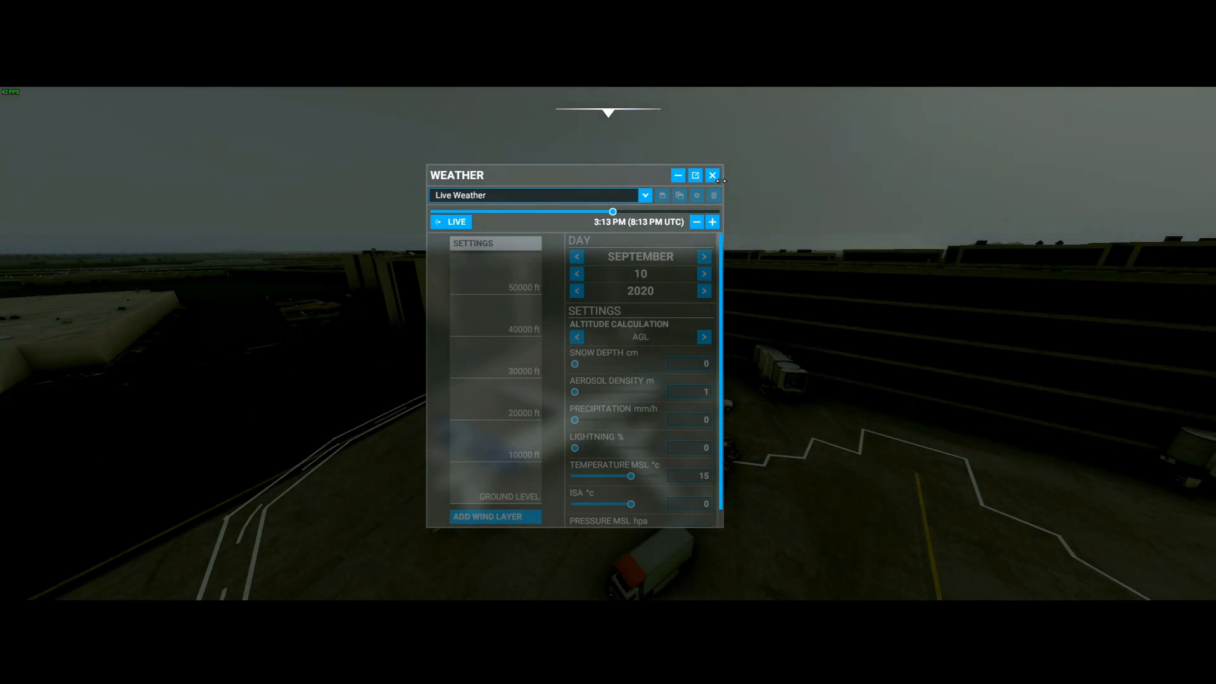
{"action": "left_click", "coordinate": [712, 175]}
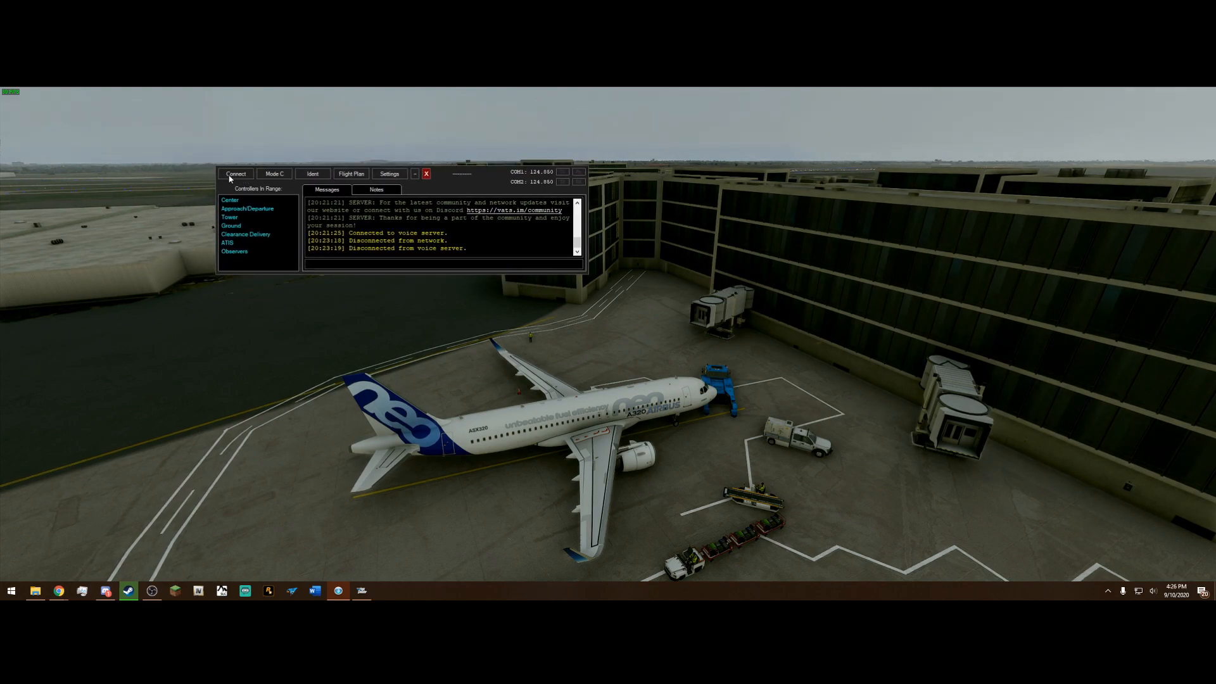
Step: Fill the connect form's callsign field with DAL623
{"action": "left_click", "coordinate": [235, 173]}
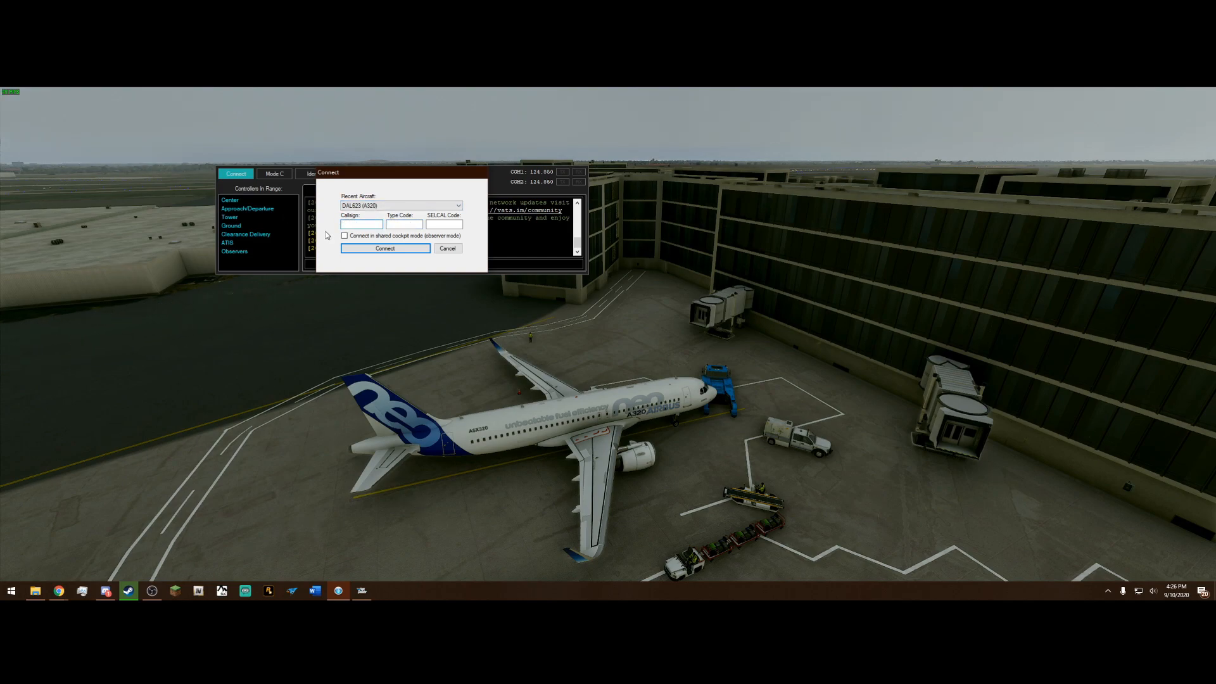
{"action": "left_click", "coordinate": [359, 224]}
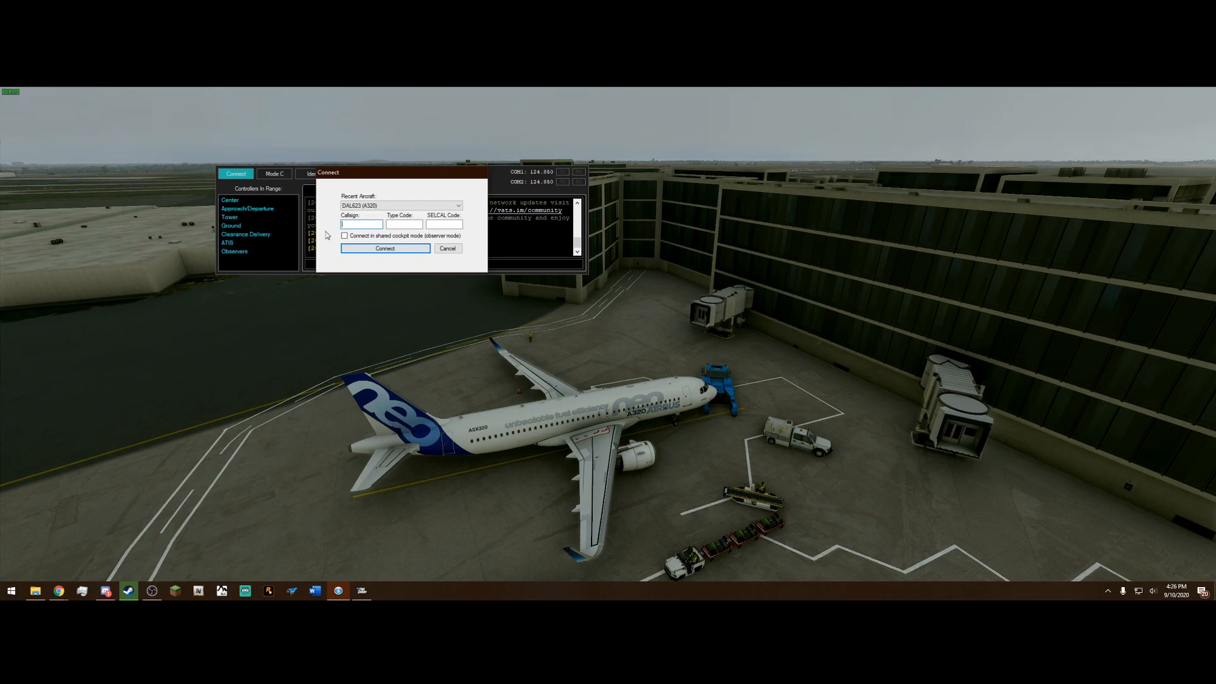
{"action": "type", "text": "DAL623"}
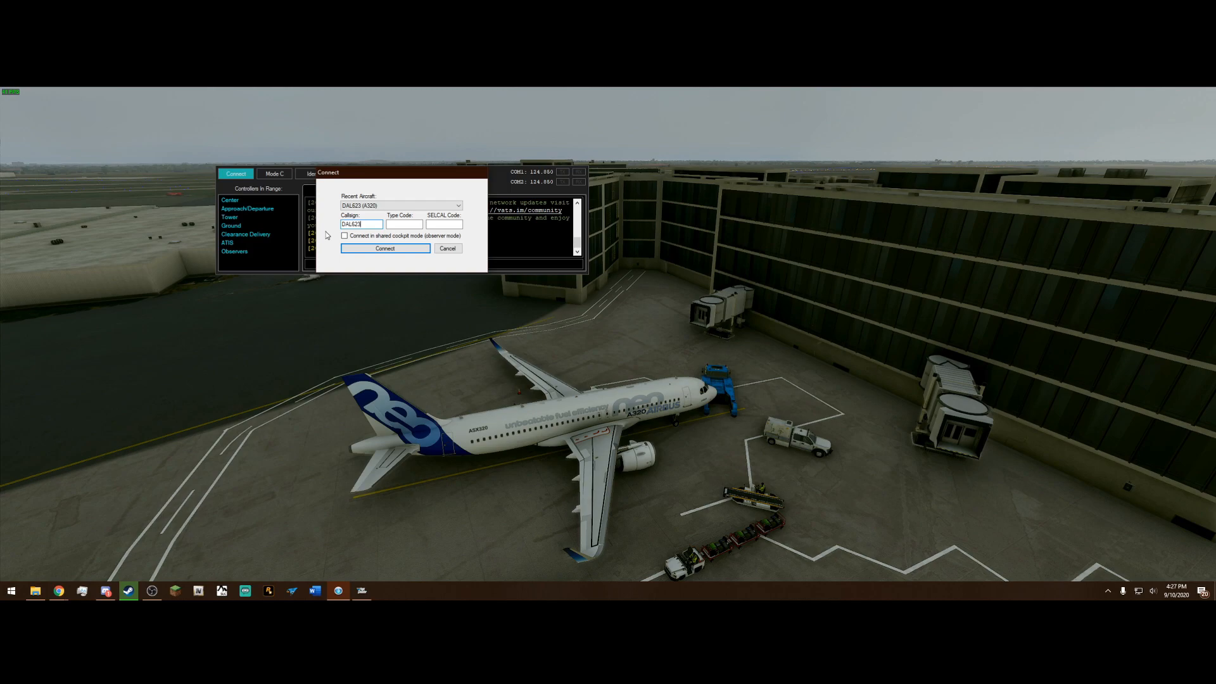
{"action": "type", "text": "DAL5454"}
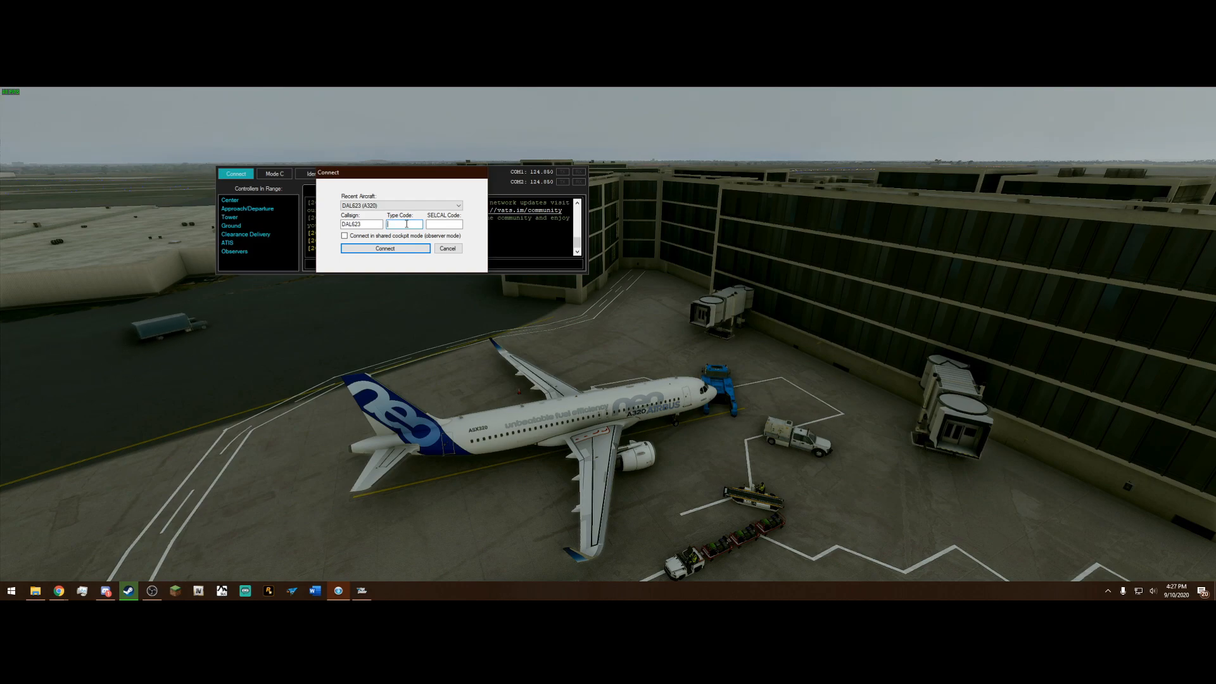
Step: Set aircraft type A320 from the AIRBUS suggestions and connect to VATSIM as DAL623
{"action": "type", "text": "AIRBUS A320"}
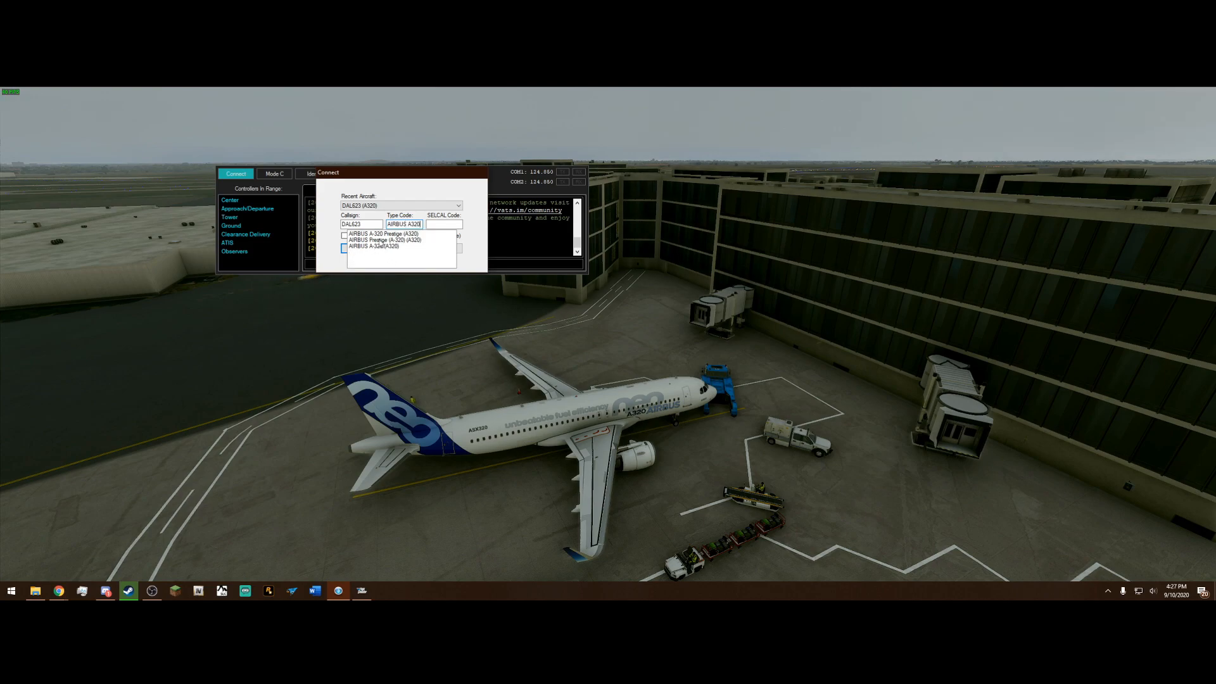
{"action": "left_click", "coordinate": [375, 246]}
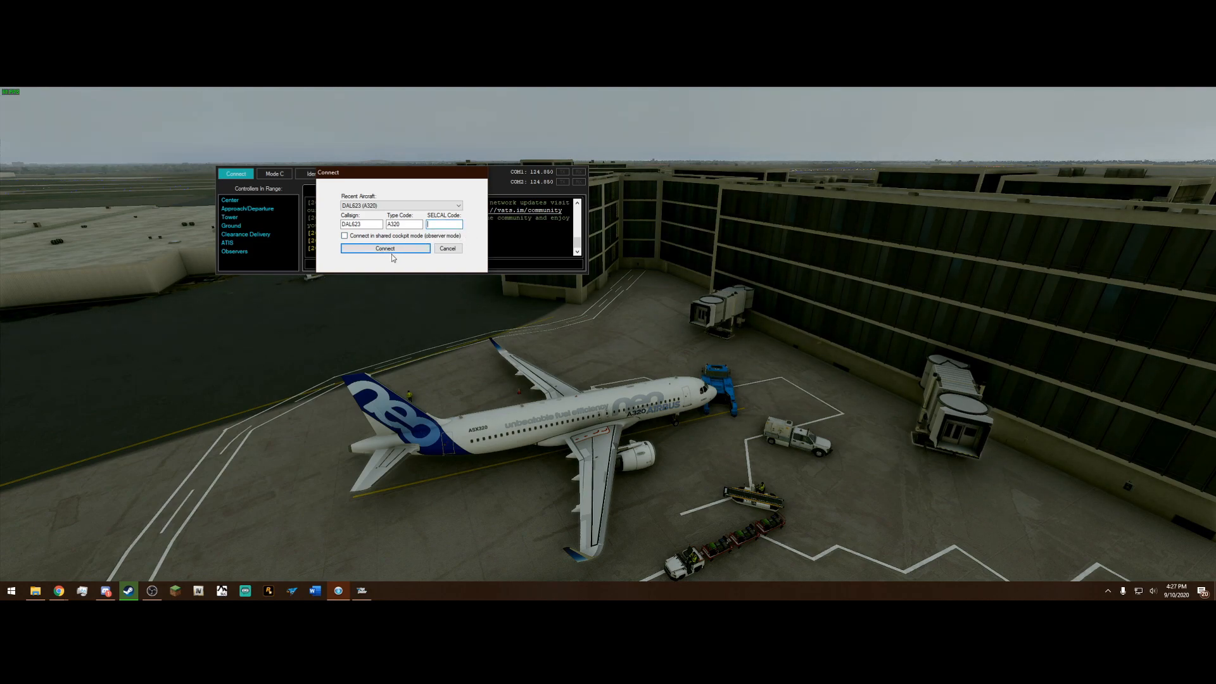
{"action": "left_click", "coordinate": [383, 249]}
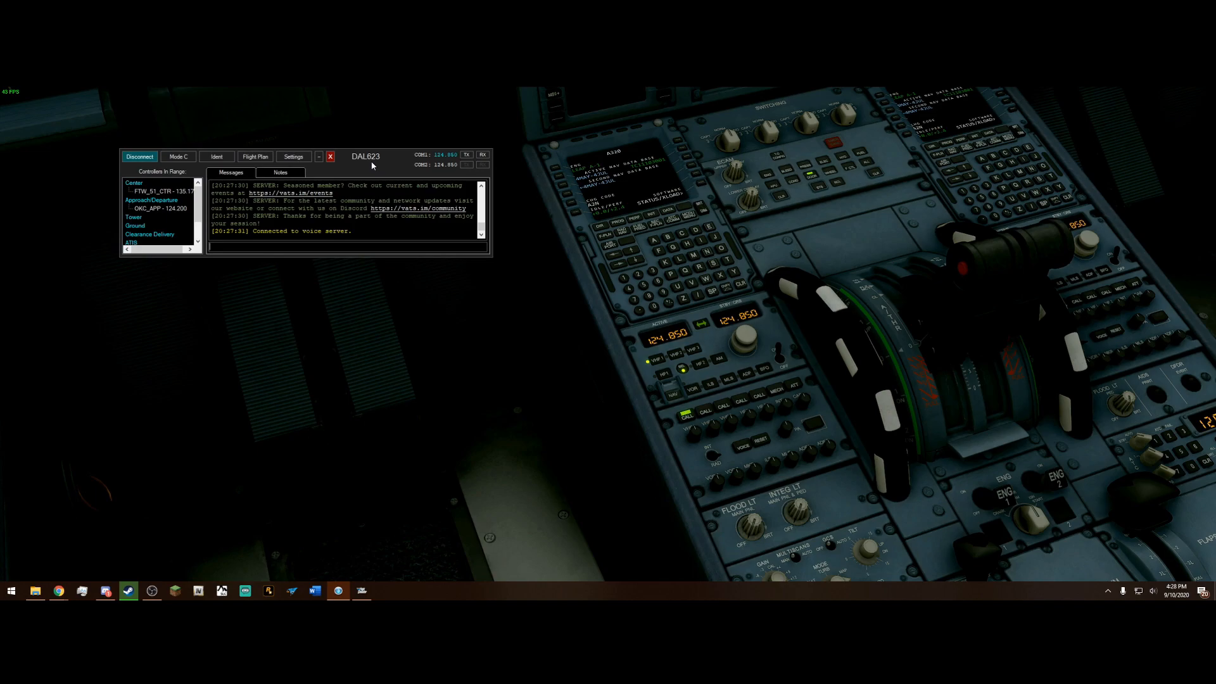
{"action": "mouse_move", "coordinate": [147, 192]}
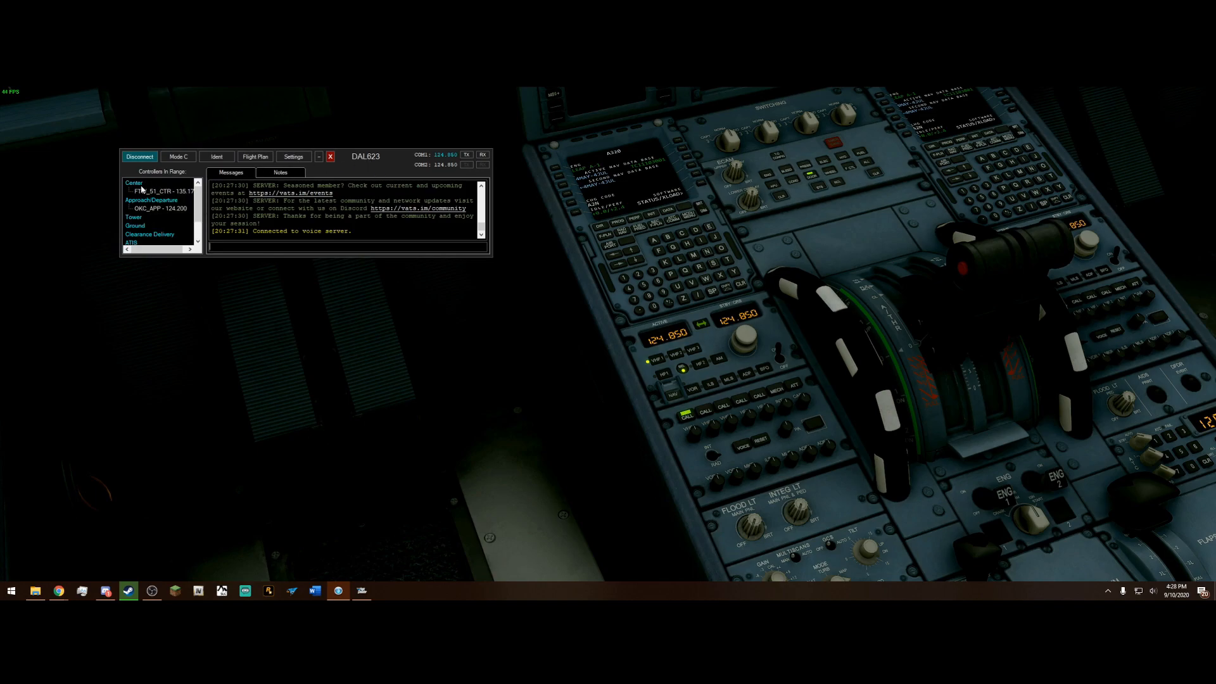
{"action": "mouse_move", "coordinate": [165, 215]}
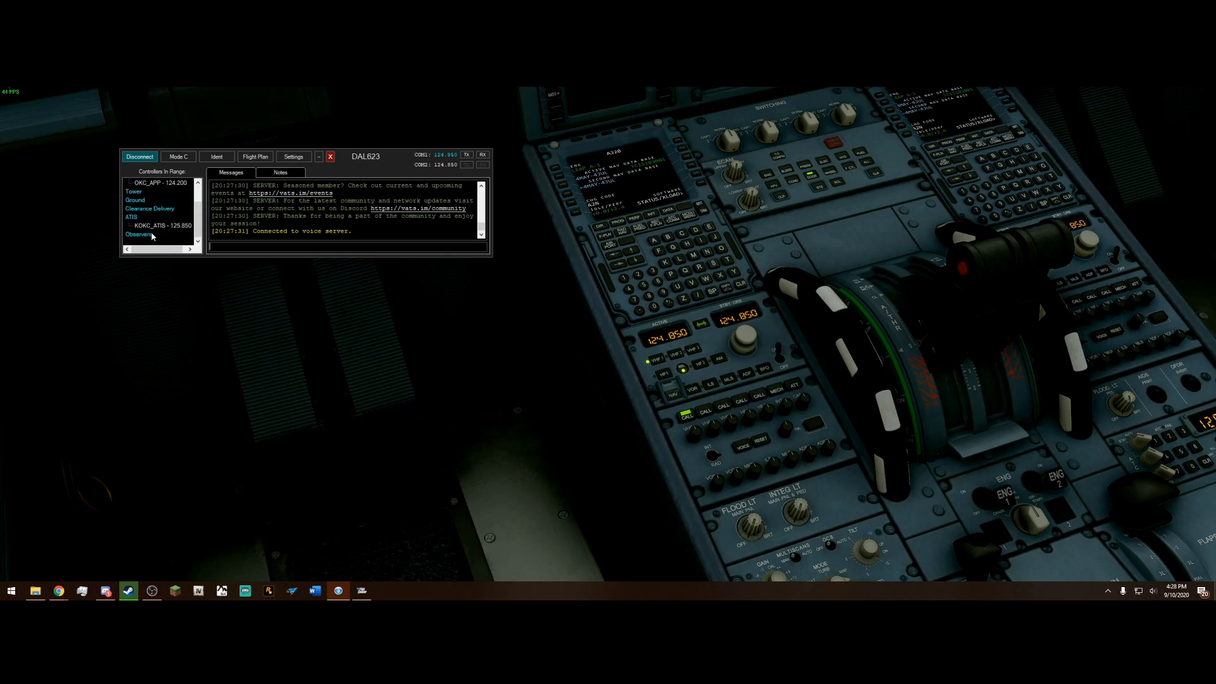
{"action": "mouse_move", "coordinate": [159, 225]}
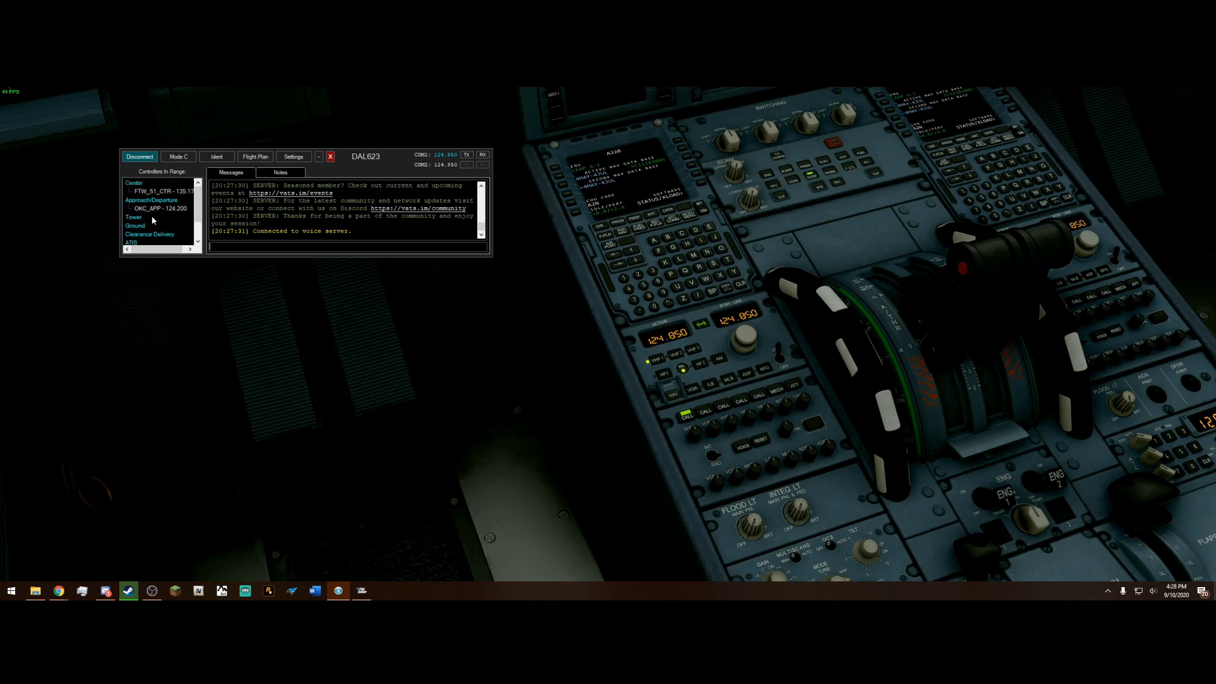
{"action": "mouse_move", "coordinate": [168, 209]}
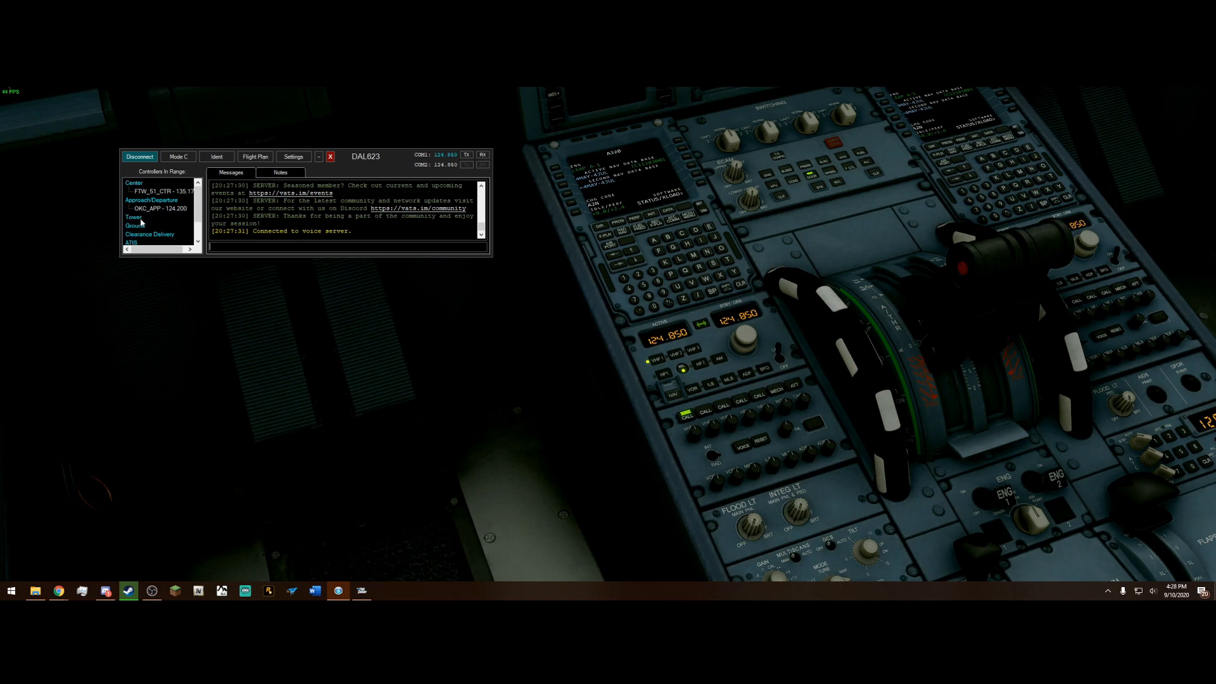
{"action": "mouse_move", "coordinate": [139, 219]}
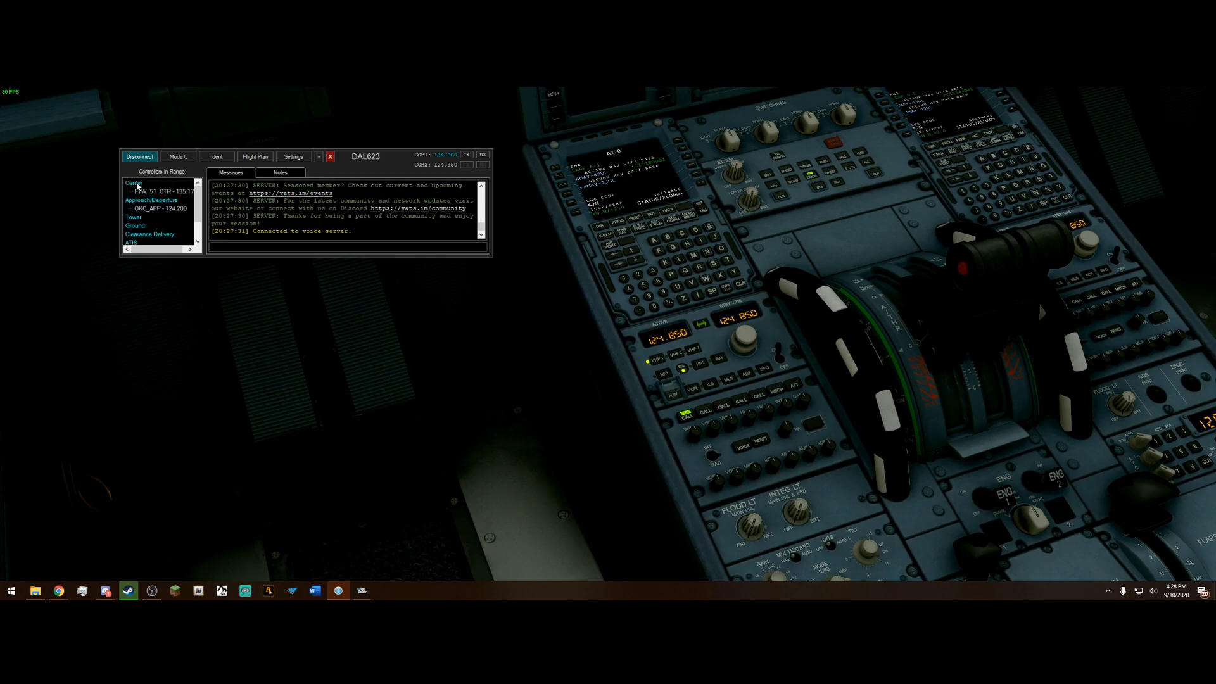
{"action": "mouse_move", "coordinate": [132, 193]}
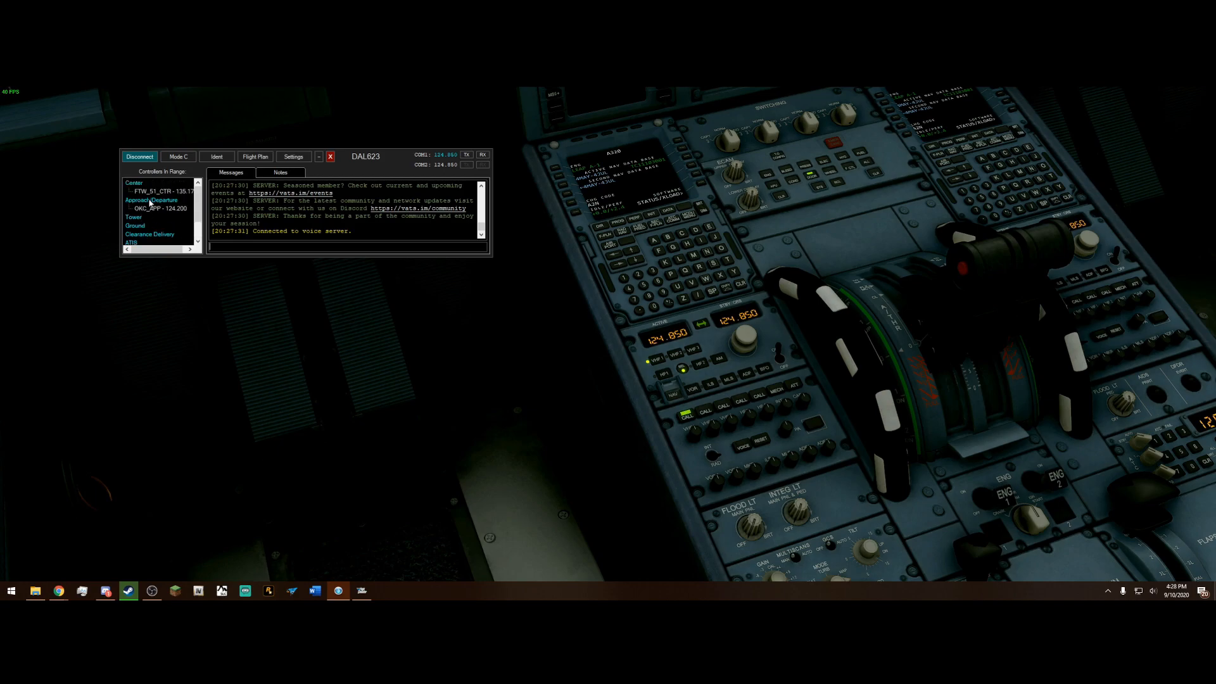
{"action": "mouse_move", "coordinate": [181, 211]}
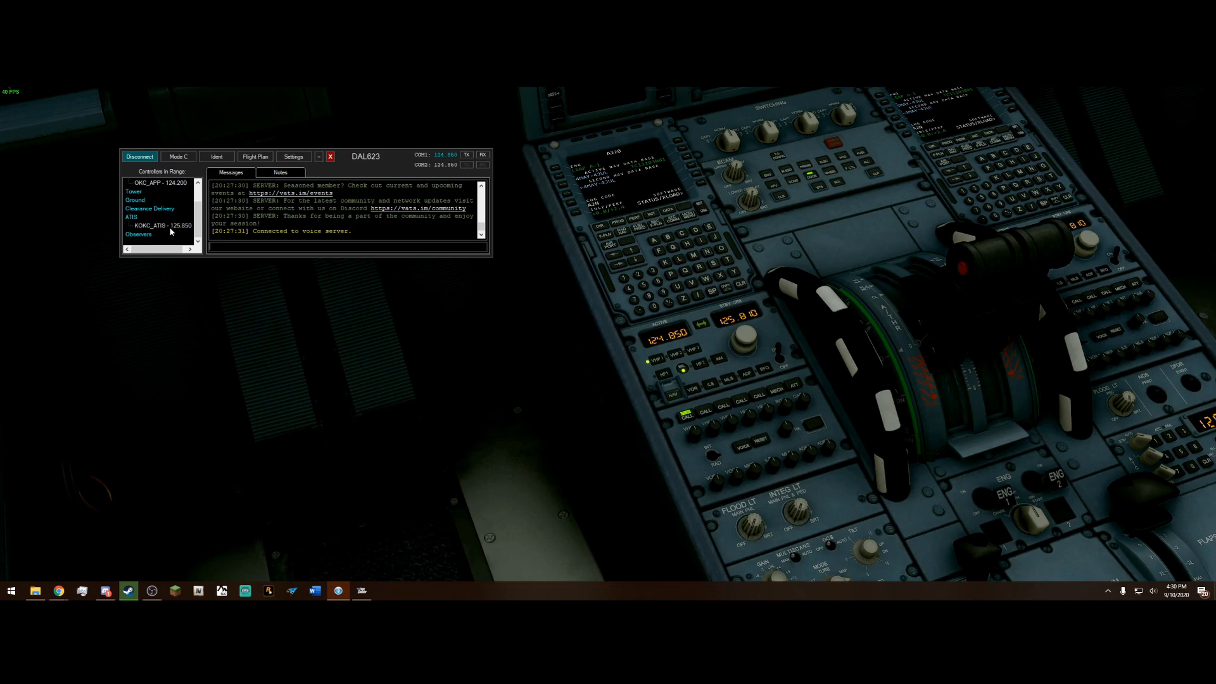
{"action": "mouse_move", "coordinate": [184, 248]}
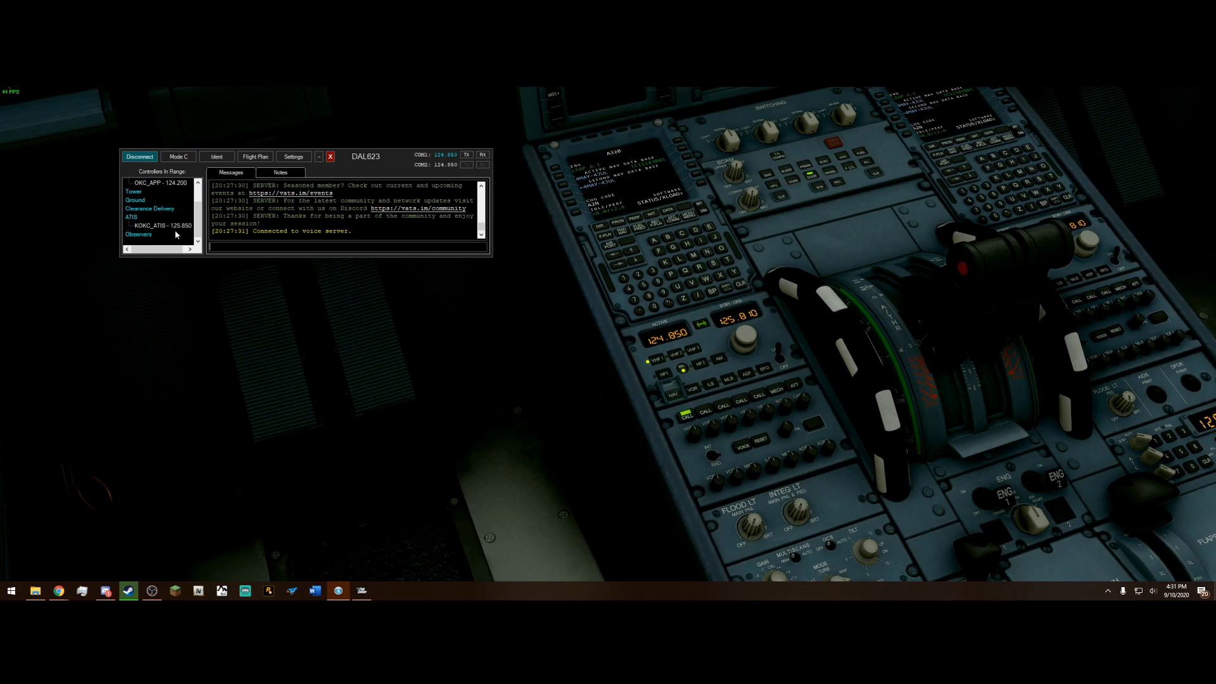
{"action": "mouse_move", "coordinate": [175, 233]}
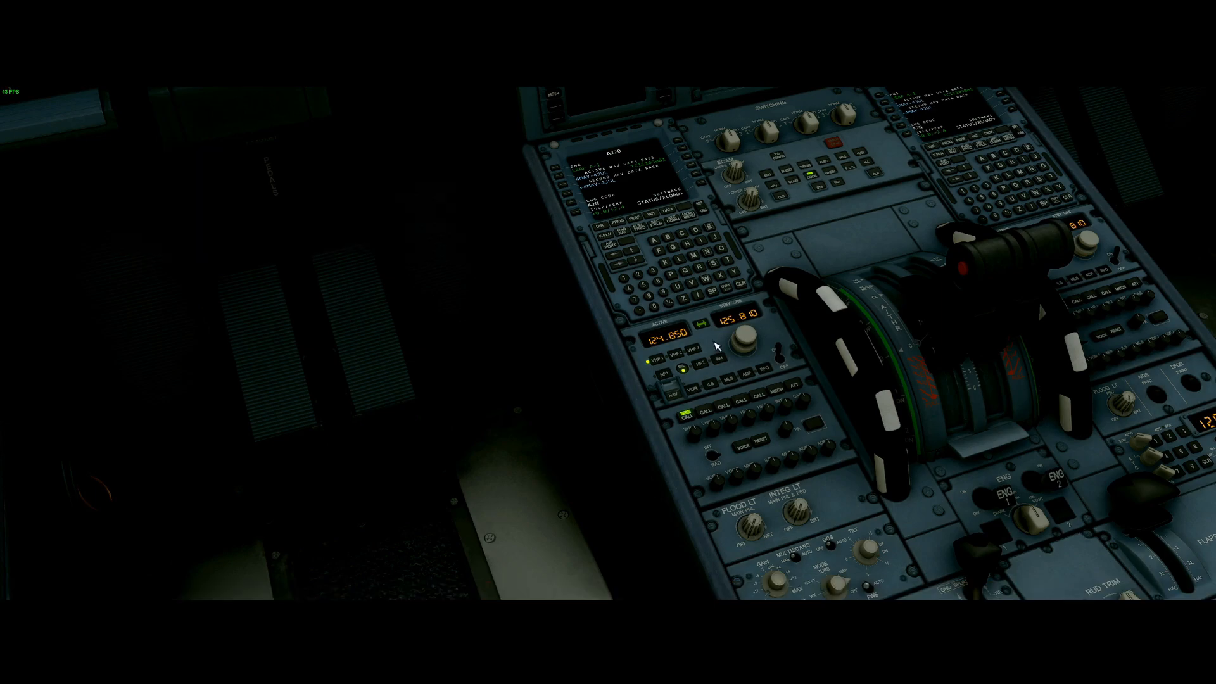
Step: Swap the A320 radio so ATIS 125.850 becomes the active frequency
{"action": "left_click", "coordinate": [746, 338]}
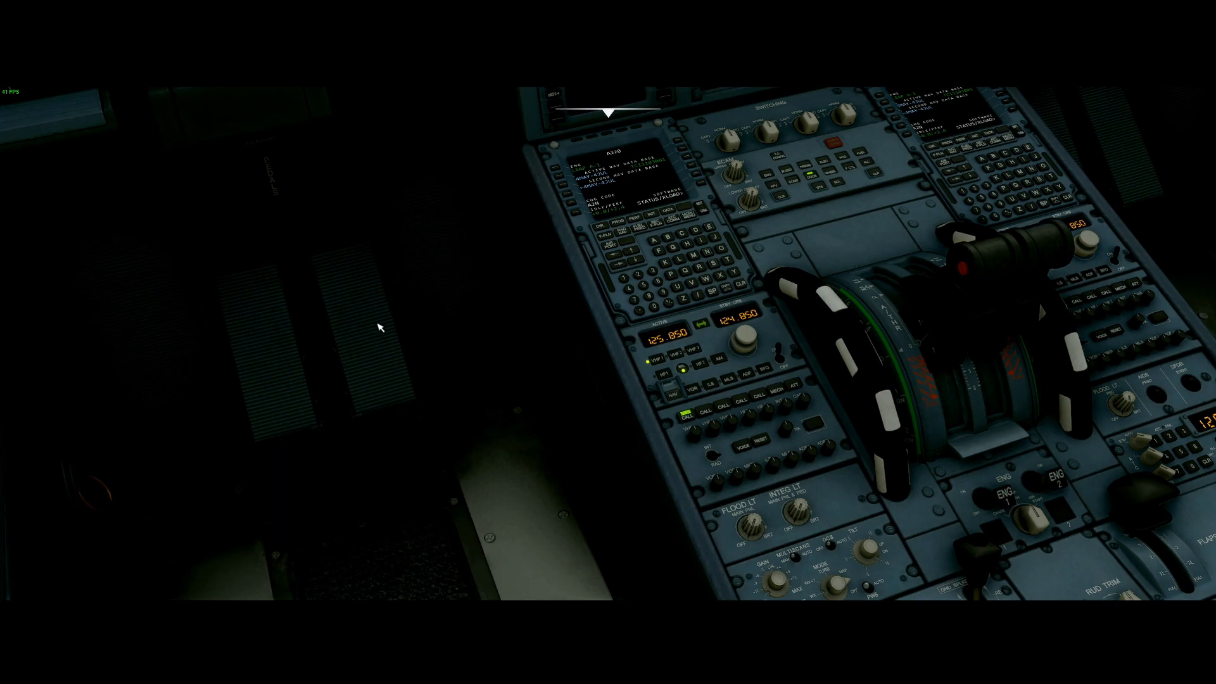
{"action": "mouse_move", "coordinate": [401, 312]}
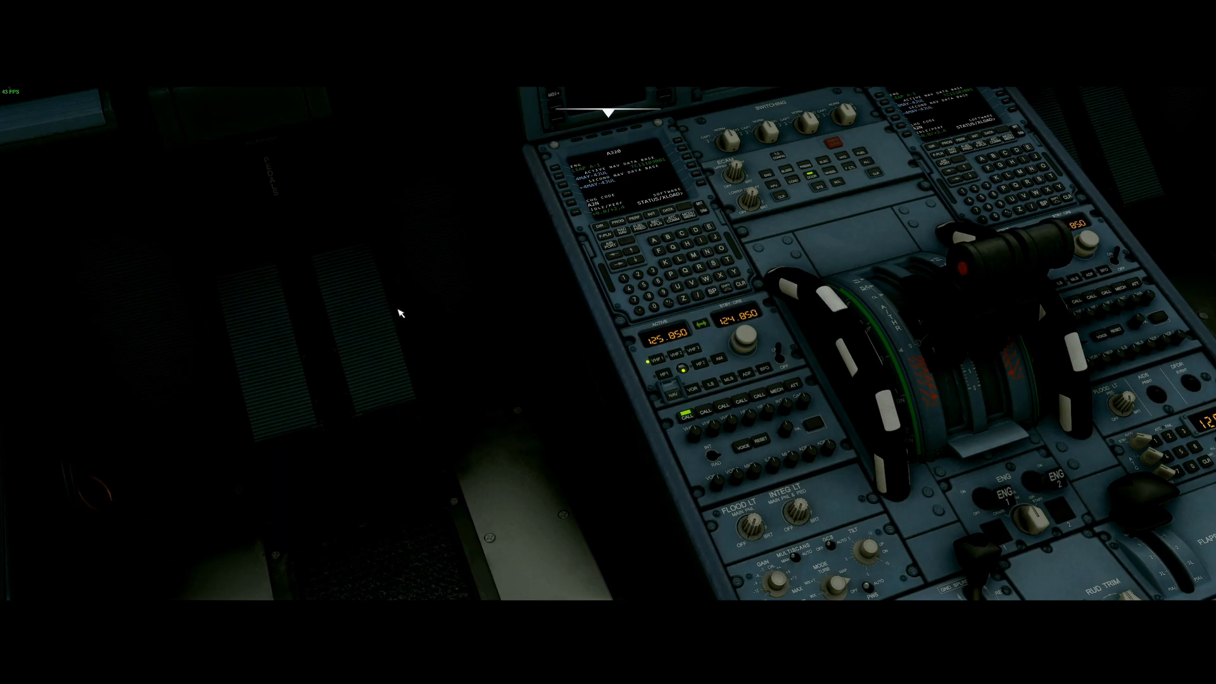
{"action": "mouse_move", "coordinate": [397, 293]}
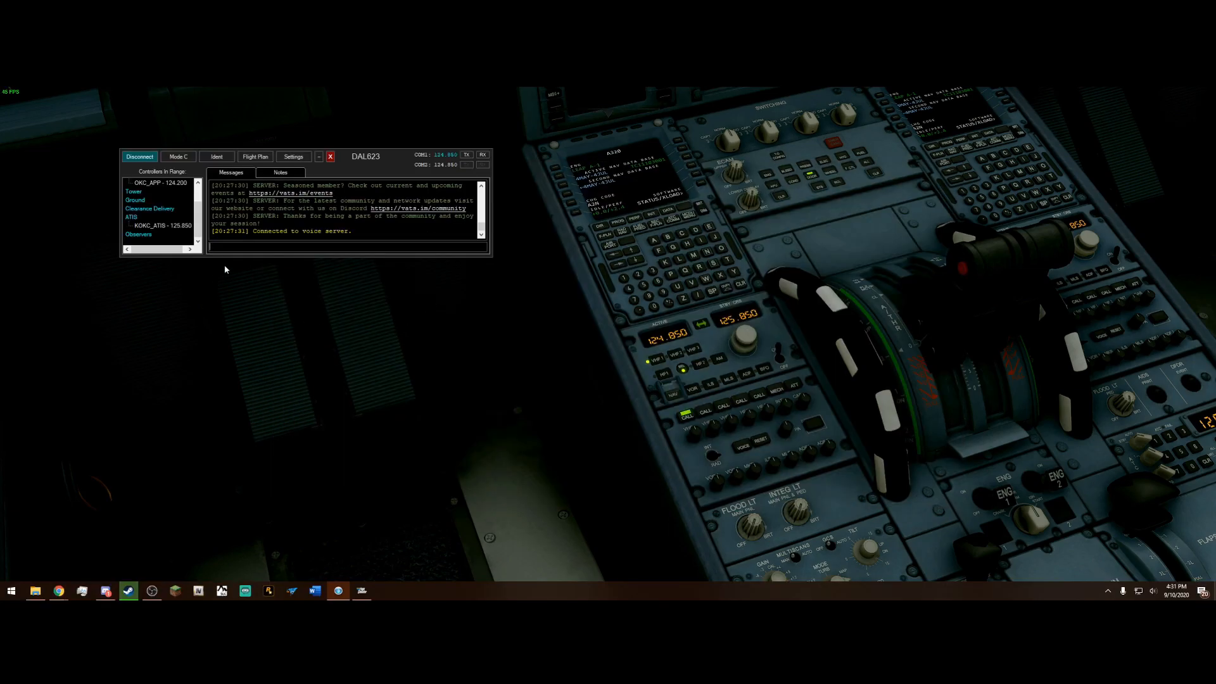
{"action": "mouse_move", "coordinate": [263, 307]}
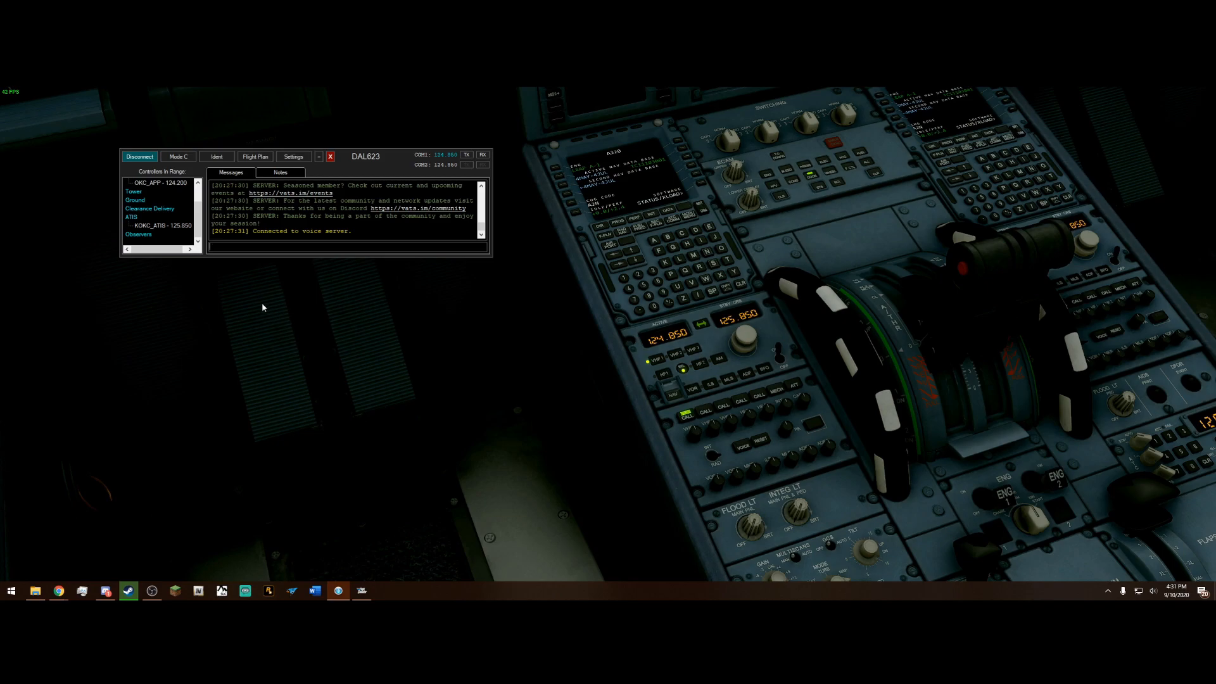
{"action": "mouse_move", "coordinate": [293, 301]}
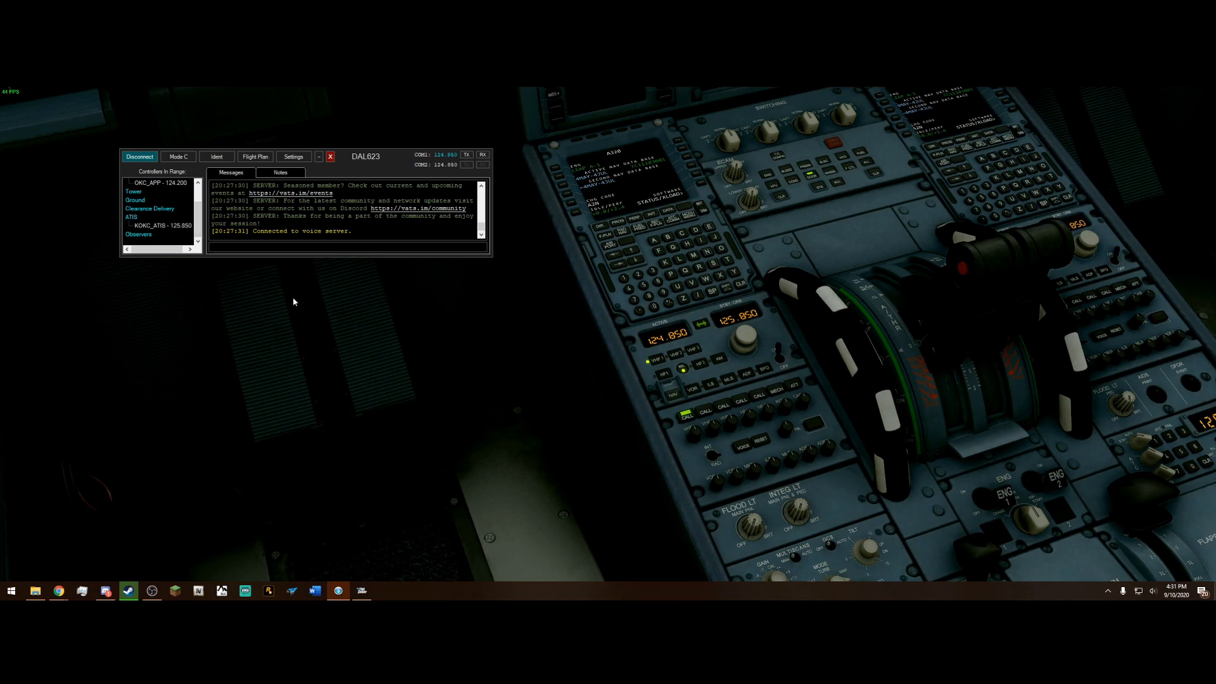
{"action": "mouse_move", "coordinate": [307, 310]}
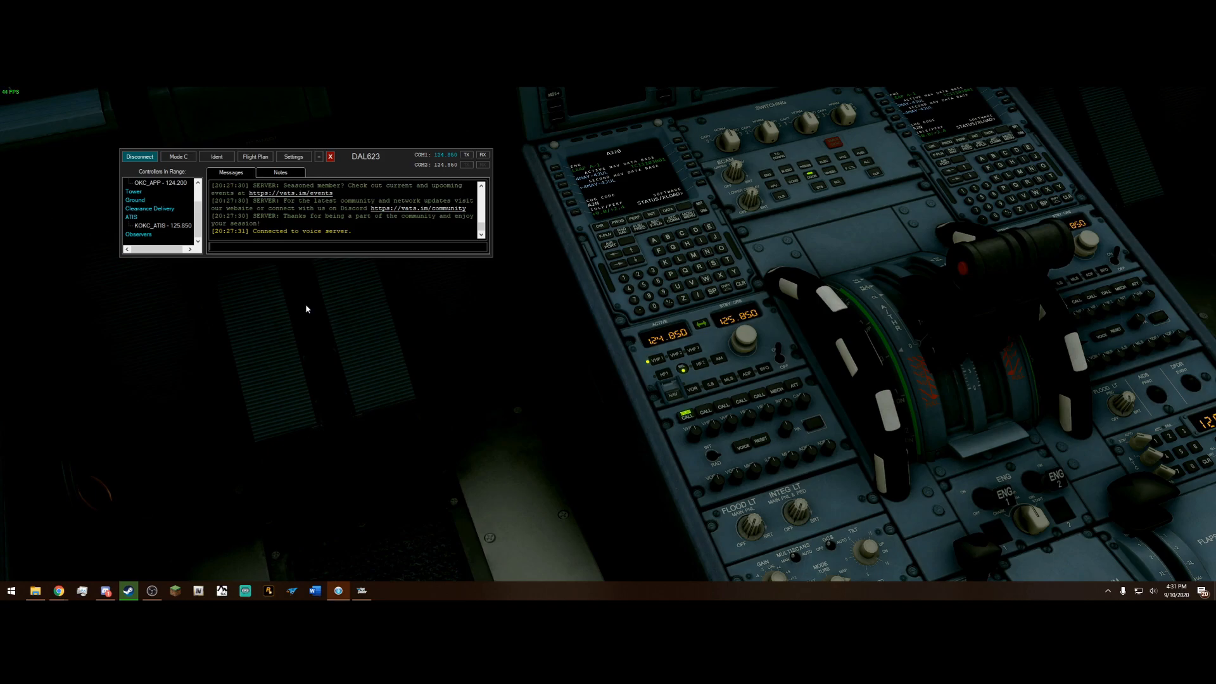
{"action": "mouse_move", "coordinate": [424, 363]}
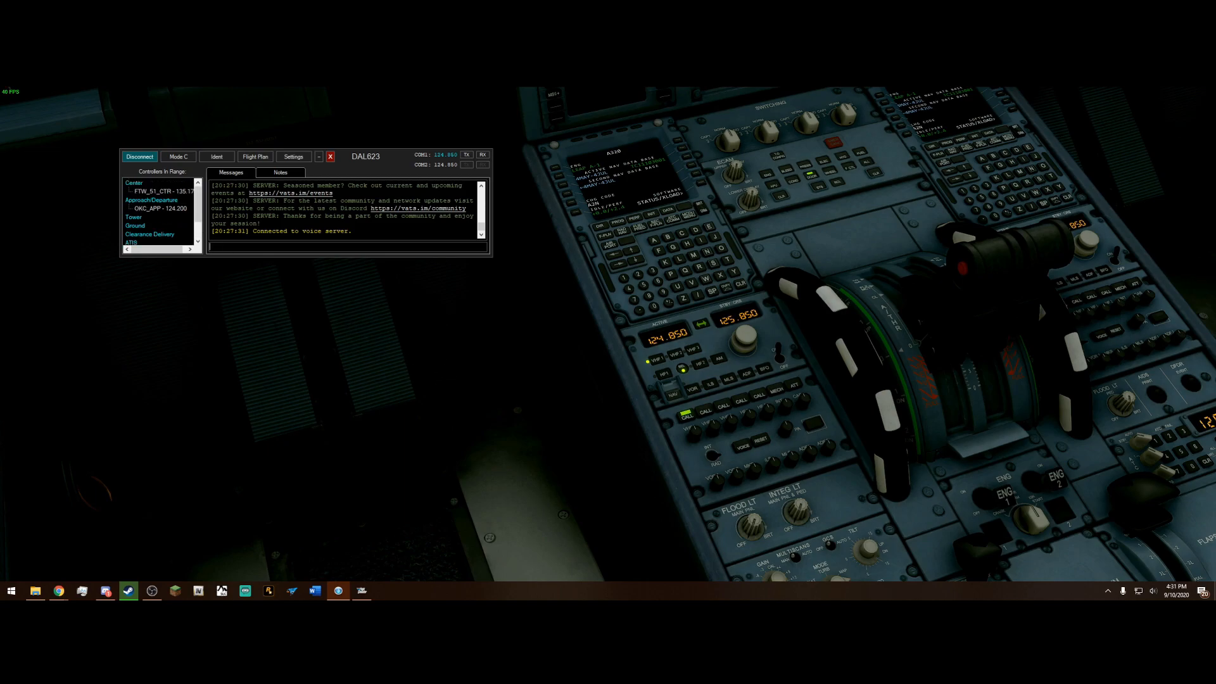
{"action": "mouse_move", "coordinate": [353, 274]}
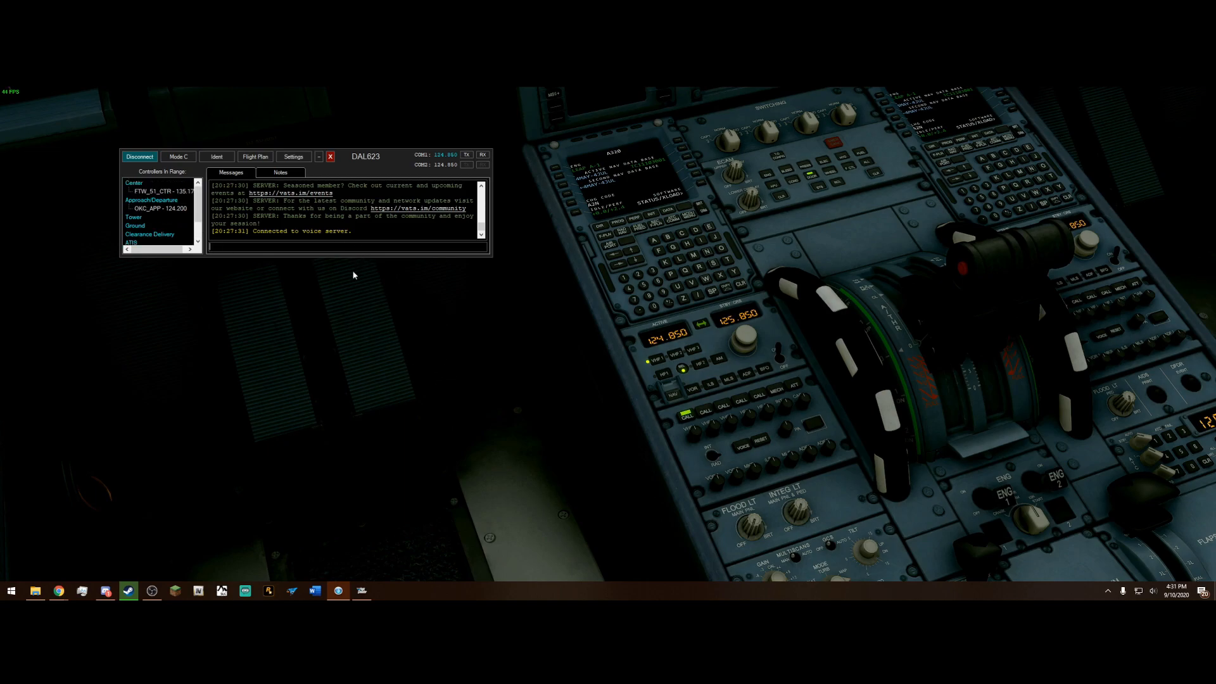
{"action": "mouse_move", "coordinate": [286, 268]}
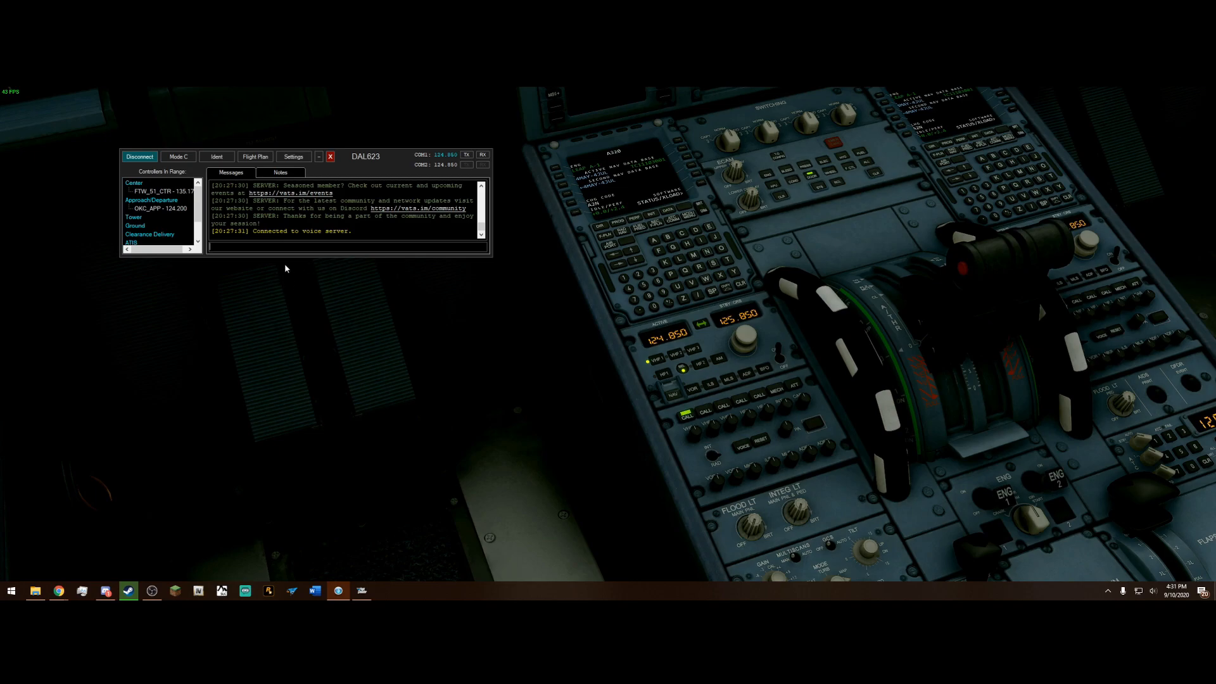
{"action": "mouse_move", "coordinate": [312, 304]}
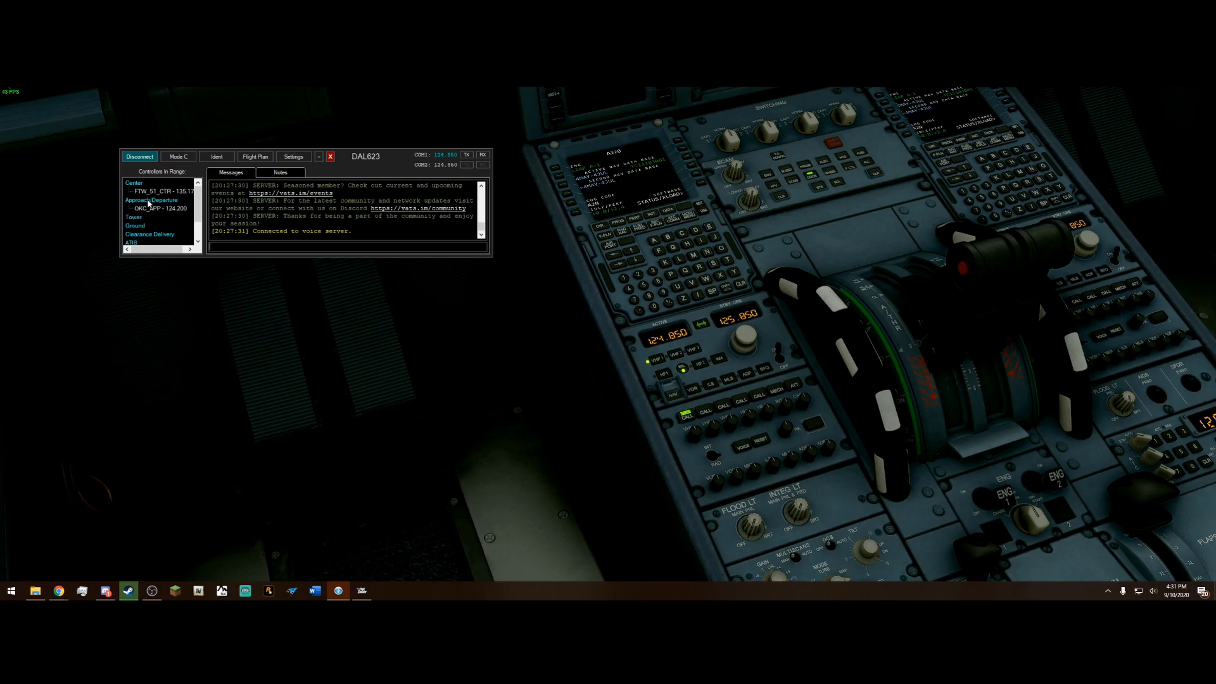
{"action": "mouse_move", "coordinate": [160, 208]}
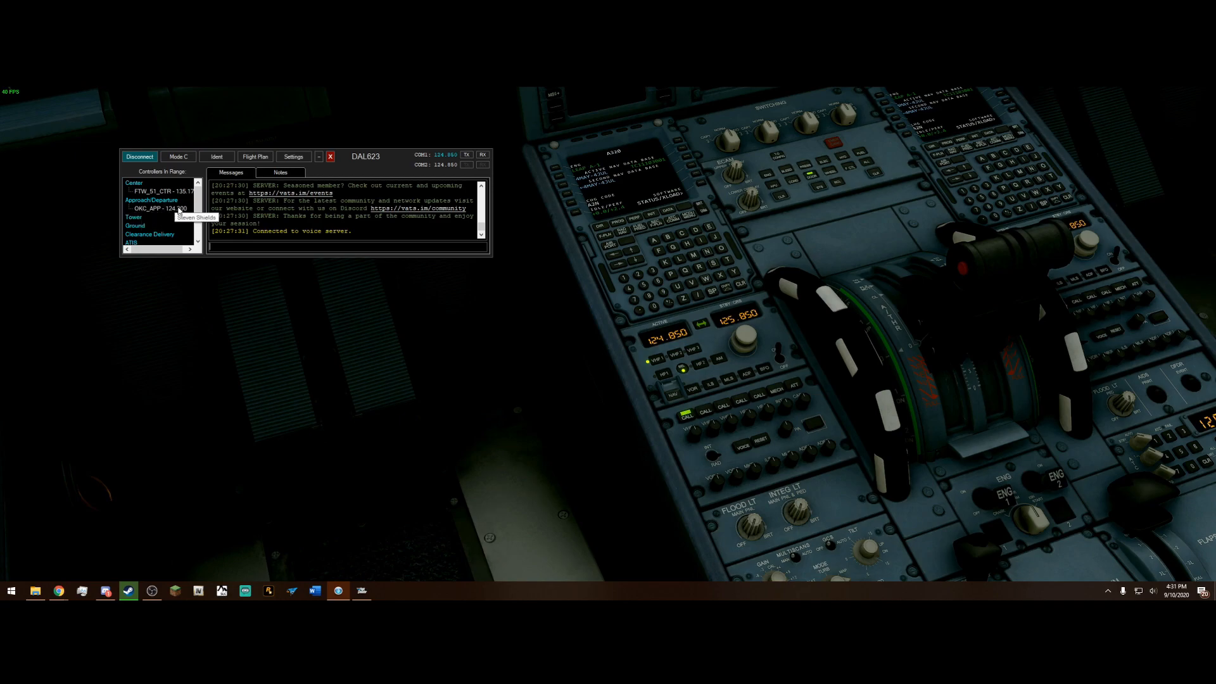
{"action": "mouse_move", "coordinate": [737, 346]}
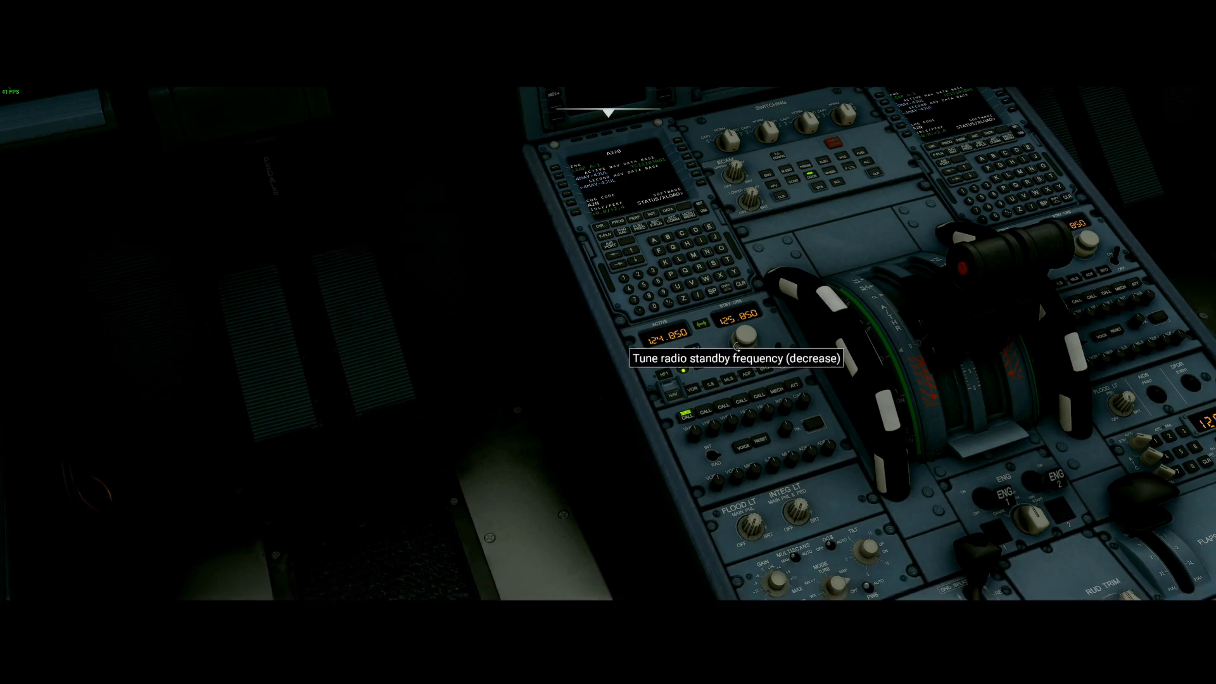
Step: Tune the A320 standby frequency to 124.200, Oklahoma City Approach, keeping 124.850 active
{"action": "left_click", "coordinate": [743, 334]}
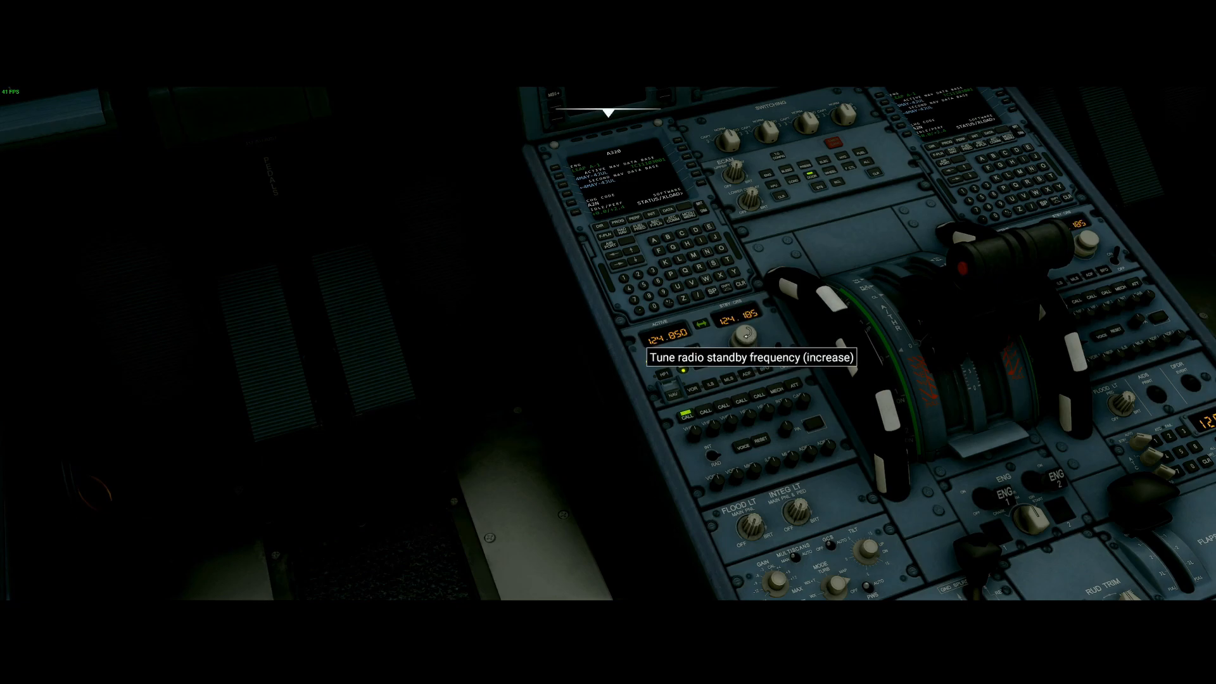
{"action": "left_click", "coordinate": [745, 330]}
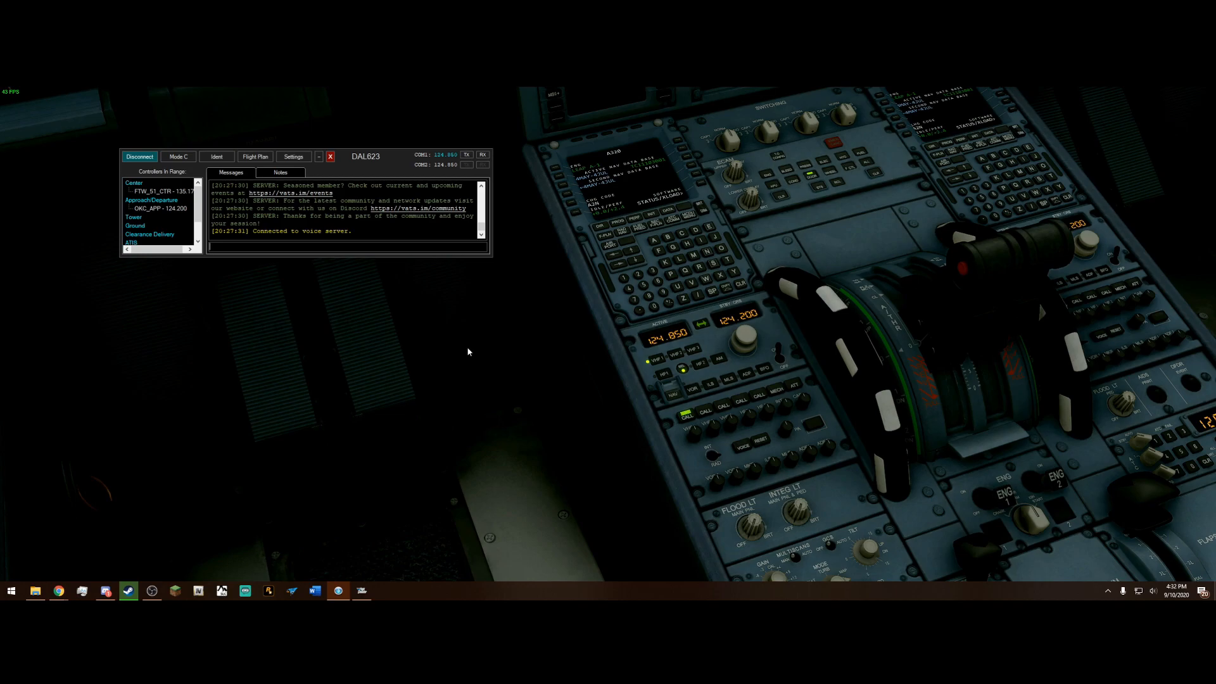
{"action": "mouse_move", "coordinate": [471, 373]}
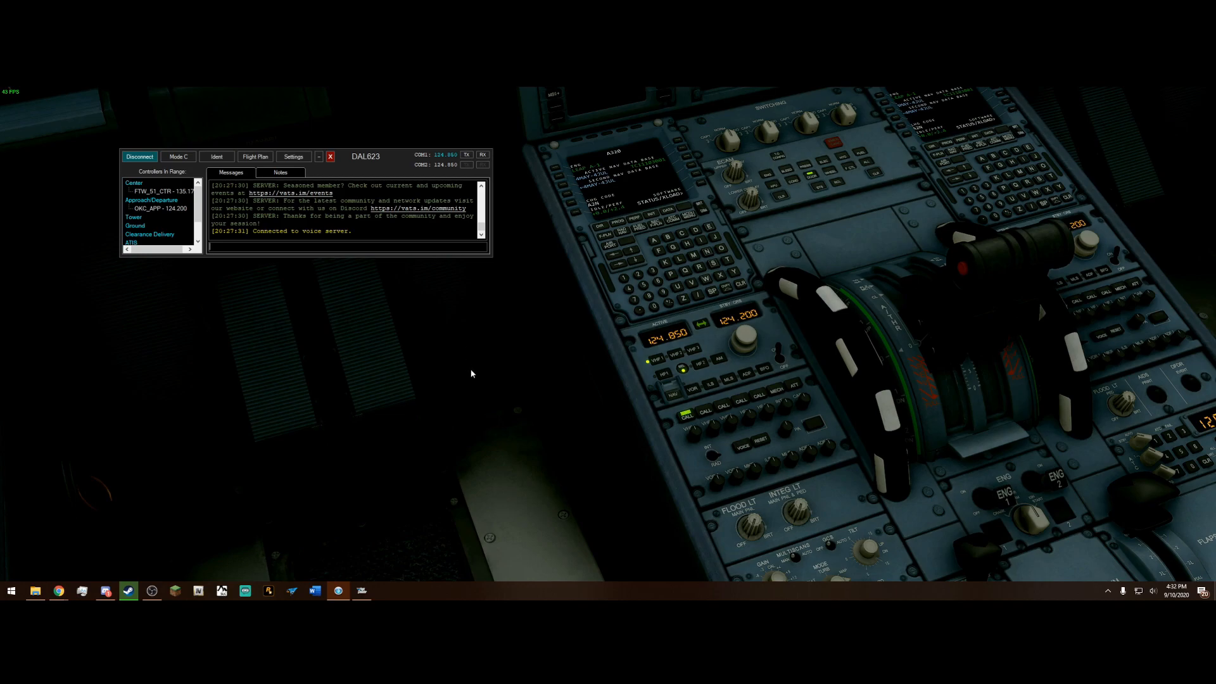
{"action": "mouse_move", "coordinate": [719, 332]}
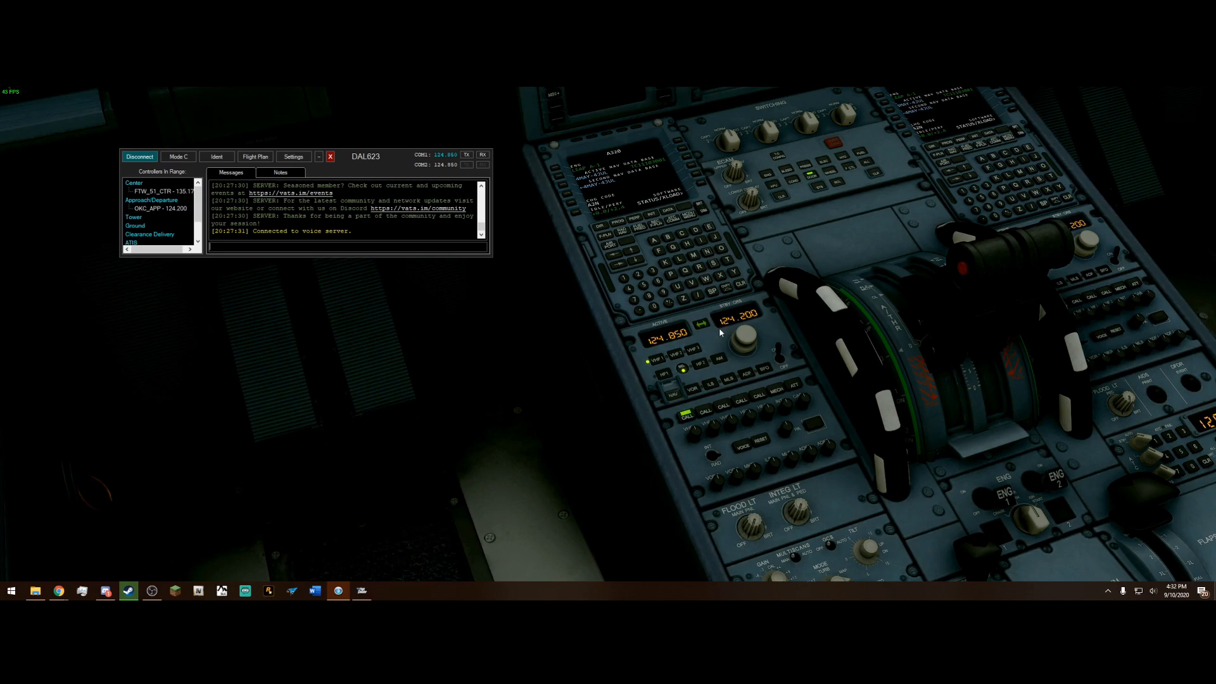
{"action": "mouse_move", "coordinate": [709, 336]}
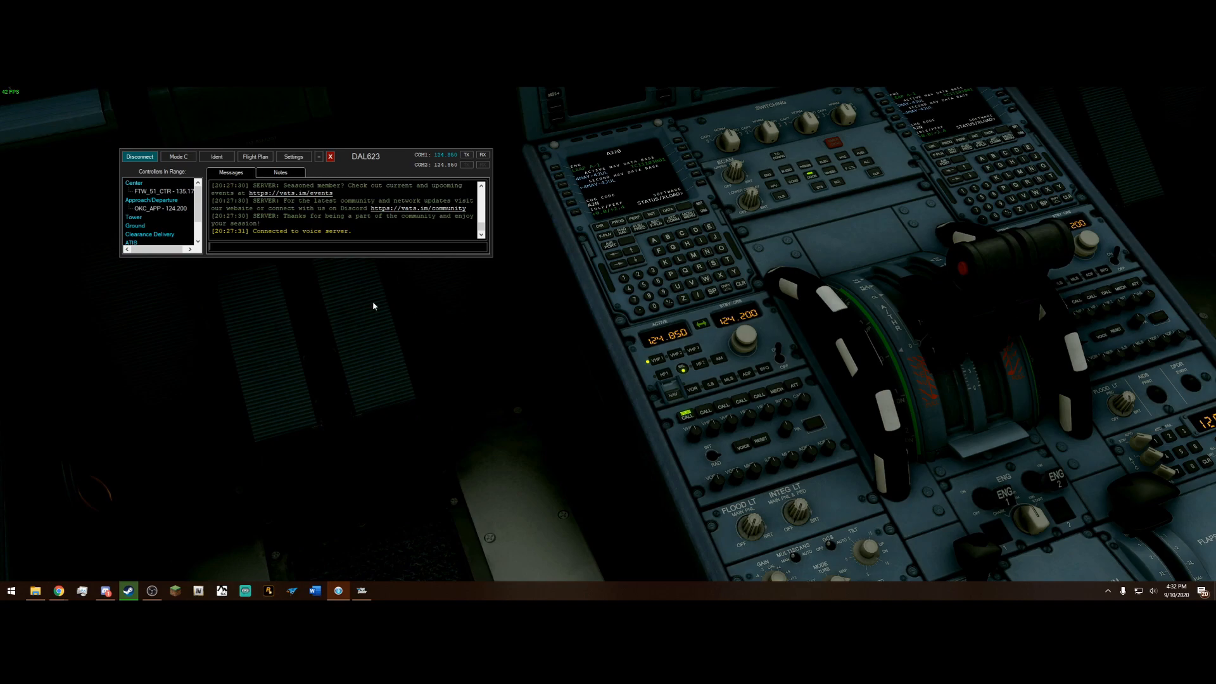
{"action": "mouse_move", "coordinate": [271, 311]}
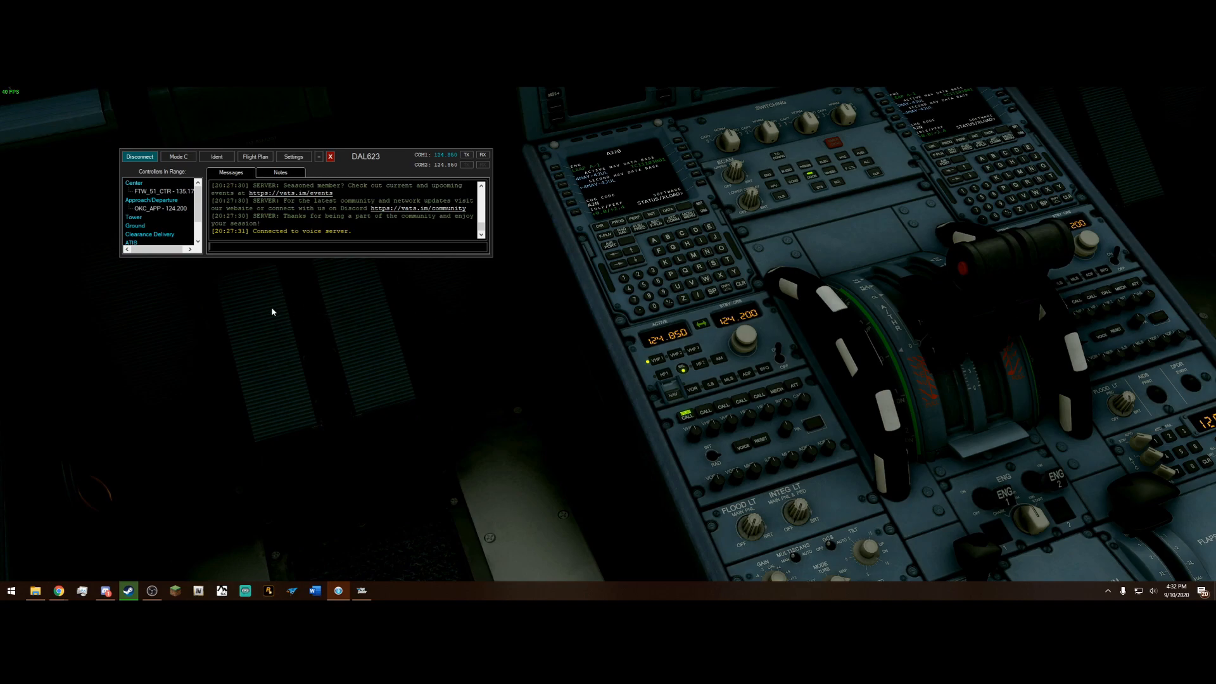
{"action": "mouse_move", "coordinate": [302, 308]}
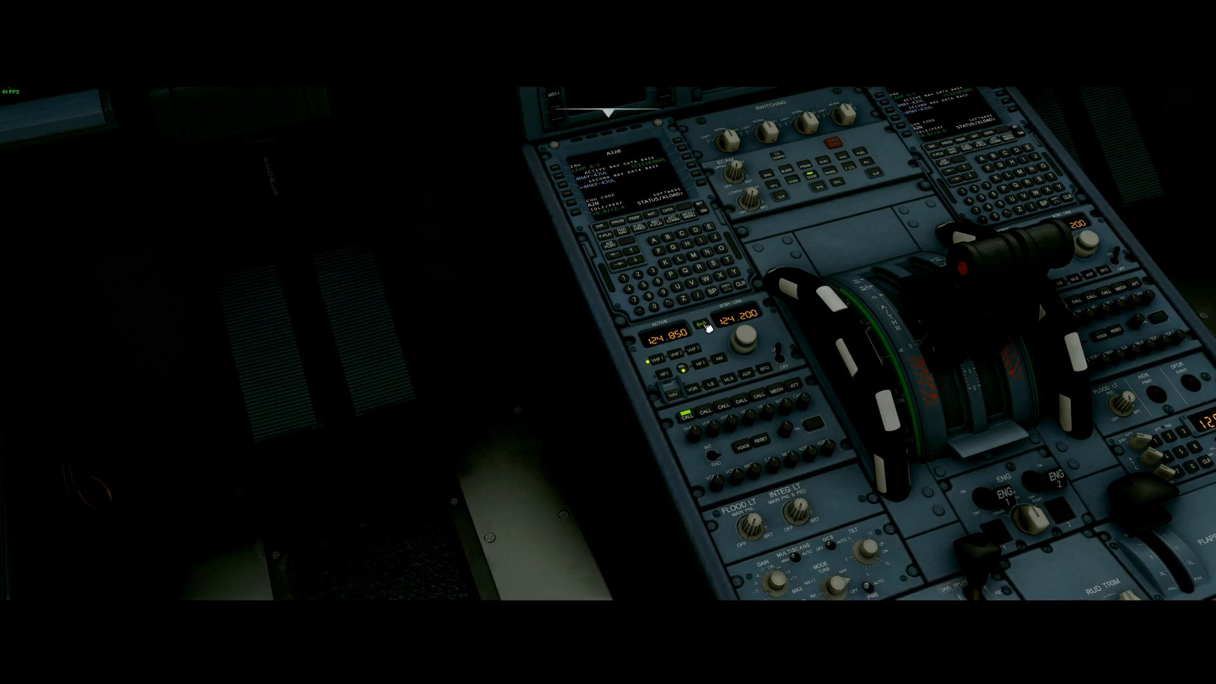
{"action": "left_click", "coordinate": [704, 328]}
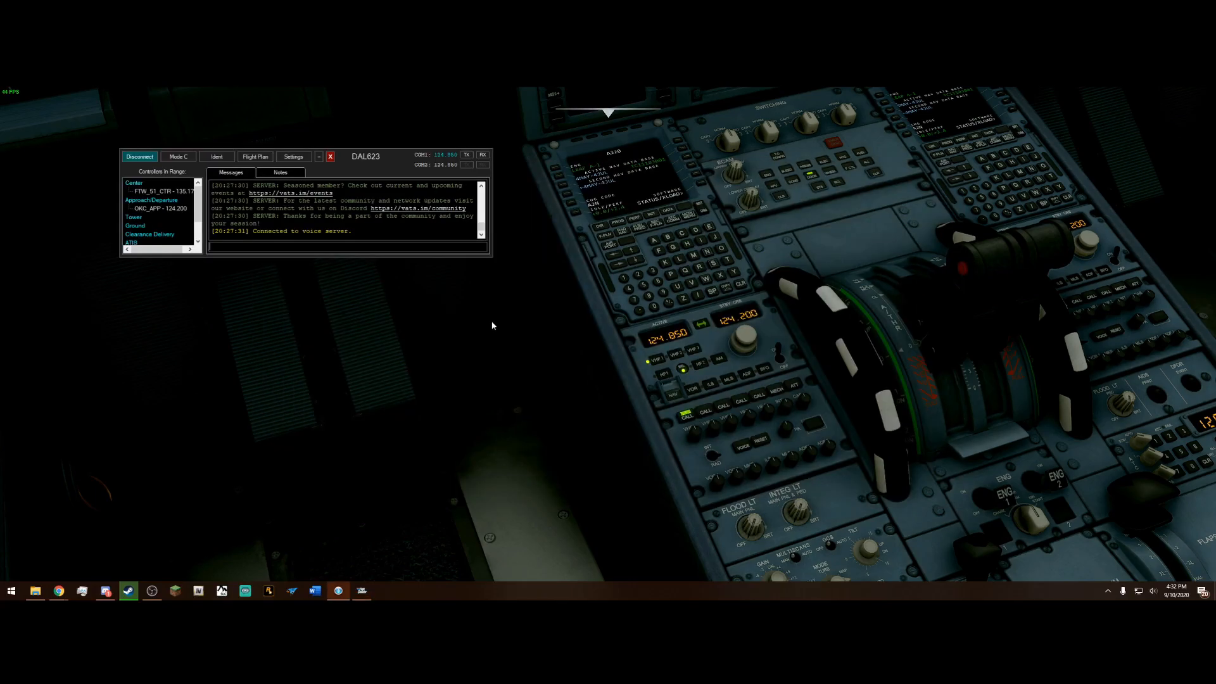
{"action": "mouse_move", "coordinate": [479, 317]}
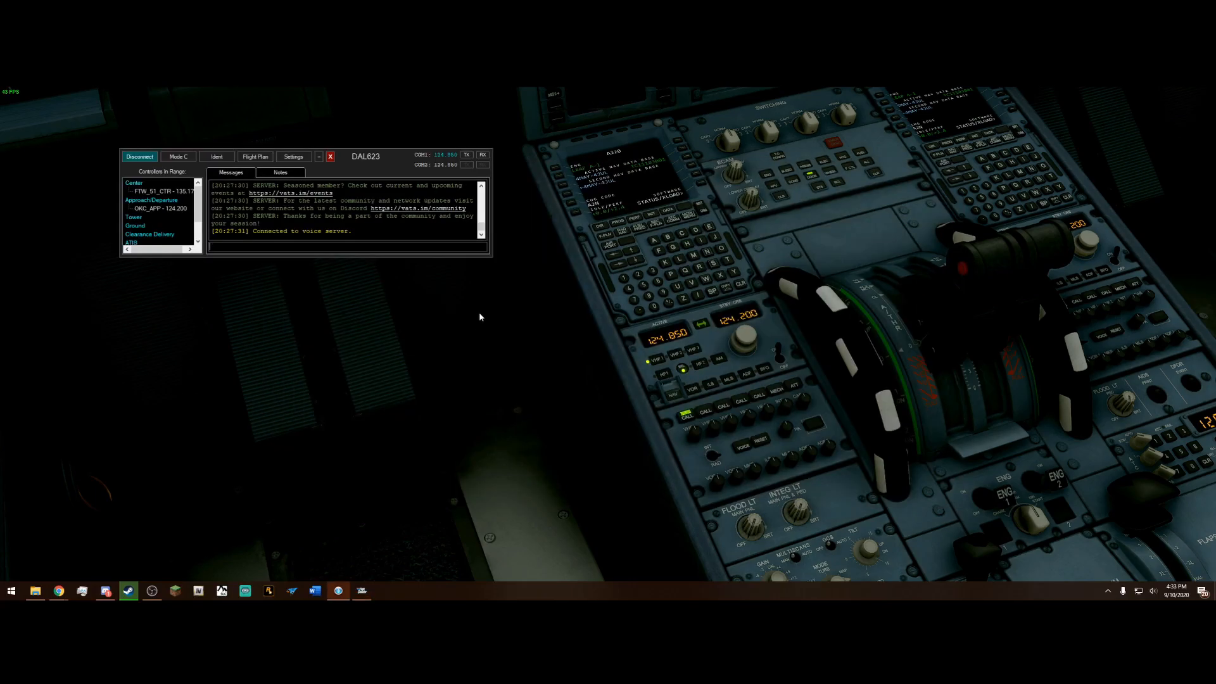